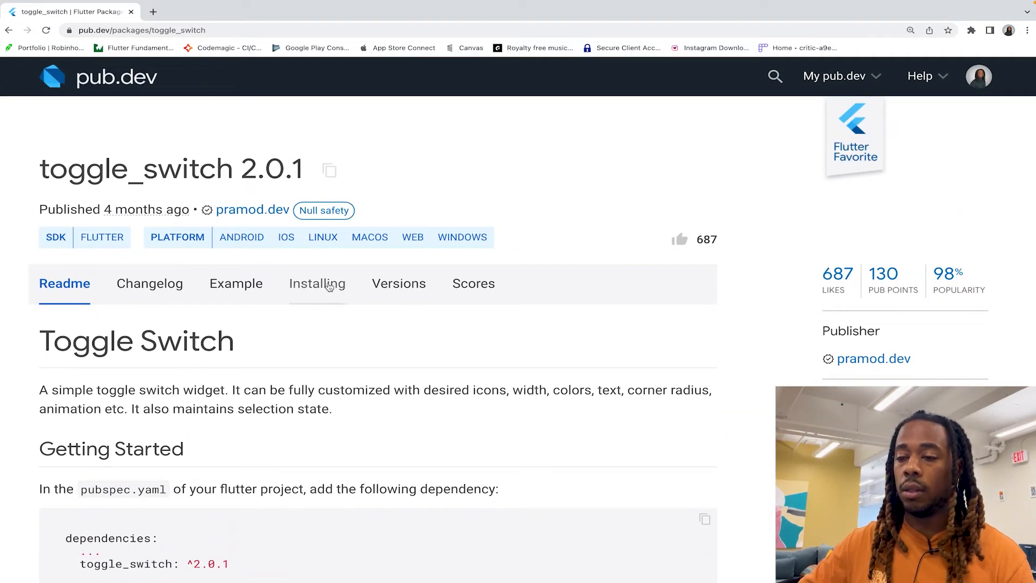
Step: View the toggle_switch package's Installing instructions and switch to the Dart demo file
{"action": "left_click", "coordinate": [317, 283]}
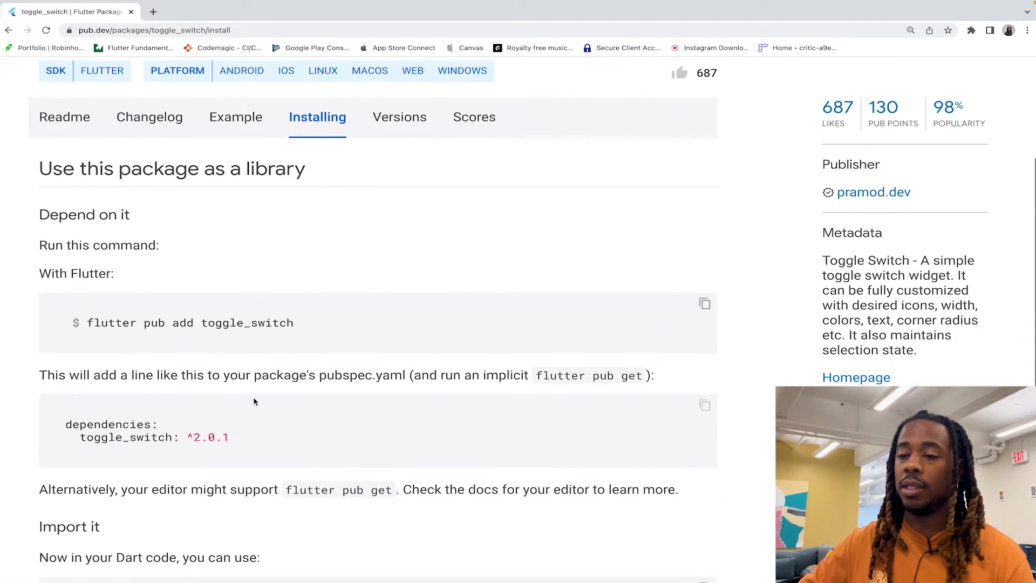
{"action": "double_click", "coordinate": [127, 437]}
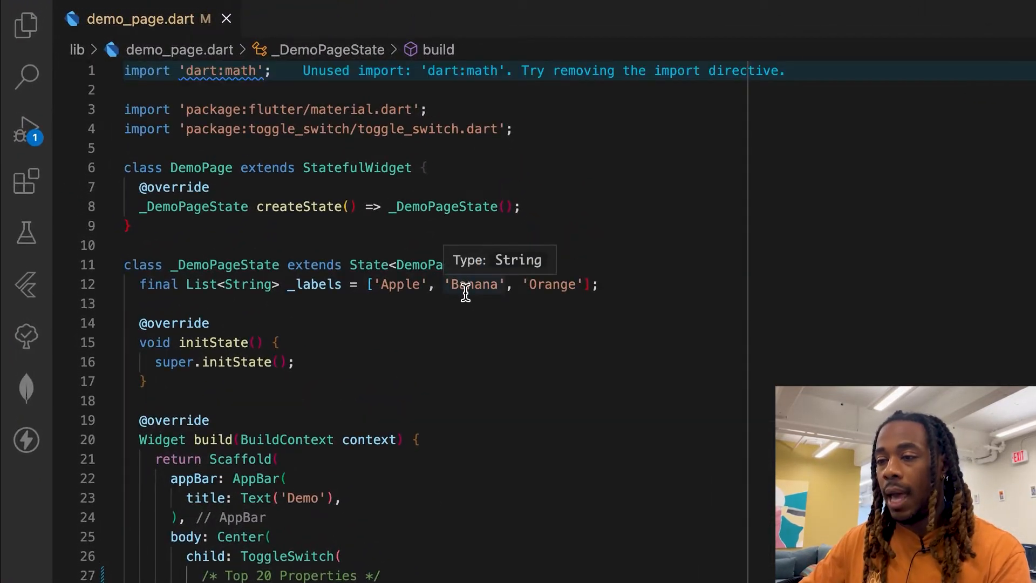
{"action": "mouse_move", "coordinate": [376, 346]}
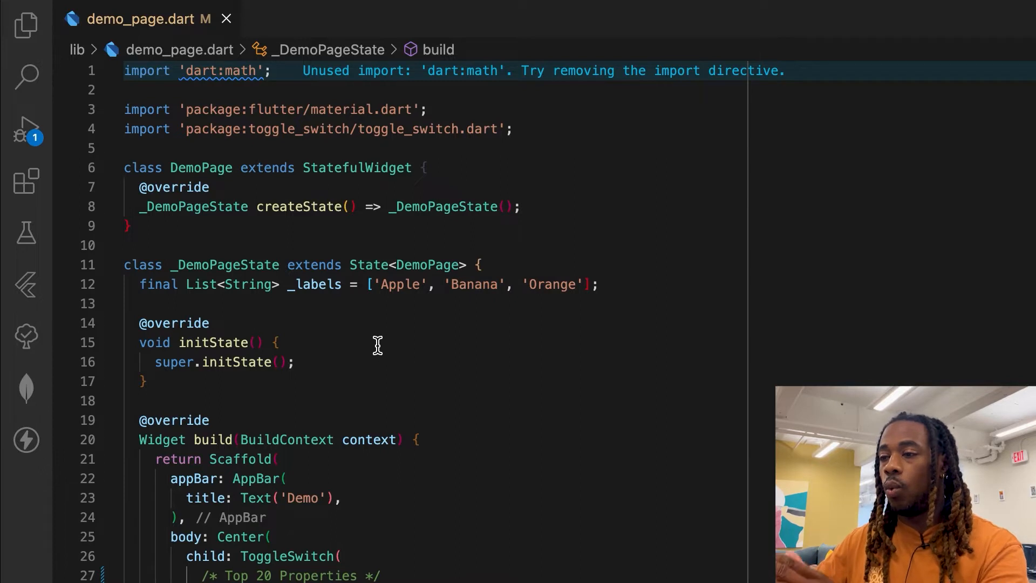
{"action": "mouse_move", "coordinate": [296, 298]}
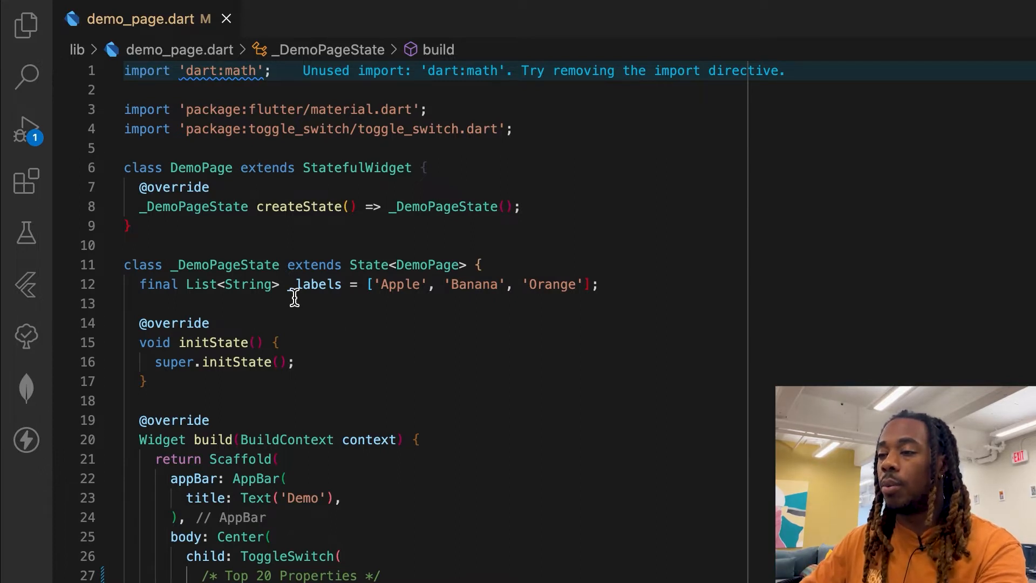
{"action": "mouse_move", "coordinate": [340, 295]}
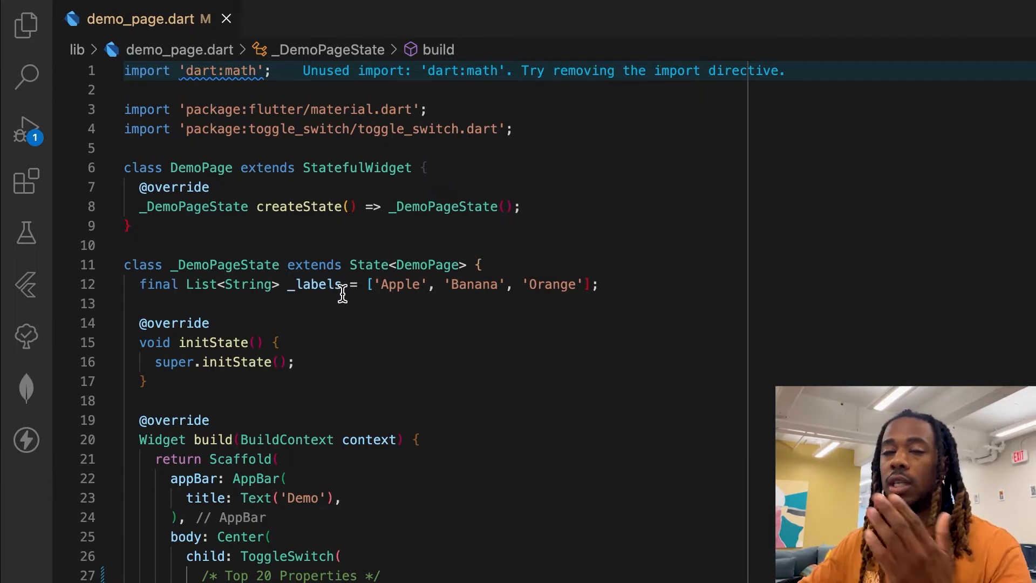
{"action": "mouse_move", "coordinate": [396, 284]}
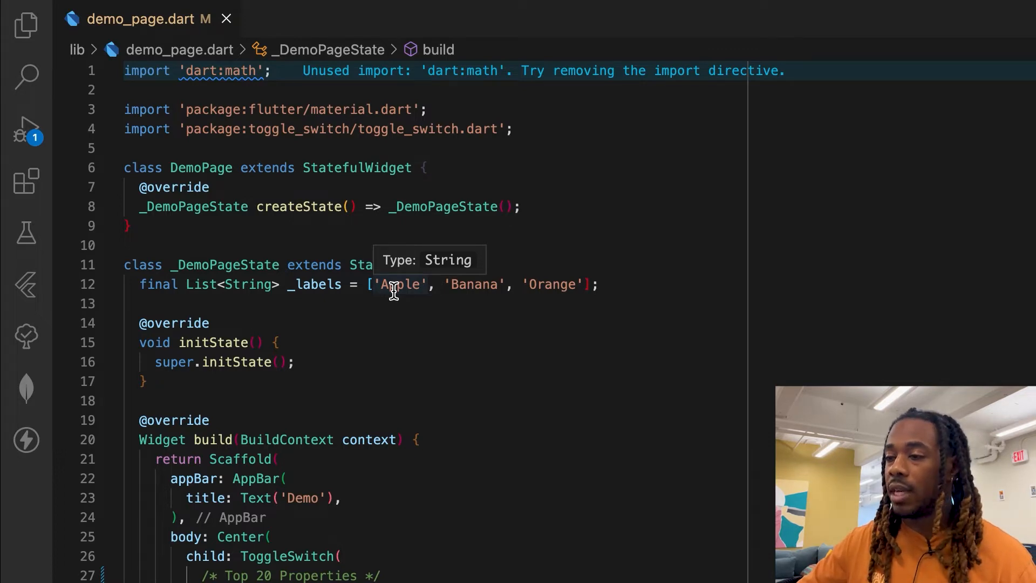
Step: Scroll demo_page.dart down to the ToggleSwitch colour properties
{"action": "scroll", "scroll_direction": "down", "scroll_amount": 3}
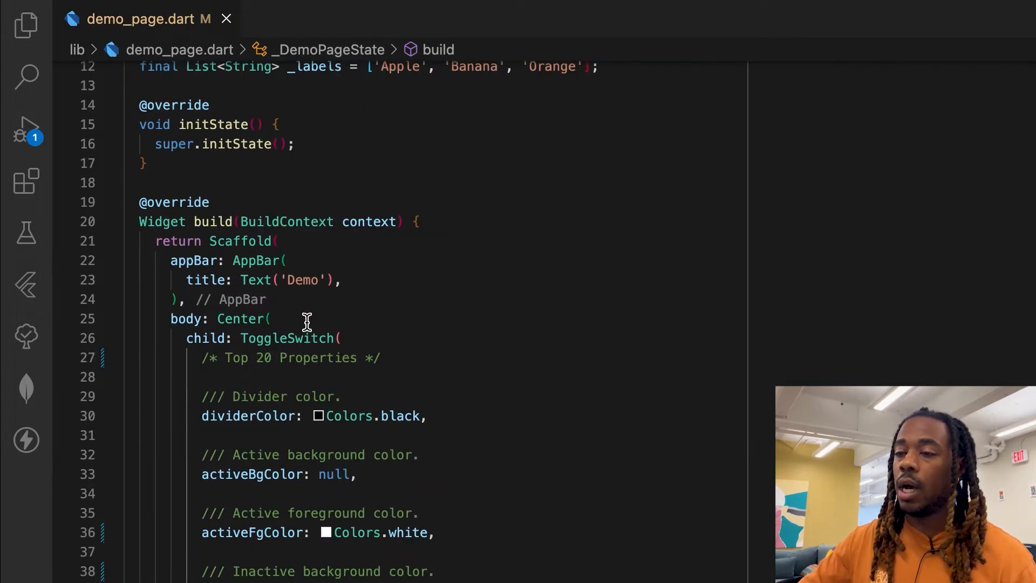
{"action": "scroll", "scroll_direction": "down", "scroll_amount": 3}
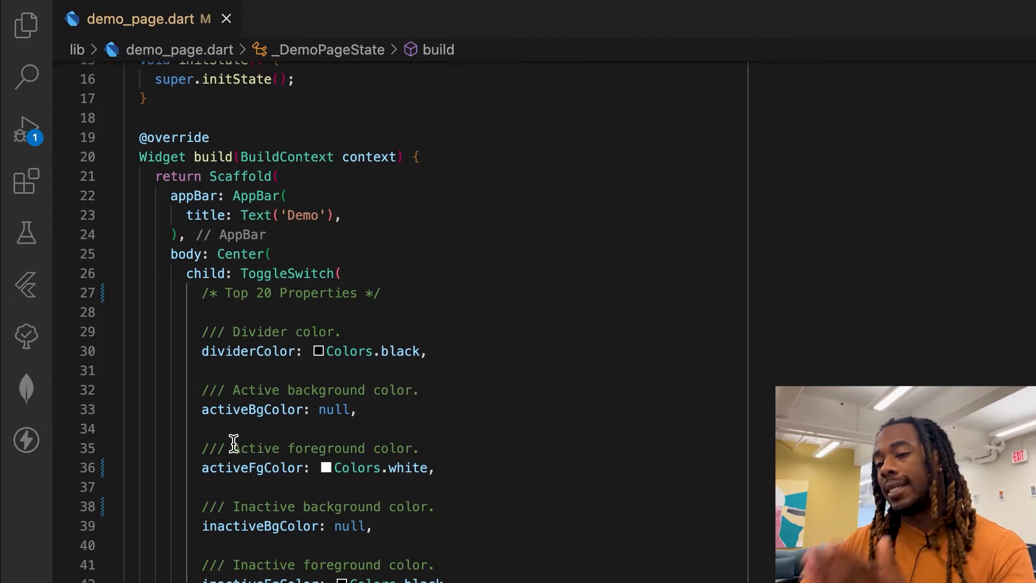
{"action": "mouse_move", "coordinate": [251, 349]}
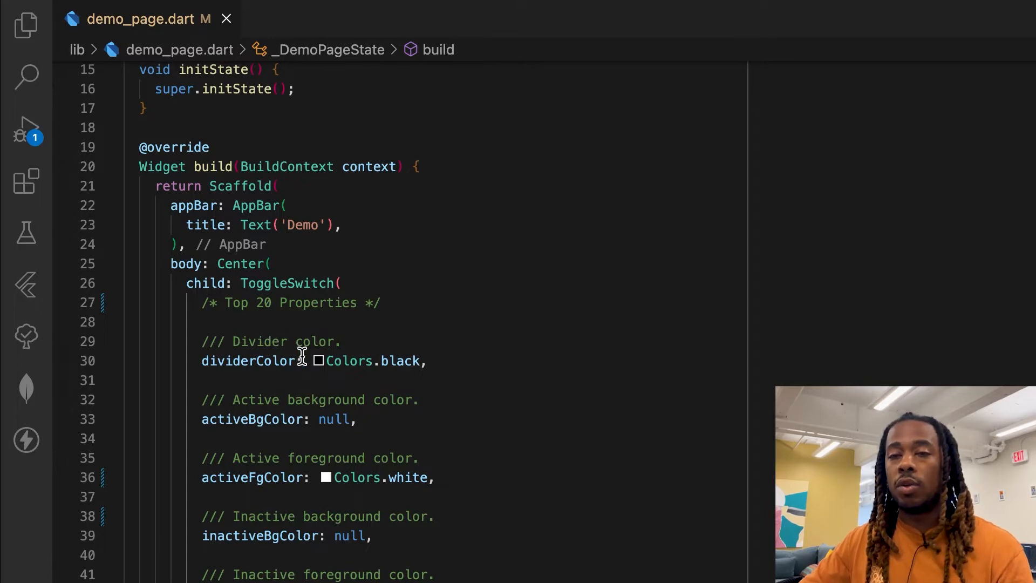
{"action": "mouse_move", "coordinate": [482, 443]}
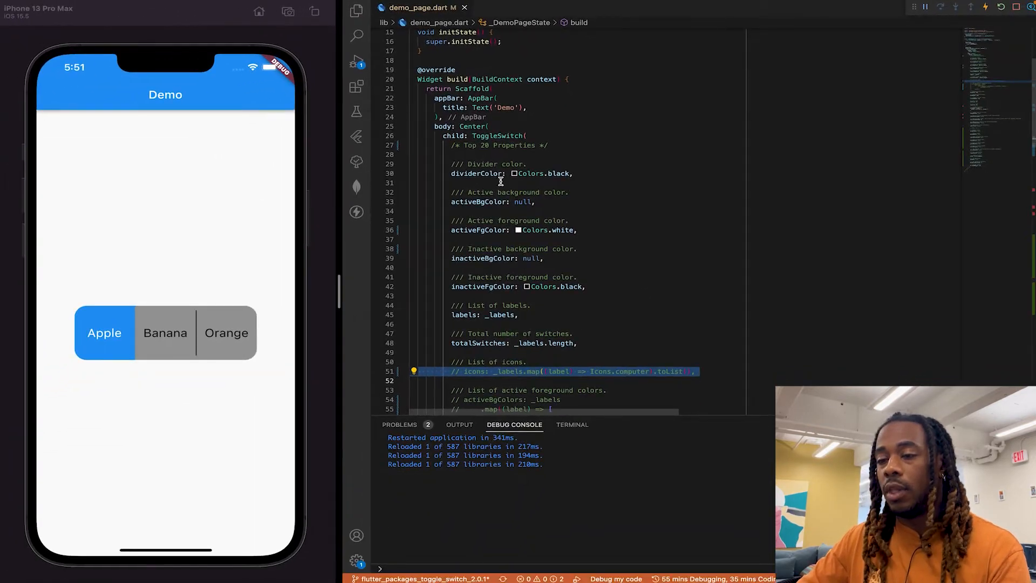
Step: Set dividerColor to Colors.purple, hot reload, and select Orange in the simulator
{"action": "left_click", "coordinate": [508, 172]}
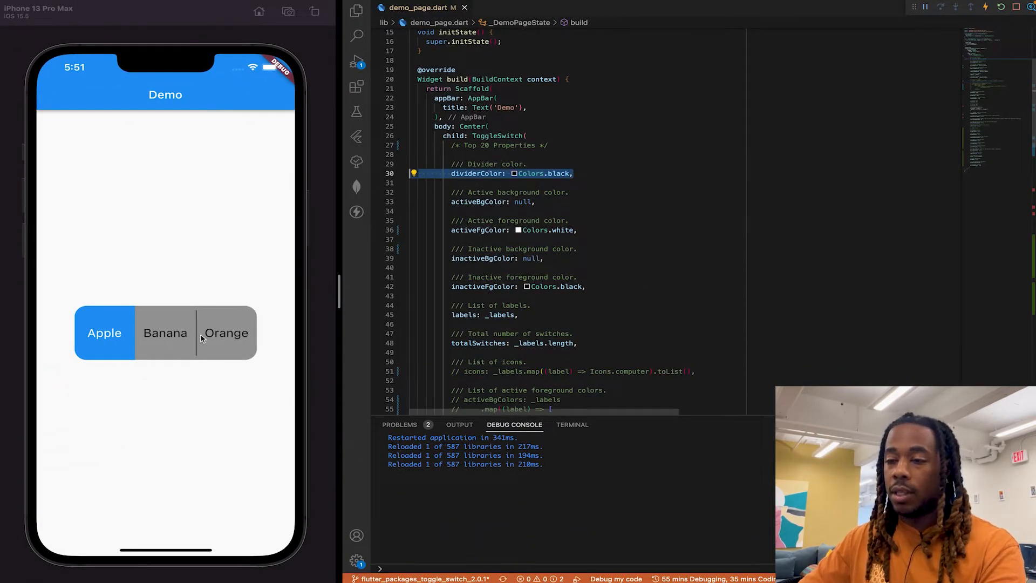
{"action": "mouse_move", "coordinate": [199, 322]}
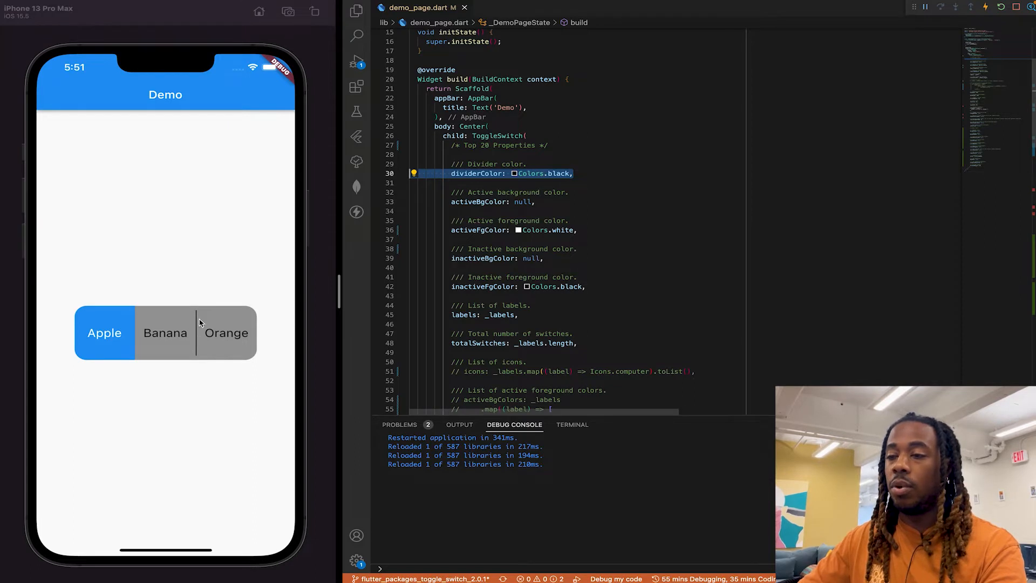
{"action": "mouse_move", "coordinate": [426, 249]}
{"action": "type", "text": "purple"}
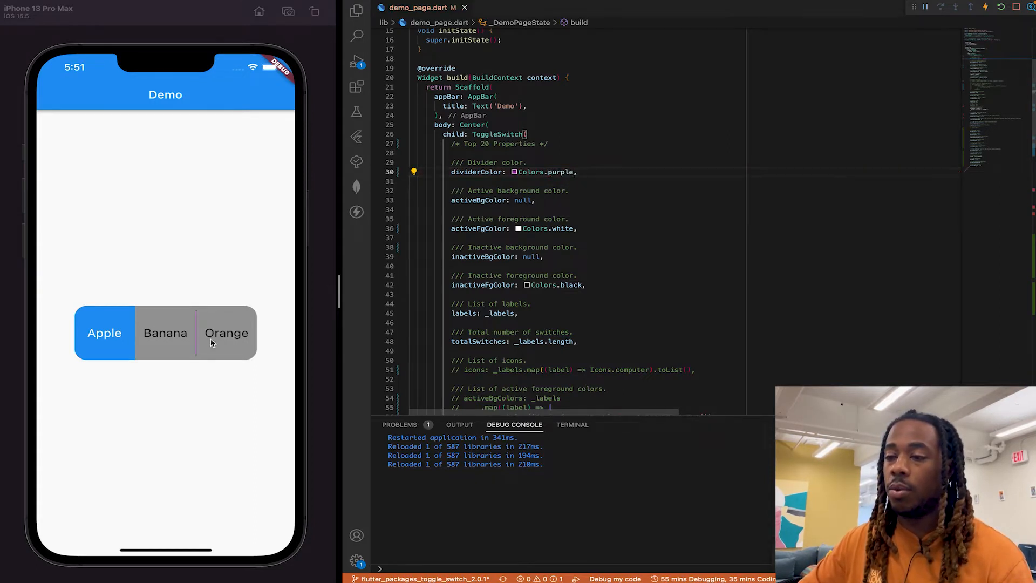
{"action": "left_click", "coordinate": [227, 332]}
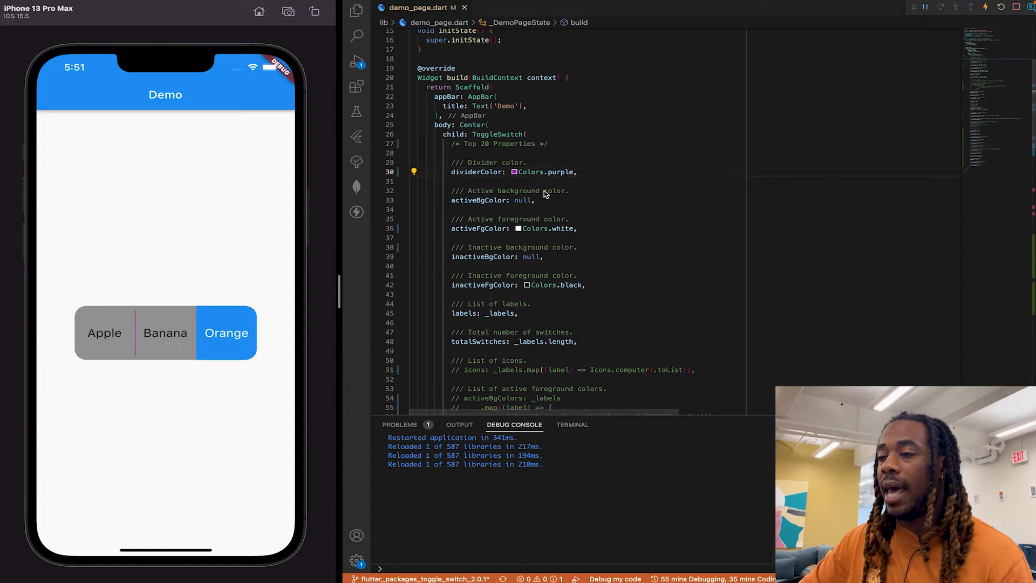
{"action": "mouse_move", "coordinate": [522, 203]}
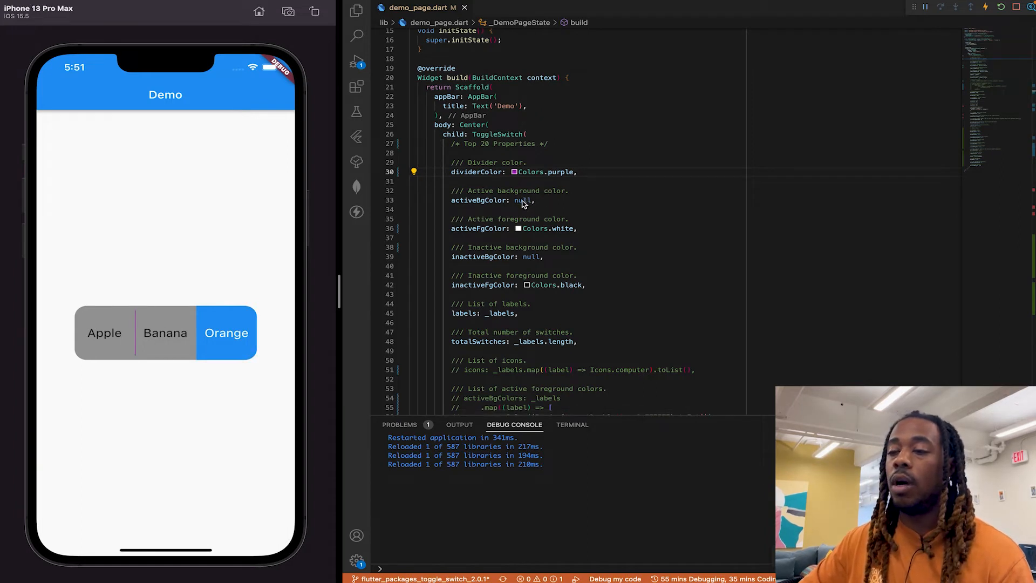
{"action": "left_click", "coordinate": [226, 332]}
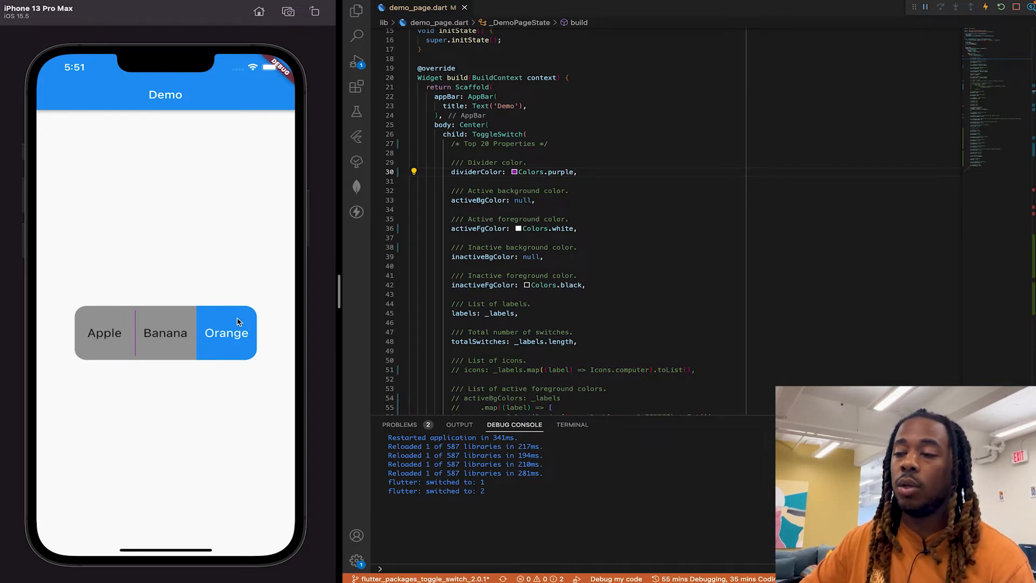
{"action": "mouse_move", "coordinate": [537, 255]}
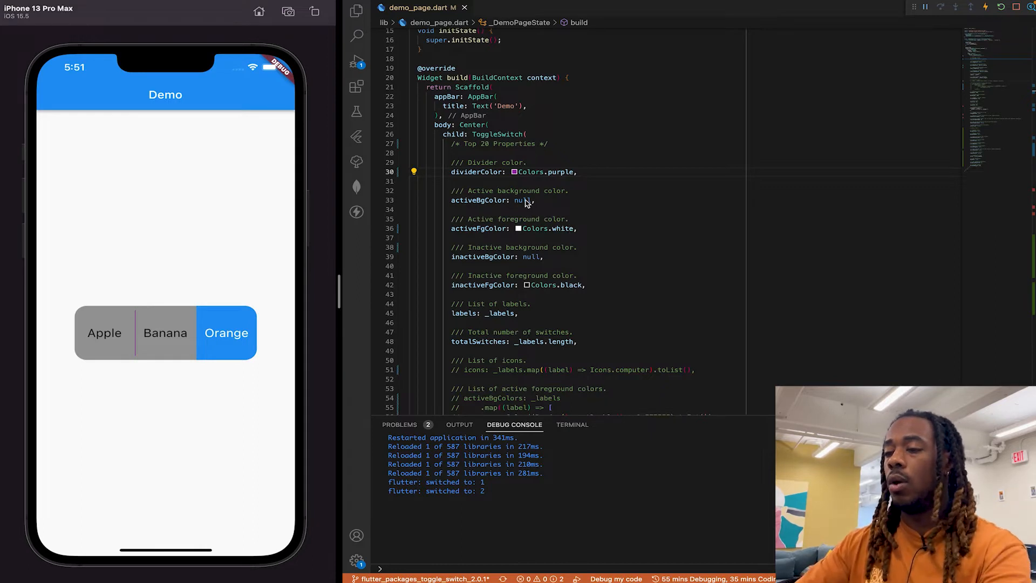
Step: Set activeBgColor to [Colors.green] and check the green highlight on Apple and Orange
{"action": "double_click", "coordinate": [522, 201]}
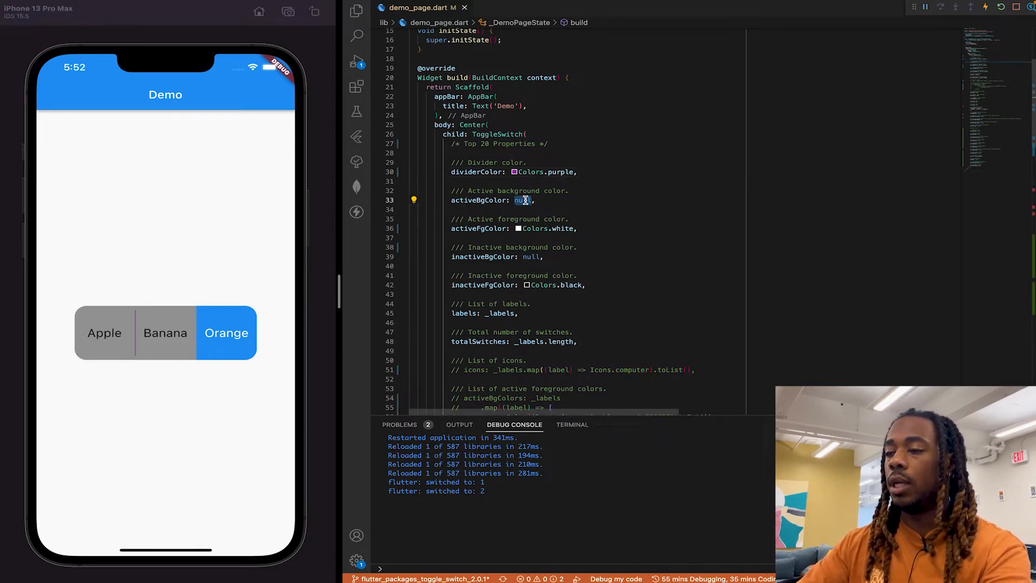
{"action": "type", "text": "Colors"}
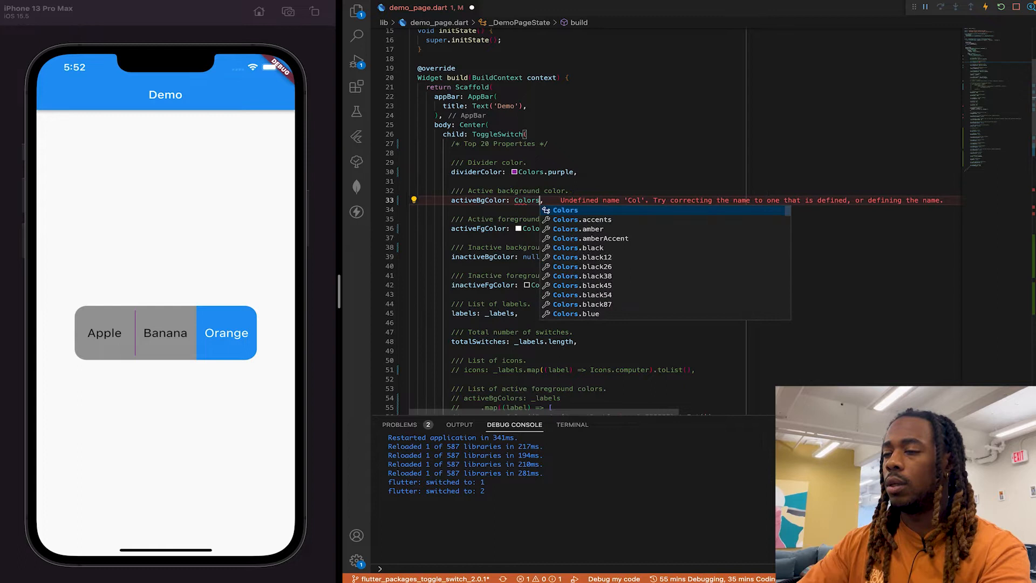
{"action": "type", "text": ".gre"}
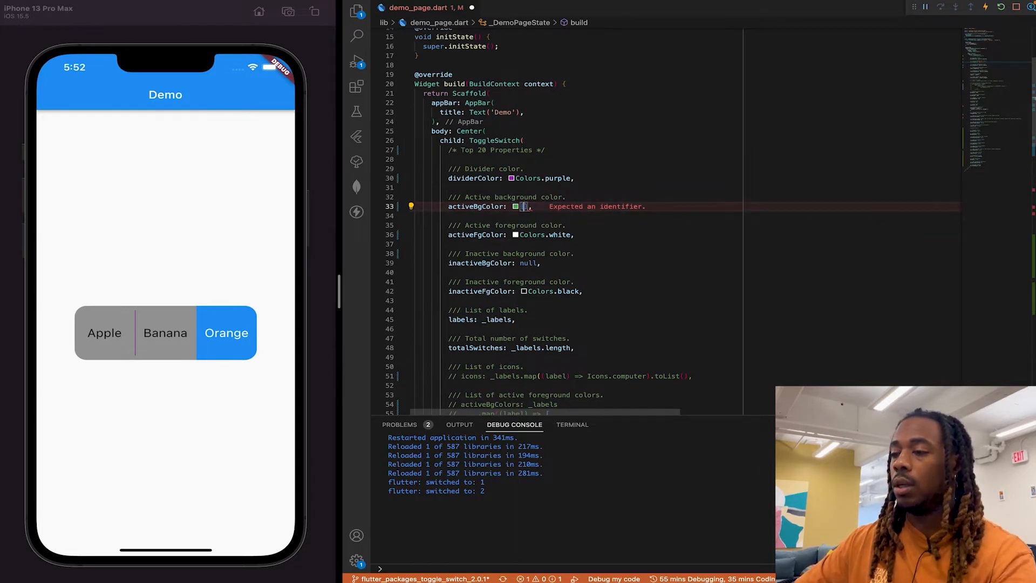
{"action": "type", "text": "Colors.green"}
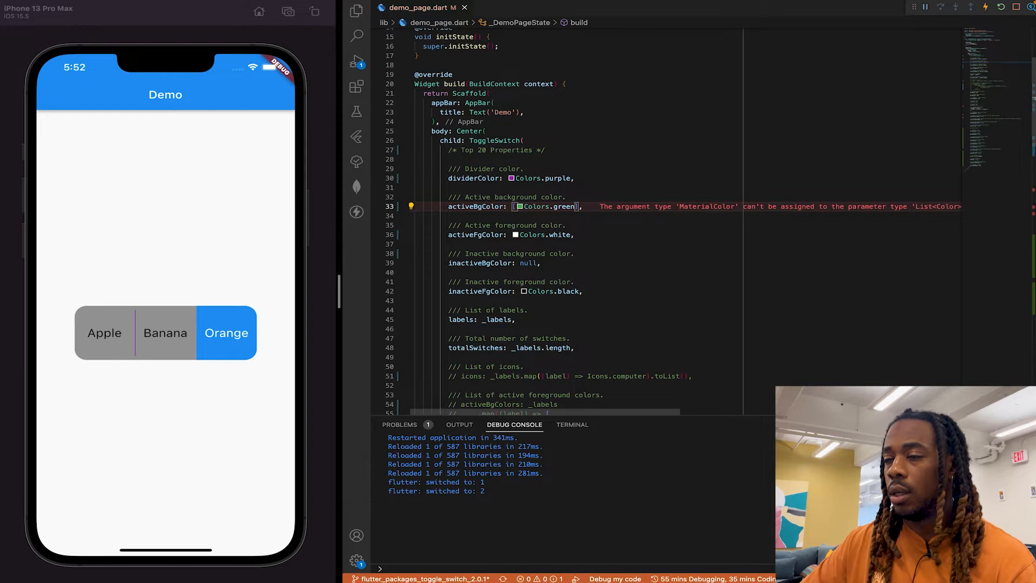
{"action": "mouse_move", "coordinate": [418, 275]}
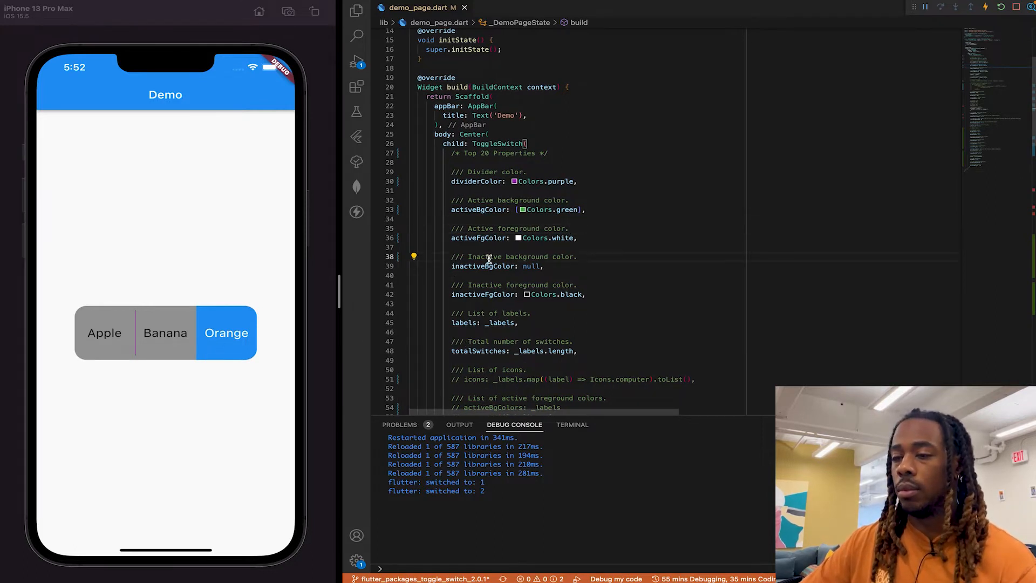
{"action": "left_click", "coordinate": [103, 332]}
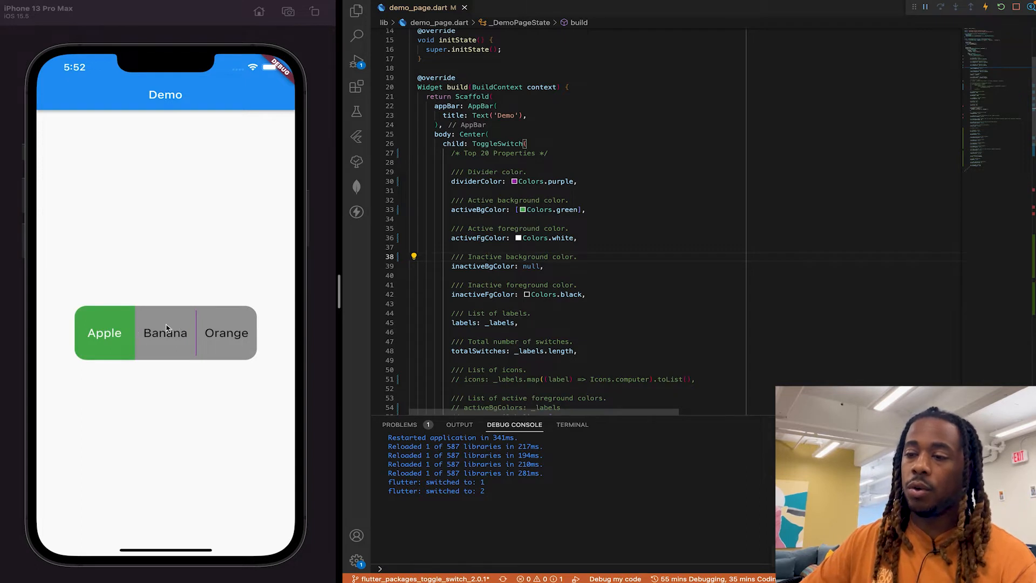
{"action": "left_click", "coordinate": [227, 332]}
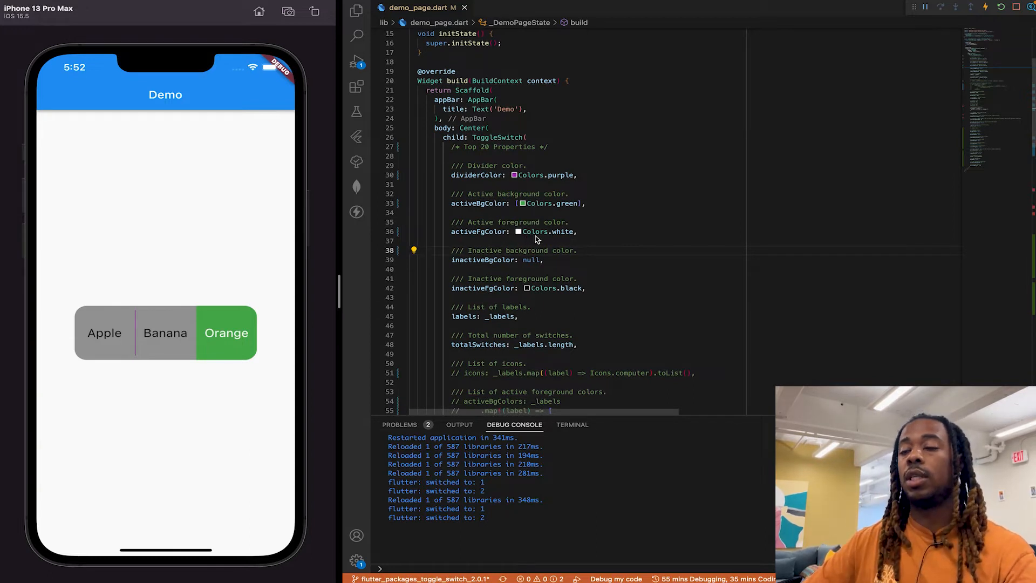
{"action": "mouse_move", "coordinate": [613, 284]}
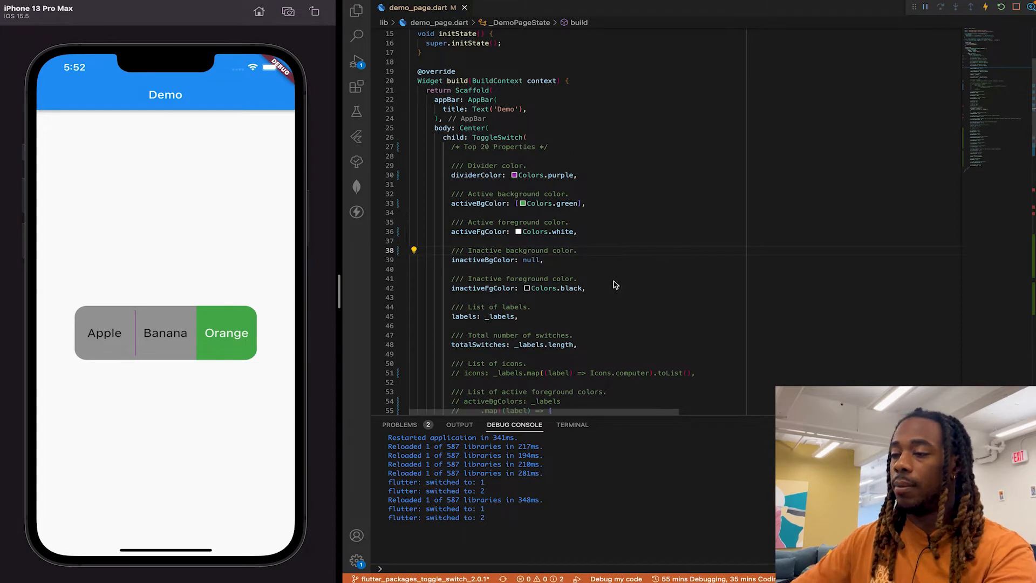
Step: Set activeFgColor to Colors.black and select Orange to preview black text on green
{"action": "double_click", "coordinate": [563, 231]}
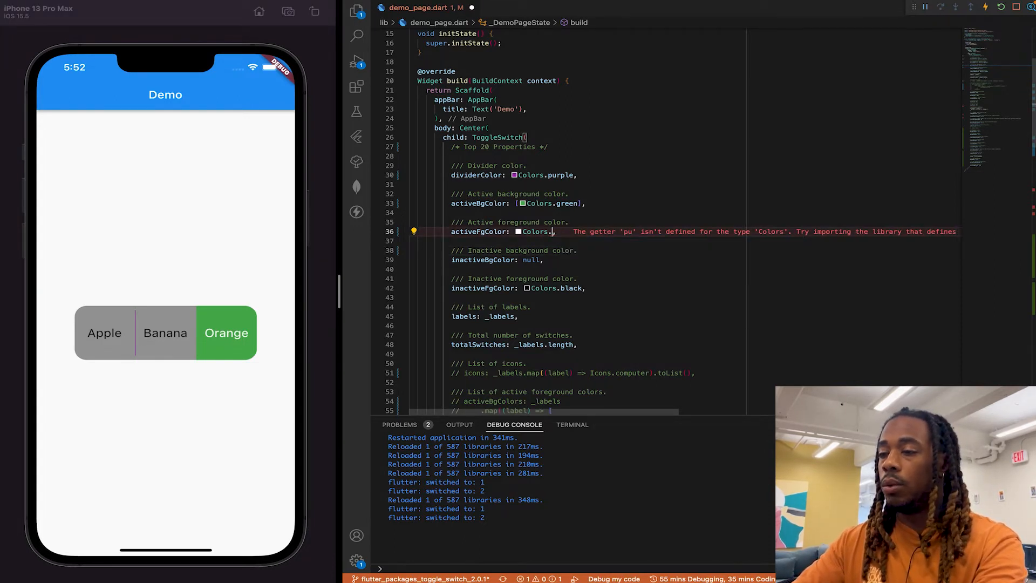
{"action": "type", "text": "blue"}
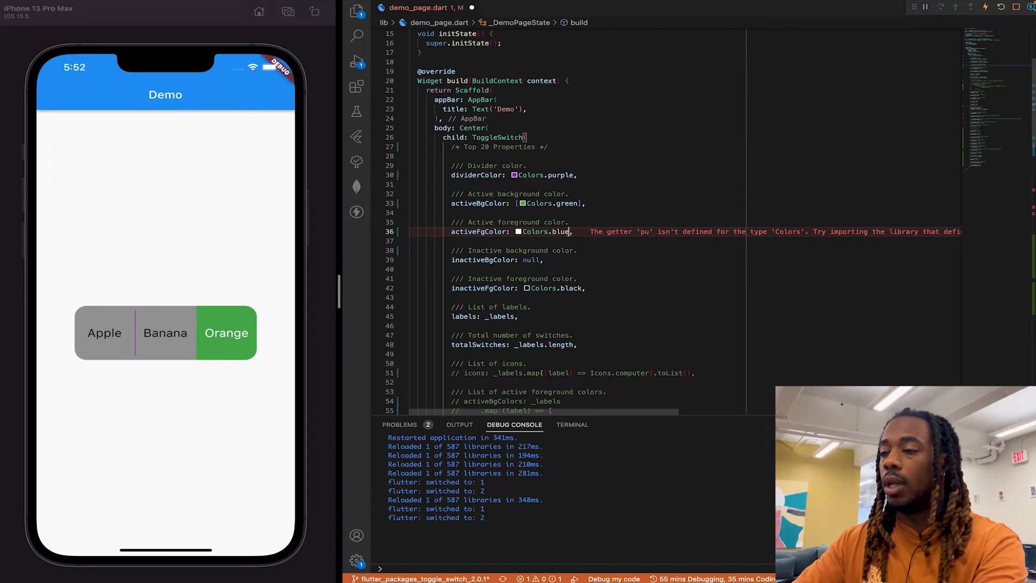
{"action": "type", "text": "black"}
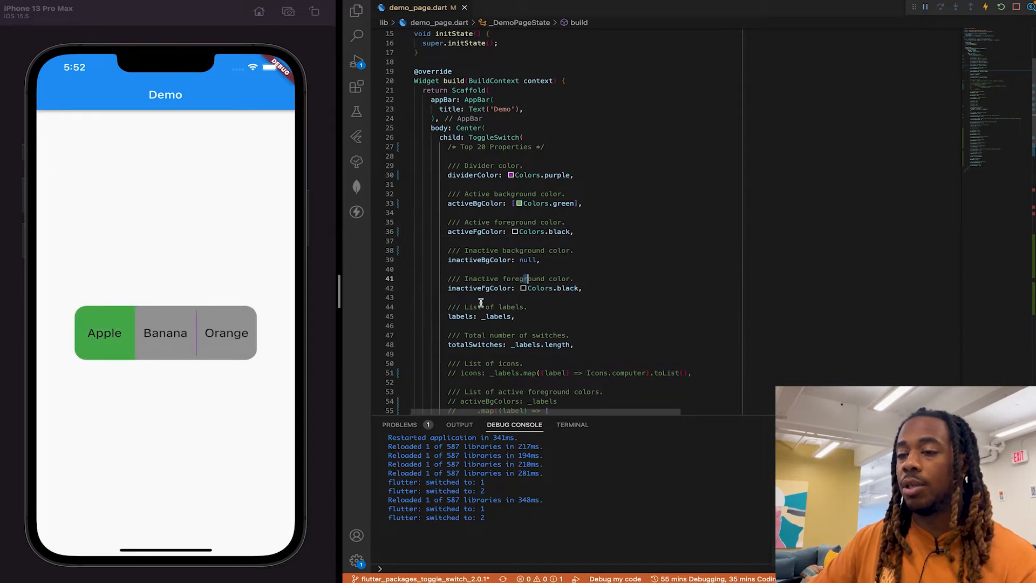
{"action": "left_click", "coordinate": [164, 333]}
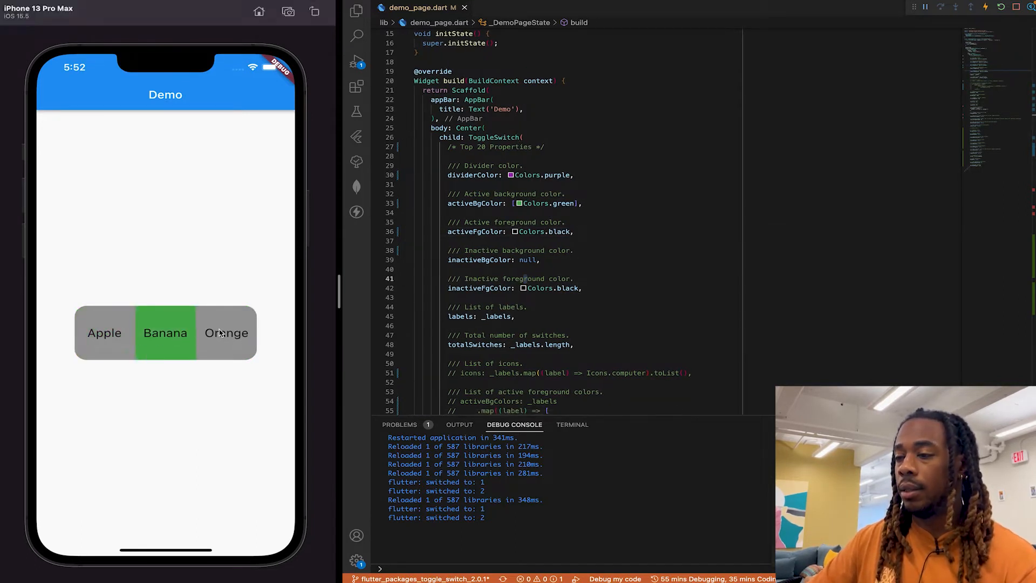
{"action": "left_click", "coordinate": [226, 332]}
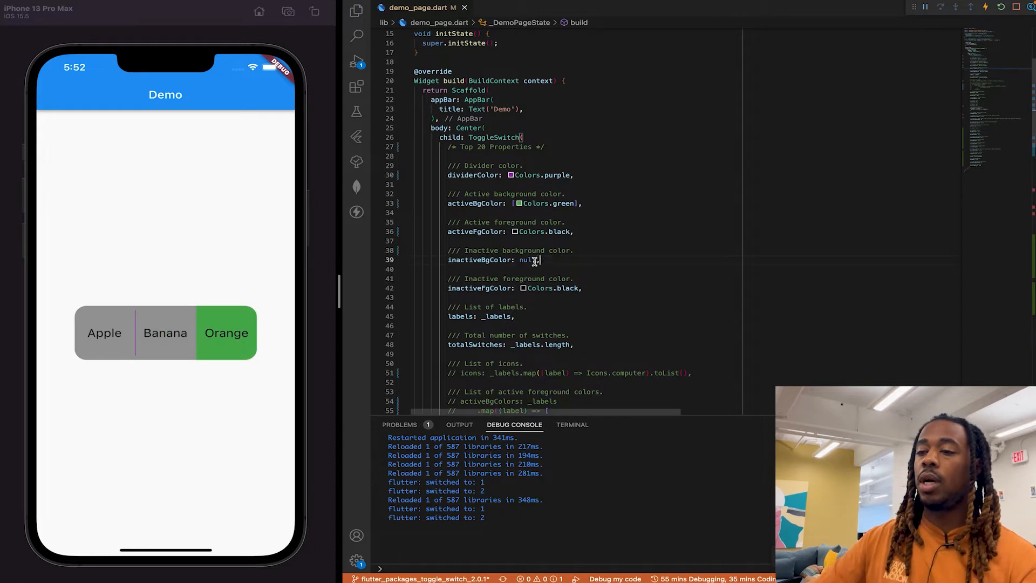
Step: Set inactiveBgColor to Colors.cyan so unselected options appear cyan
{"action": "left_click", "coordinate": [103, 332]}
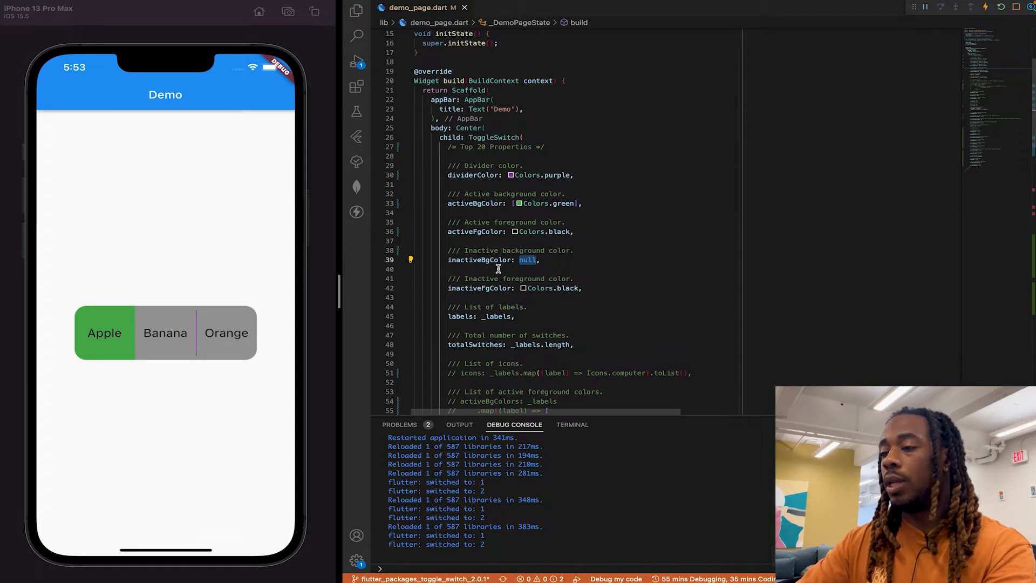
{"action": "type", "text": "Colors."}
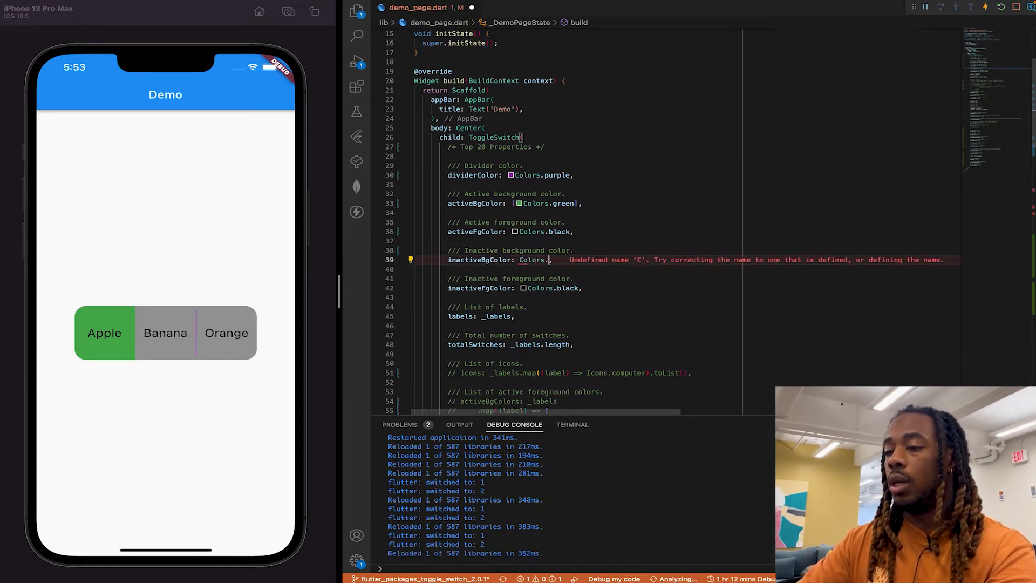
{"action": "type", "text": "purple"}
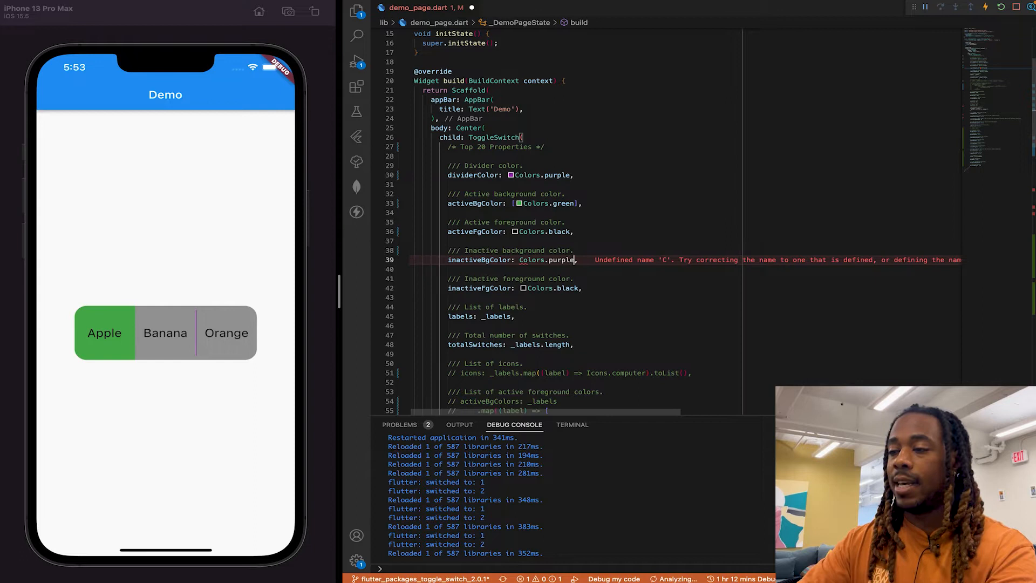
{"action": "type", "text": "cyan"}
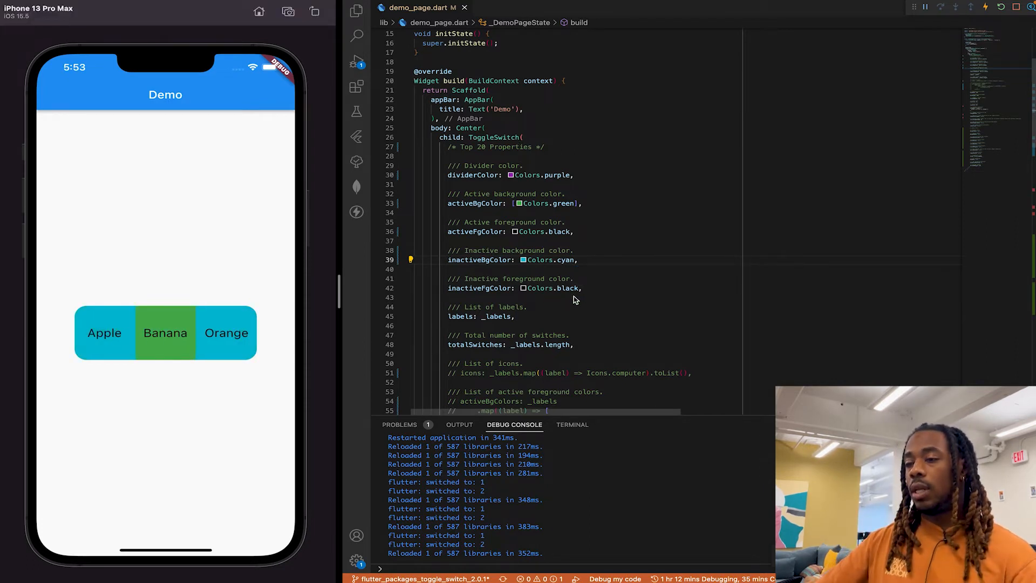
{"action": "scroll", "scroll_direction": "down", "scroll_amount": 3}
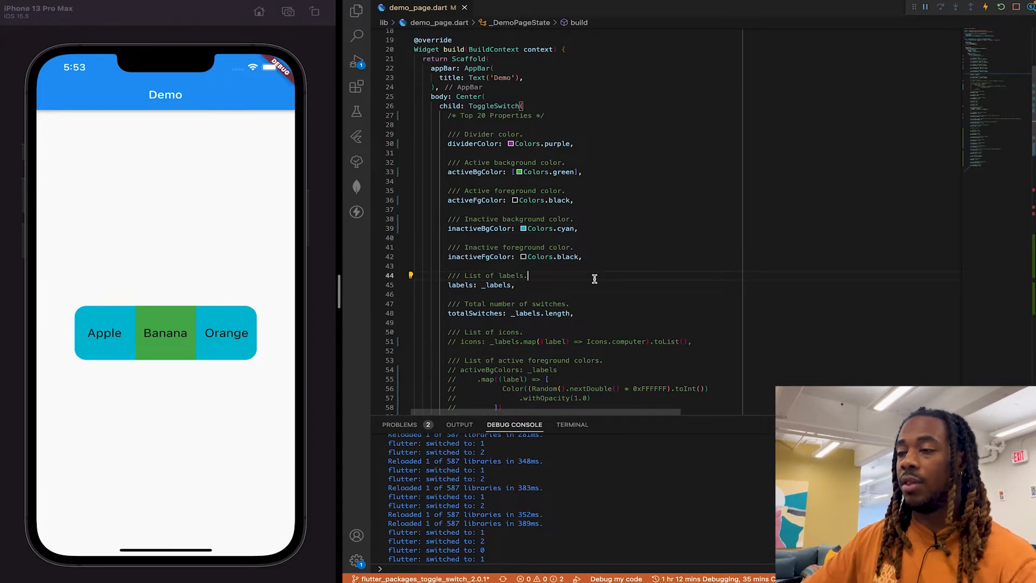
Step: Add 'Kiwi' as a fourth entry in the _labels list and save
{"action": "scroll", "scroll_direction": "up", "scroll_amount": 3}
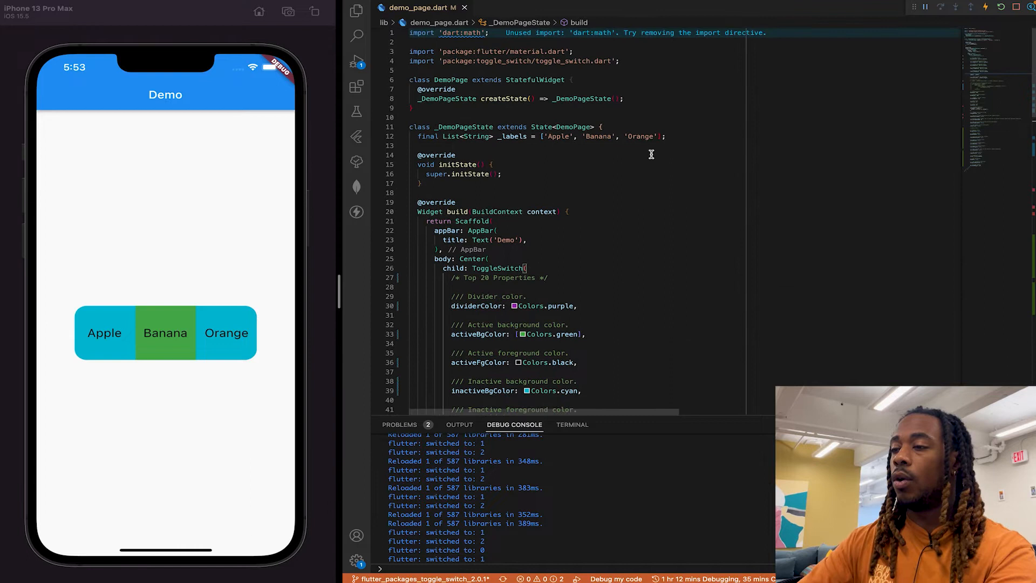
{"action": "left_click", "coordinate": [542, 136]}
{"action": "type", "text": ", 'Kiw"}
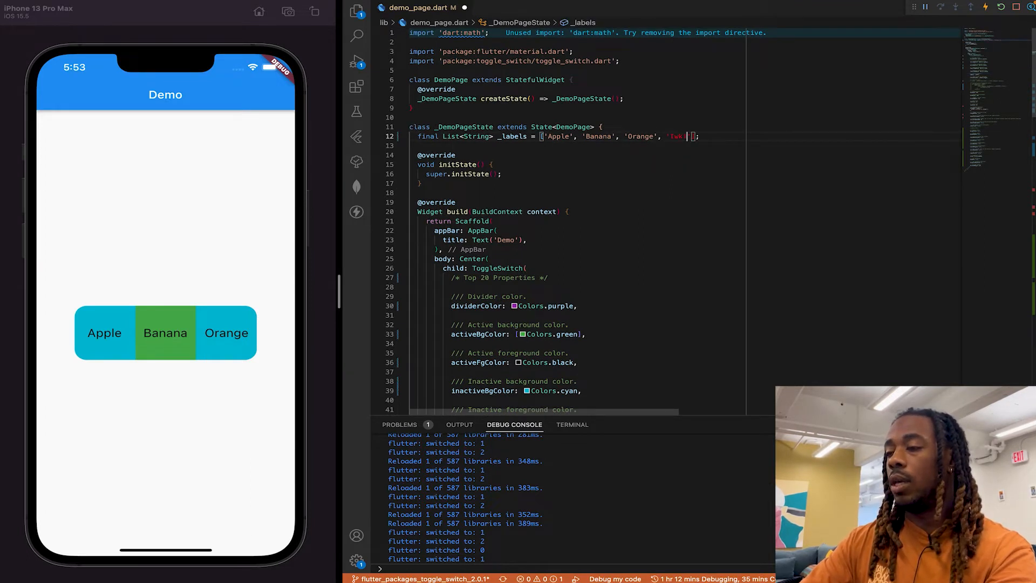
{"action": "type", "text": "I"}
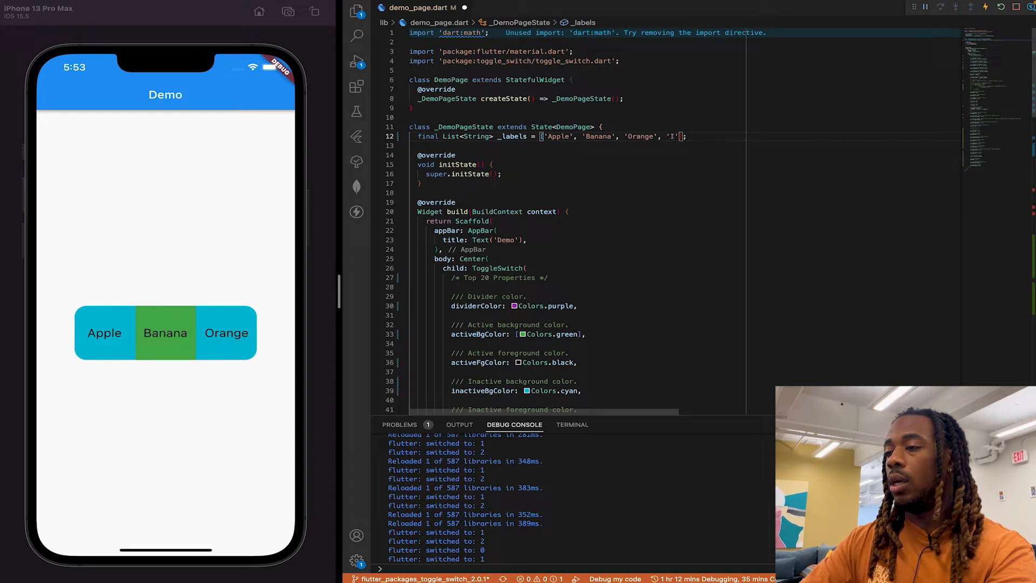
{"action": "type", "text": "Kiwi"}
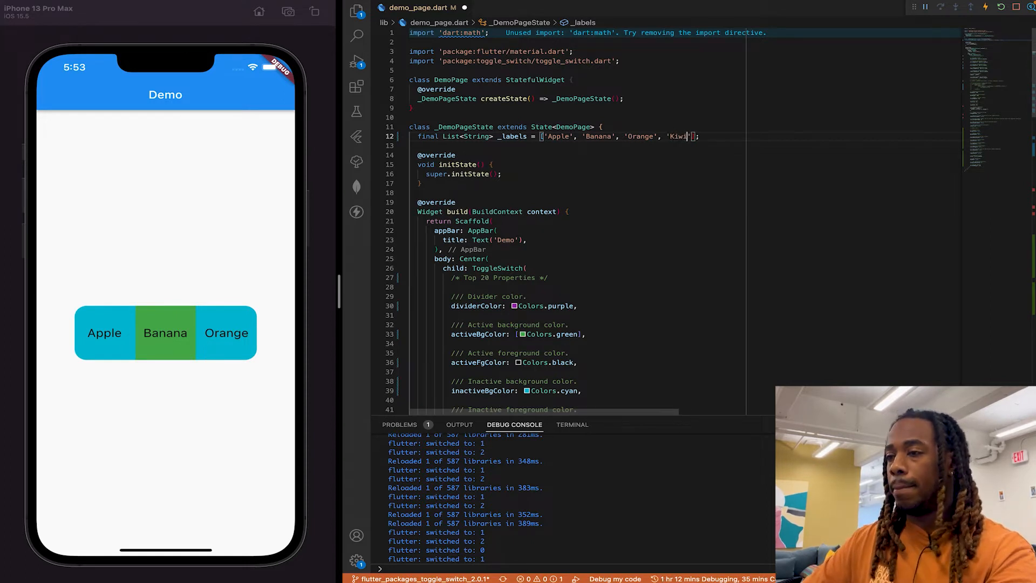
{"action": "mouse_move", "coordinate": [658, 257]}
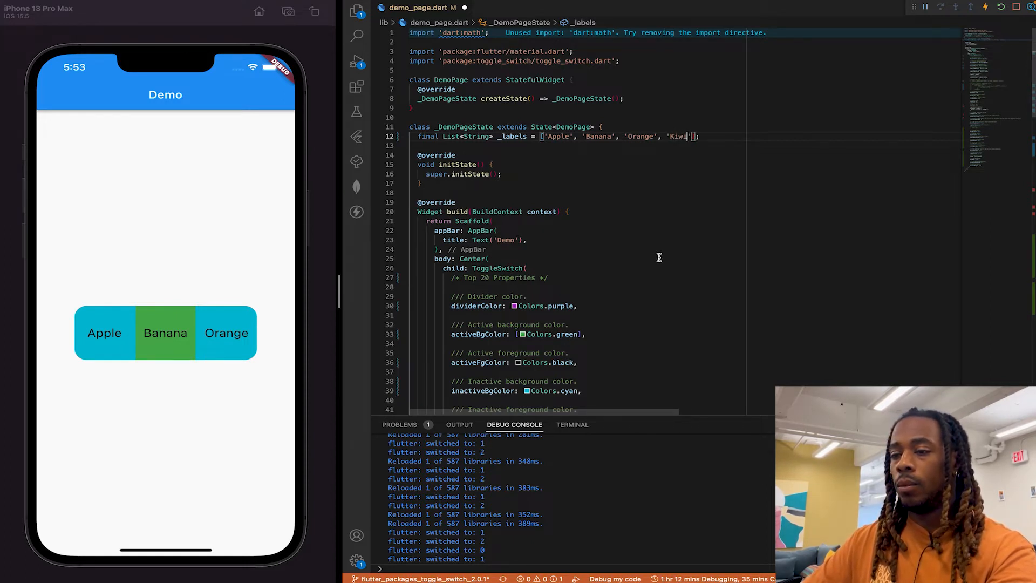
{"action": "scroll", "scroll_direction": "down", "scroll_amount": 3}
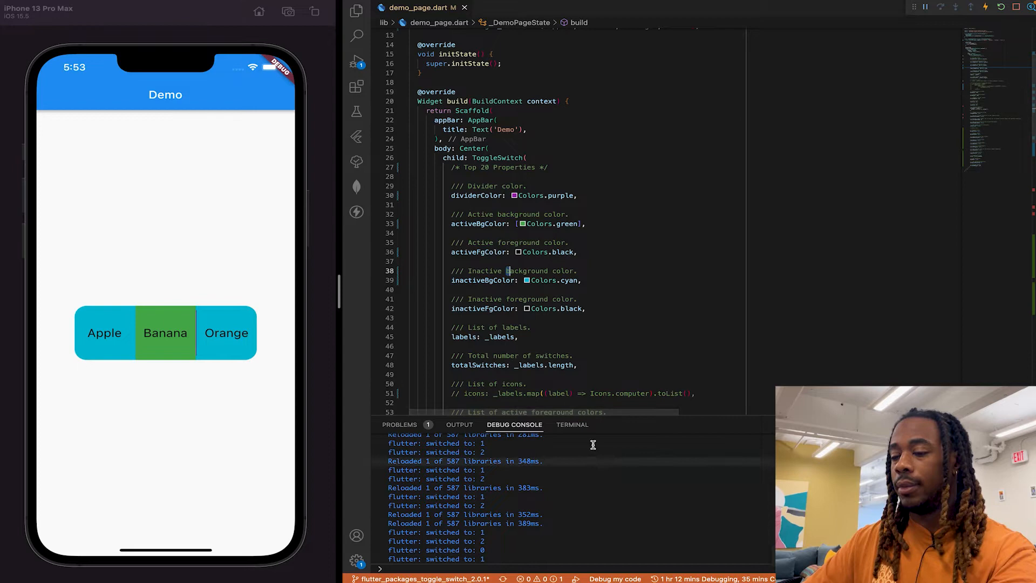
{"action": "scroll", "scroll_direction": "up", "scroll_amount": 3}
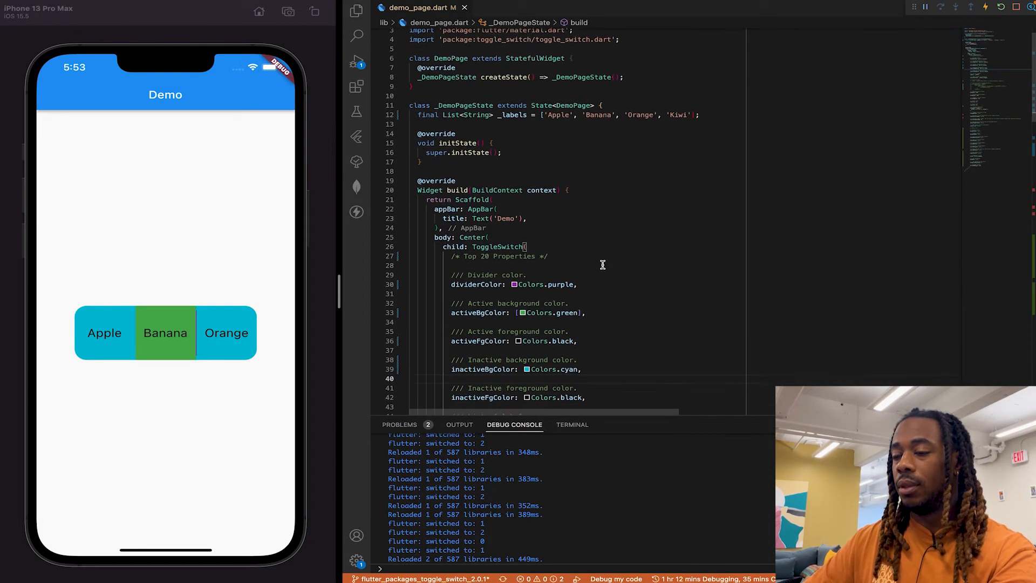
{"action": "left_click", "coordinate": [104, 332]}
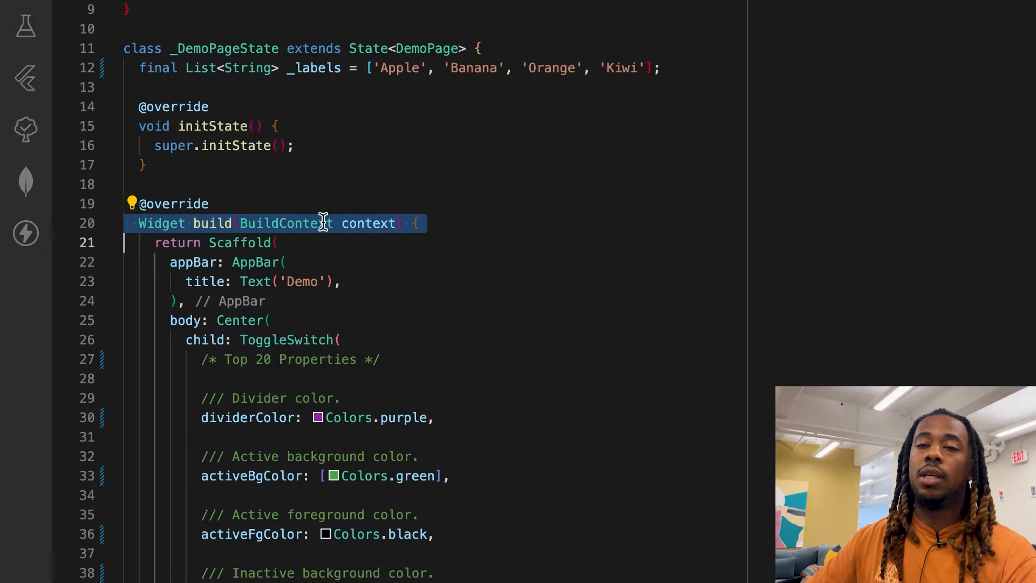
{"action": "mouse_move", "coordinate": [295, 331]}
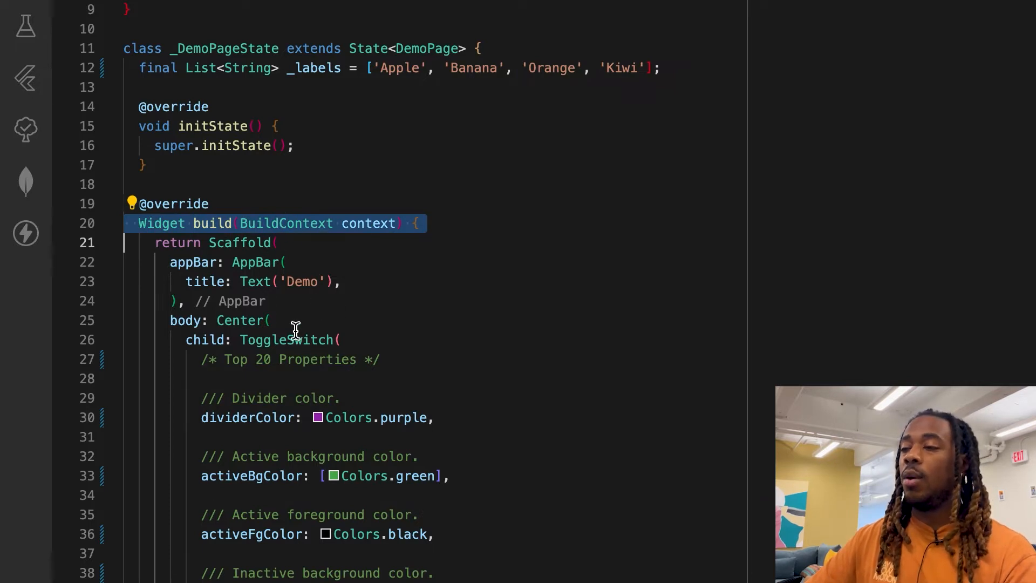
{"action": "mouse_move", "coordinate": [296, 107]}
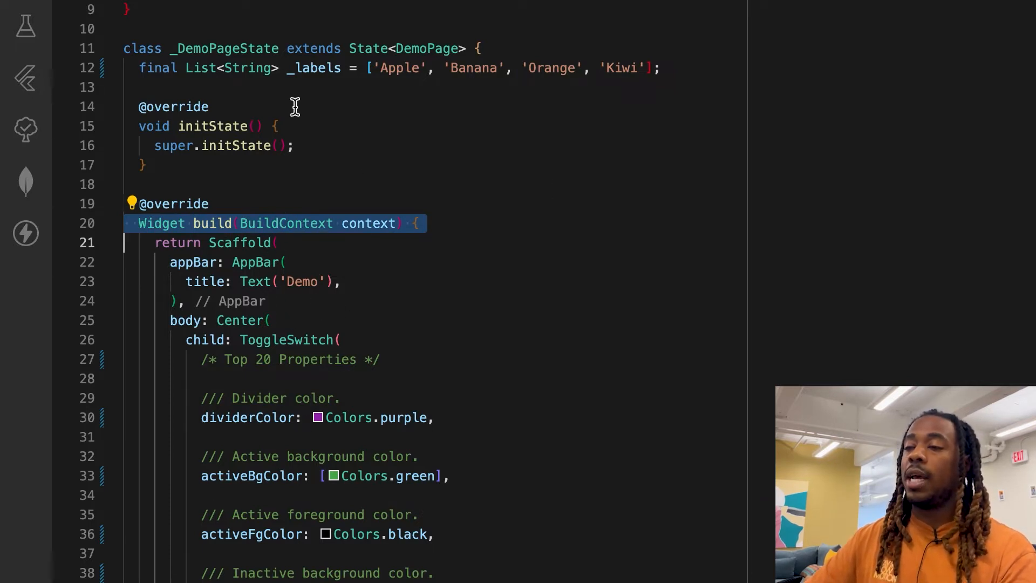
{"action": "scroll", "scroll_direction": "down", "scroll_amount": 3}
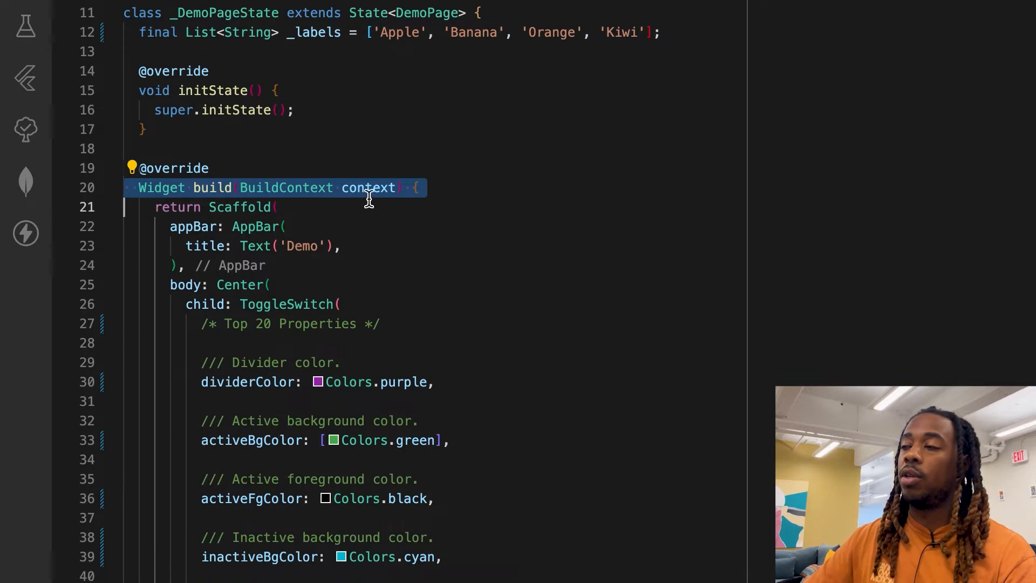
{"action": "mouse_move", "coordinate": [843, 74]}
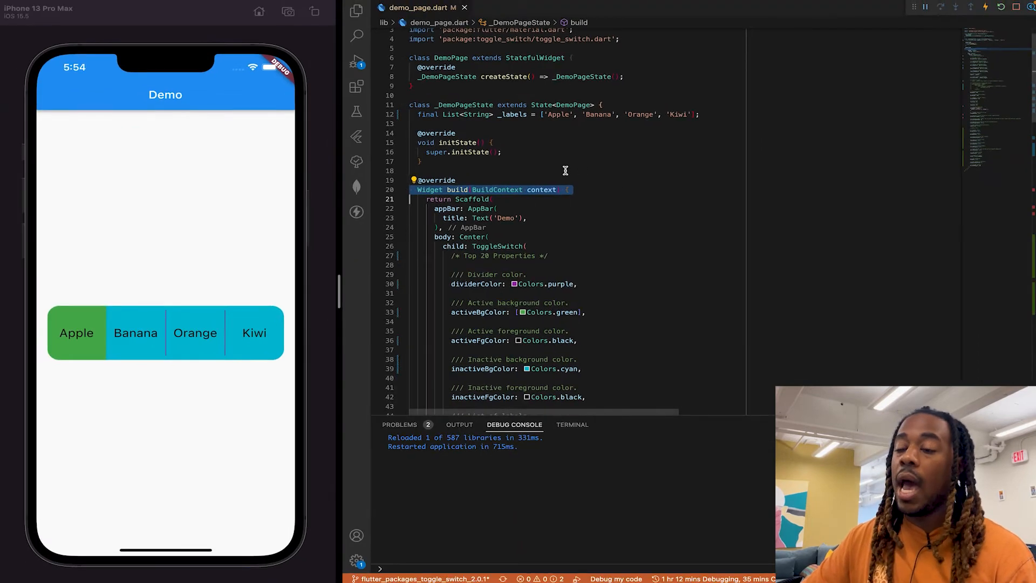
{"action": "mouse_move", "coordinate": [230, 336]}
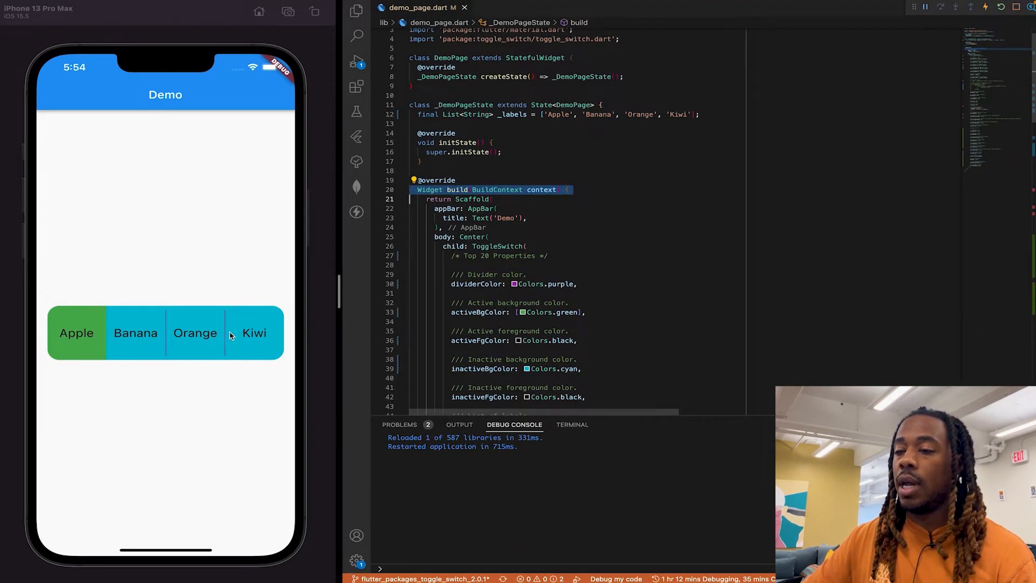
Step: Try the restarted four-option toggle and scroll down to the icons line
{"action": "left_click", "coordinate": [136, 332]}
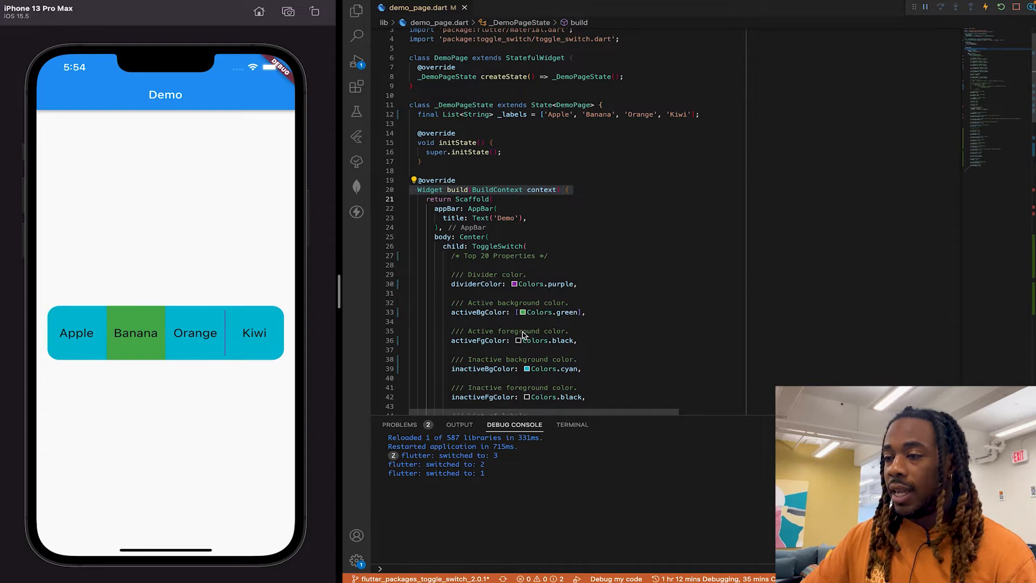
{"action": "scroll", "scroll_direction": "down", "scroll_amount": 3}
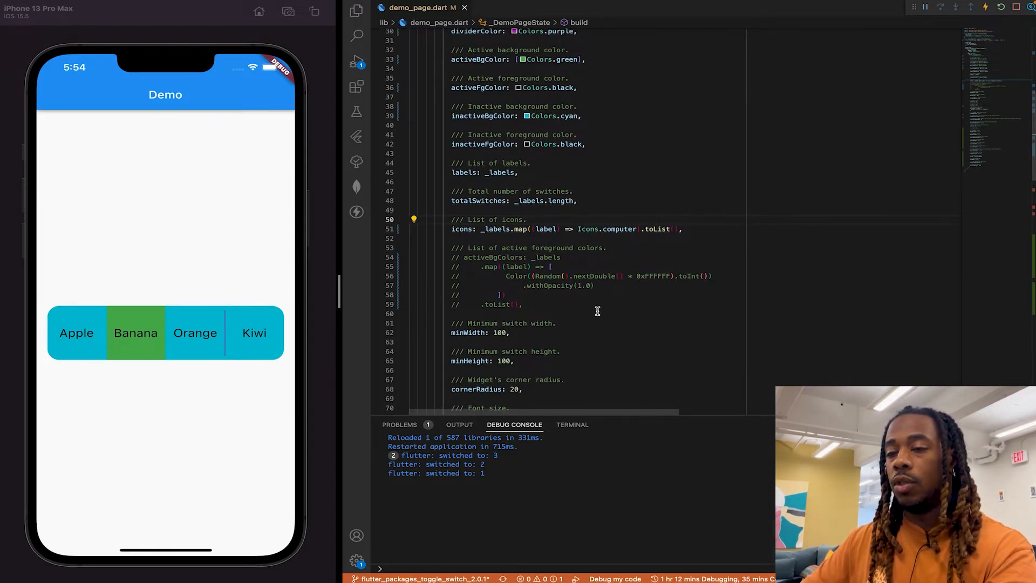
Step: Switch between Apple and Kiwi to check each option's computer icon
{"action": "left_click", "coordinate": [76, 332]}
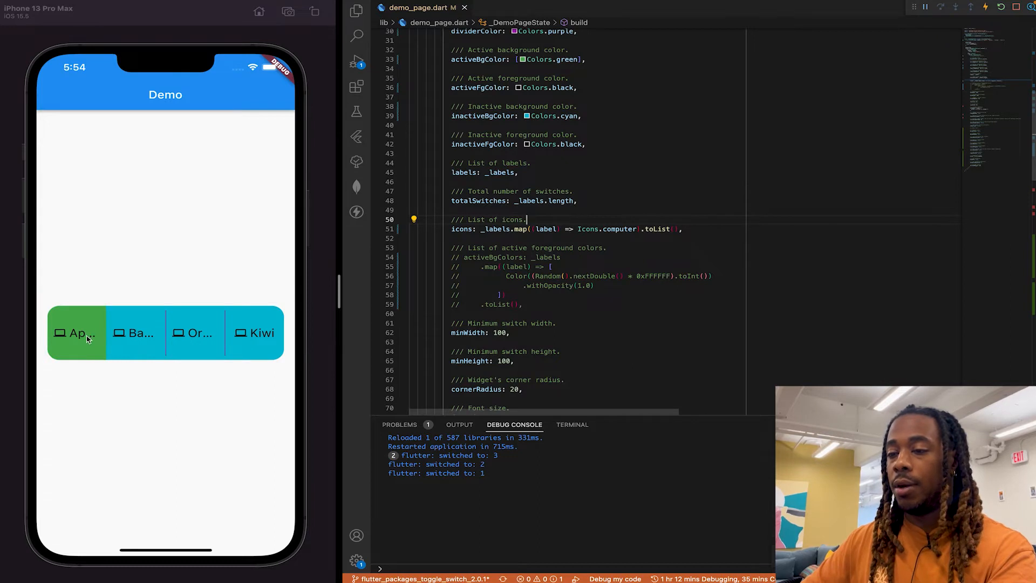
{"action": "left_click", "coordinate": [263, 333]}
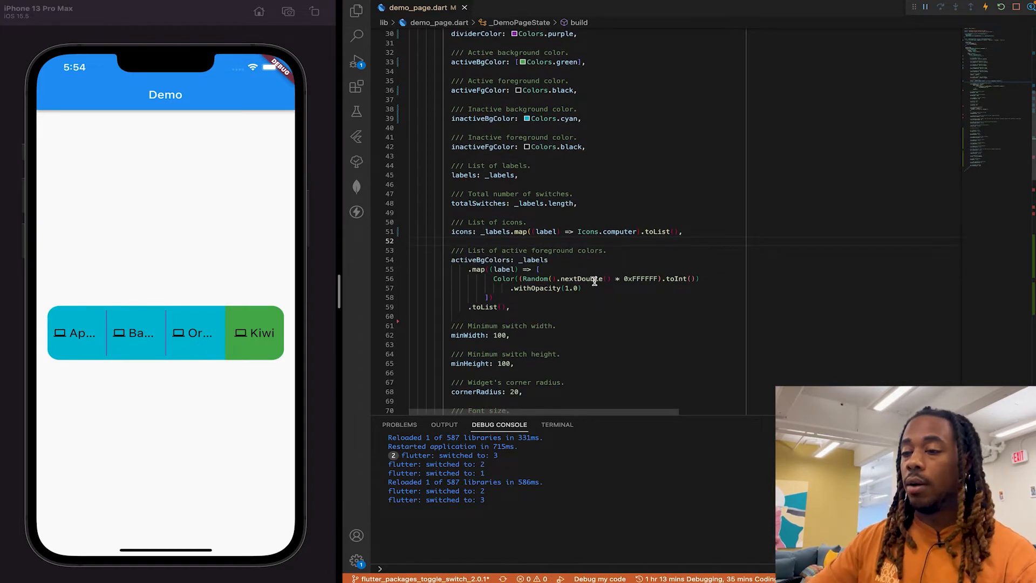
Step: Restart the app and select Apple, Banana, Orange and Kiwi to compare their random active colours
{"action": "left_click", "coordinate": [76, 332]}
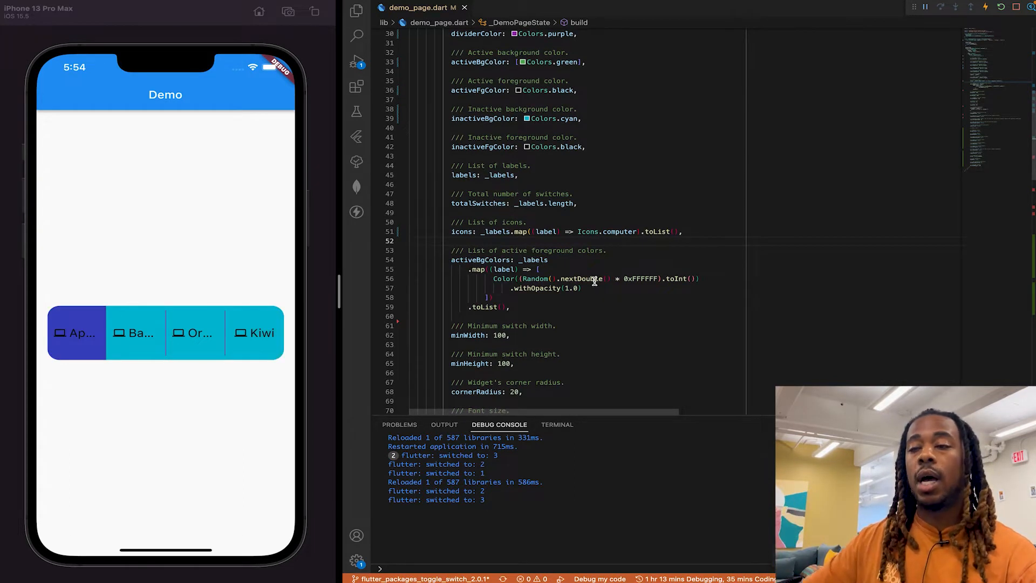
{"action": "mouse_move", "coordinate": [695, 331]}
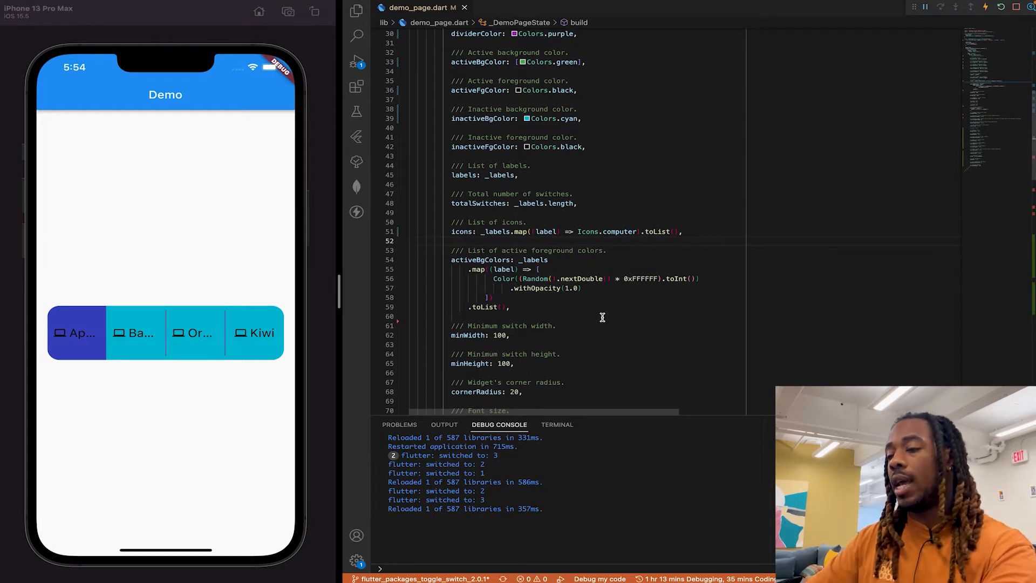
{"action": "mouse_move", "coordinate": [558, 283]}
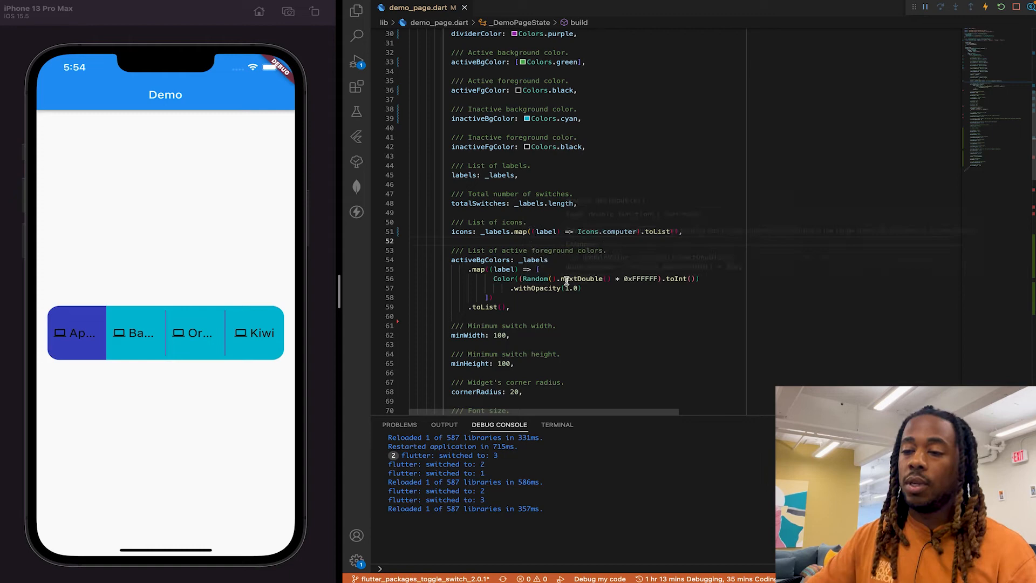
{"action": "left_click", "coordinate": [136, 332]}
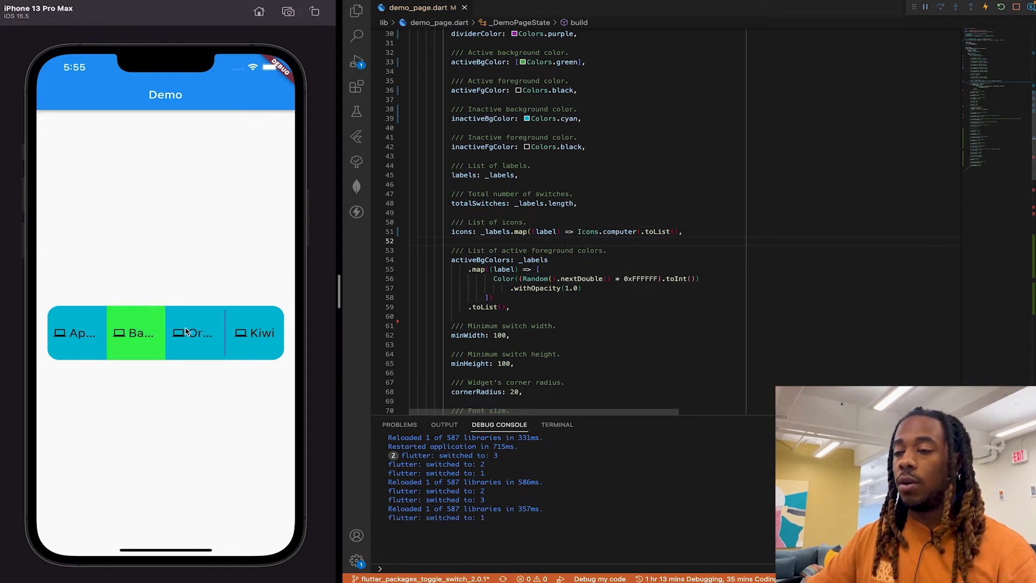
{"action": "left_click", "coordinate": [193, 332]}
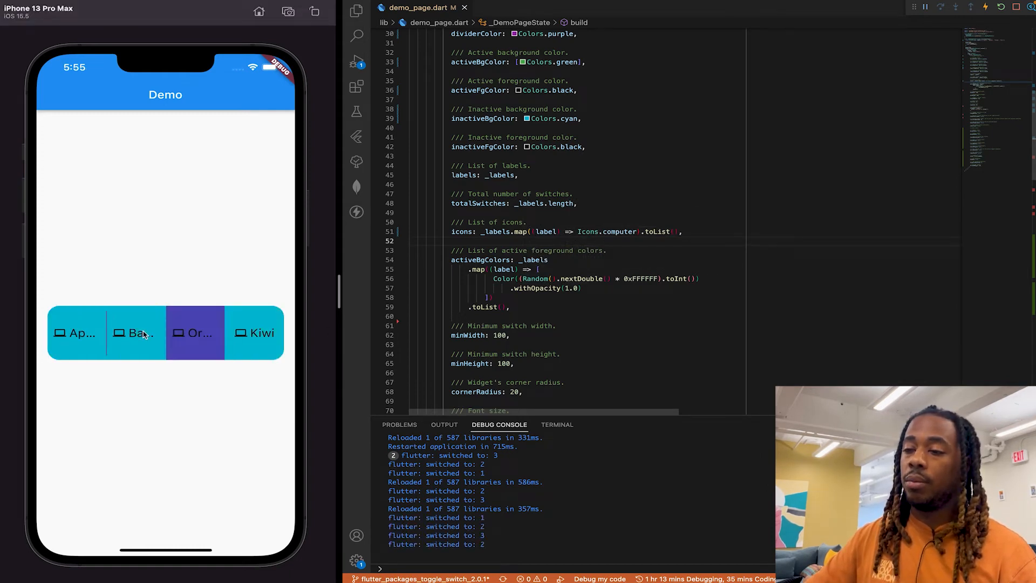
{"action": "left_click", "coordinate": [77, 332]}
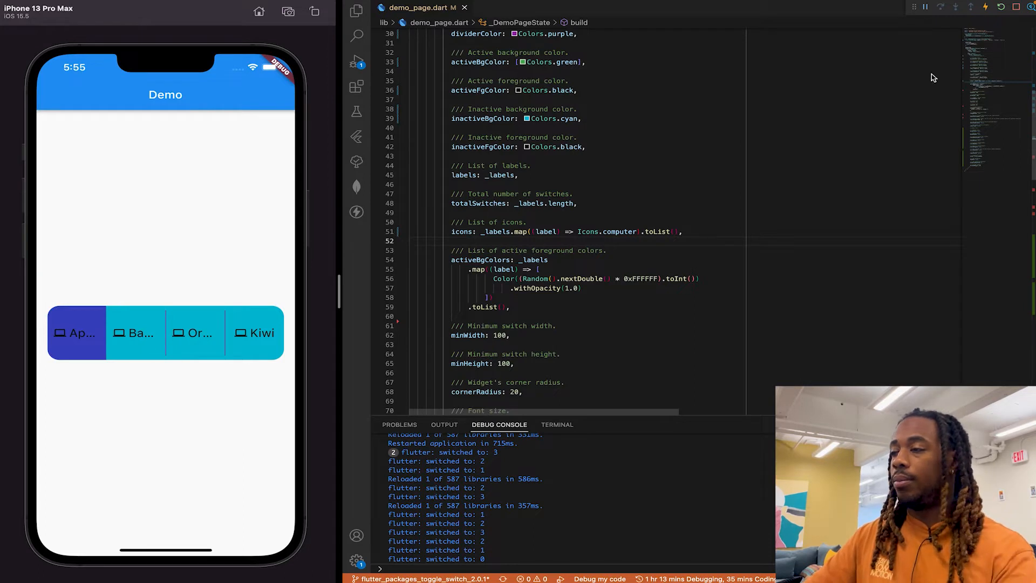
{"action": "mouse_move", "coordinate": [998, 13]}
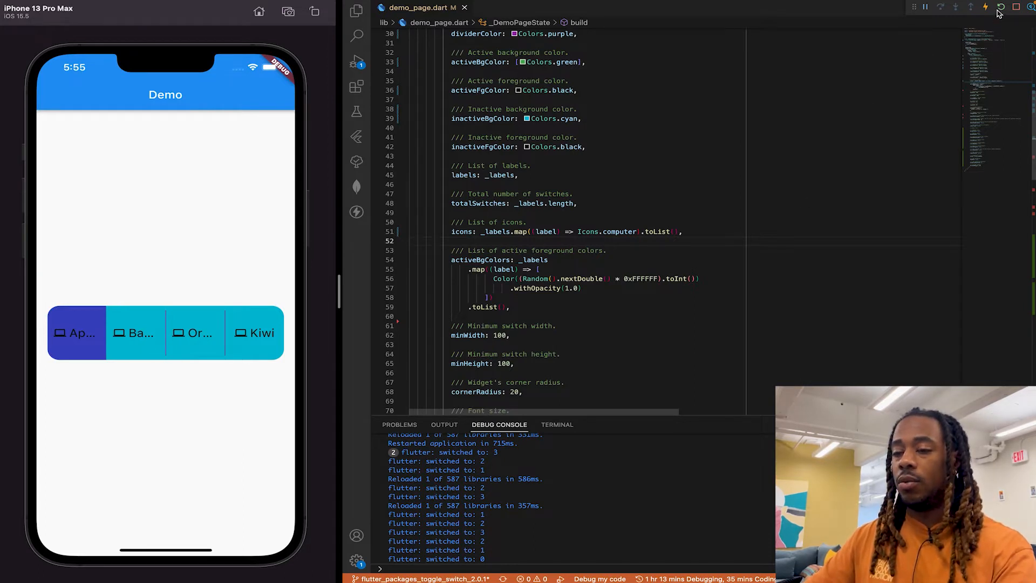
{"action": "left_click", "coordinate": [1001, 6]}
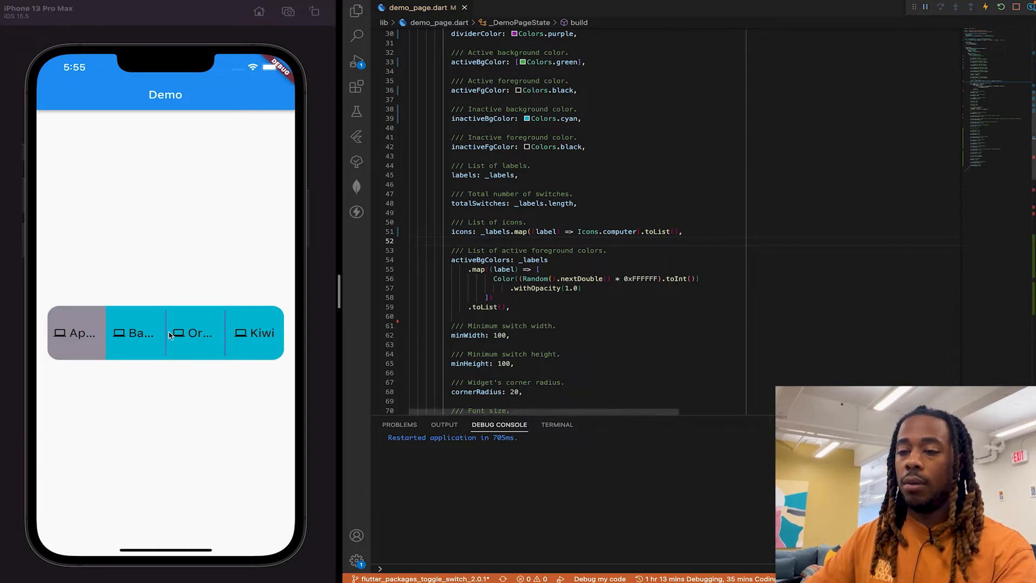
{"action": "left_click", "coordinate": [197, 332]}
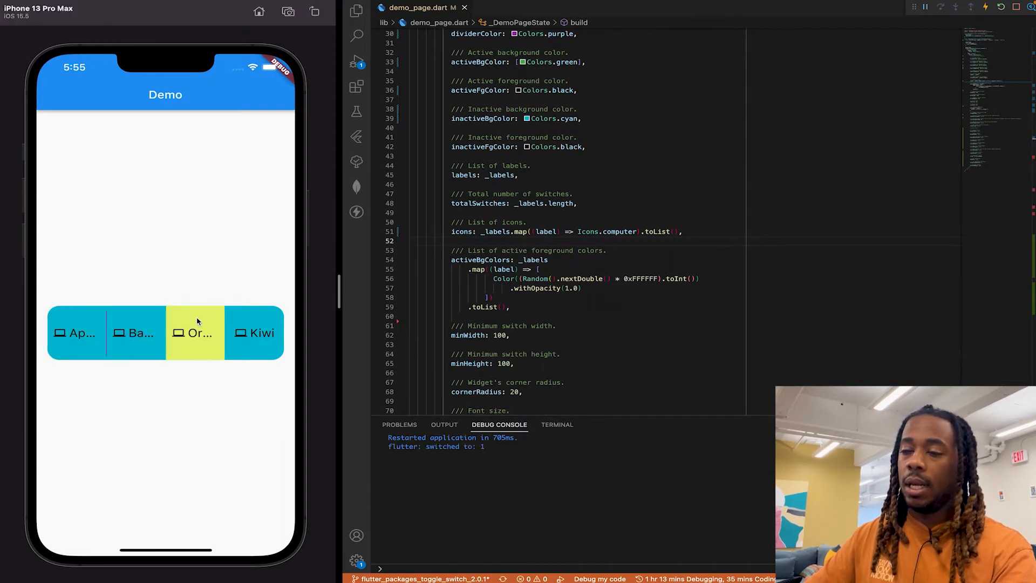
{"action": "left_click", "coordinate": [254, 332]}
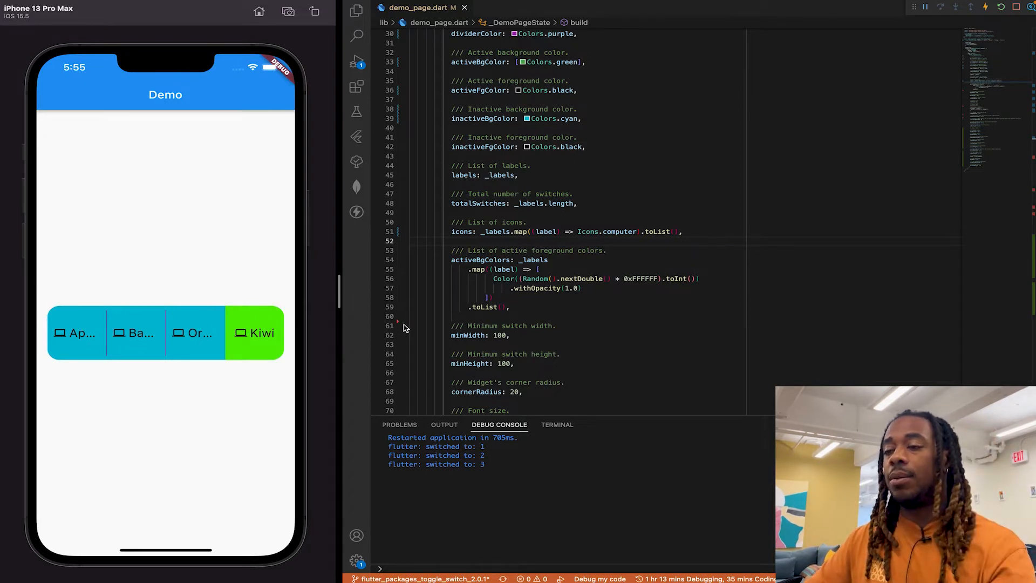
{"action": "mouse_move", "coordinate": [483, 289]}
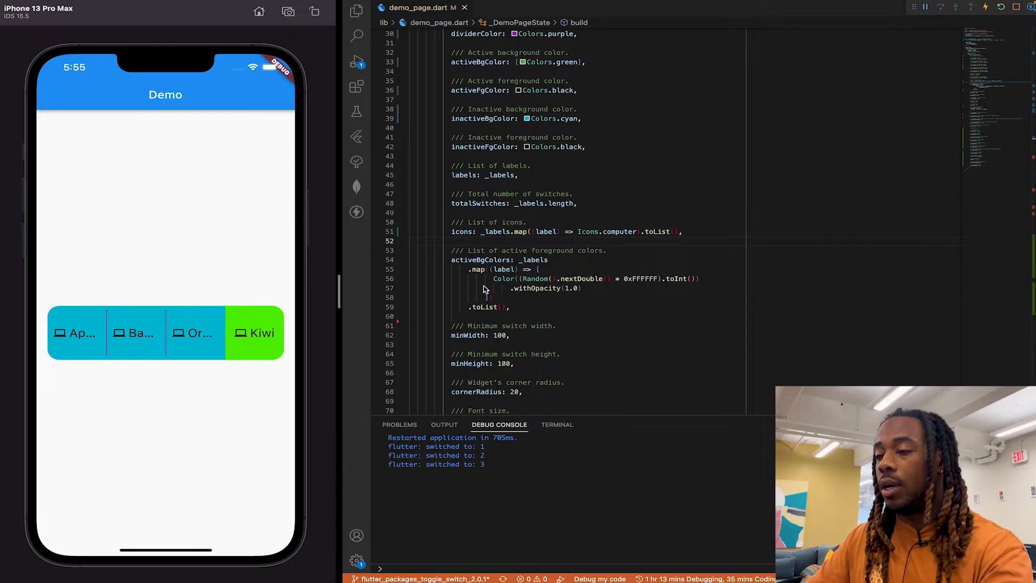
Step: Set minWidth and minHeight to 50 and select an option on the shrunken switch
{"action": "scroll", "scroll_direction": "down", "scroll_amount": 3}
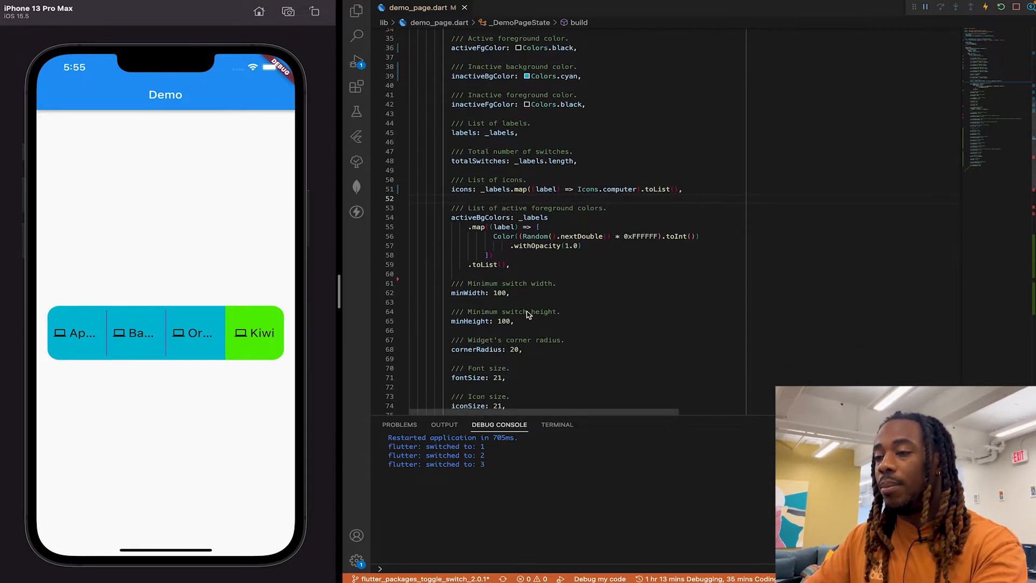
{"action": "scroll", "scroll_direction": "down", "scroll_amount": 3}
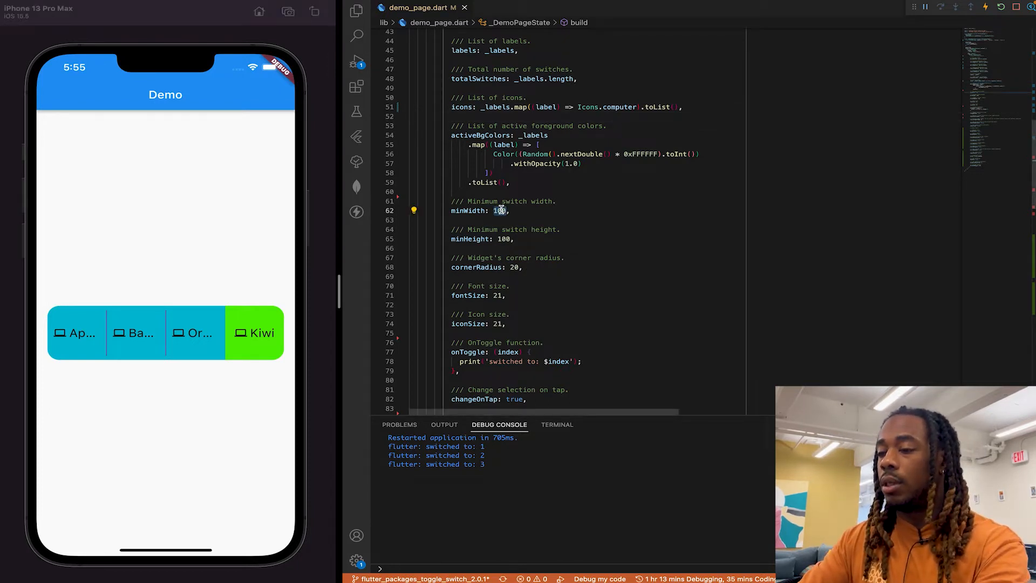
{"action": "type", "text": "50"}
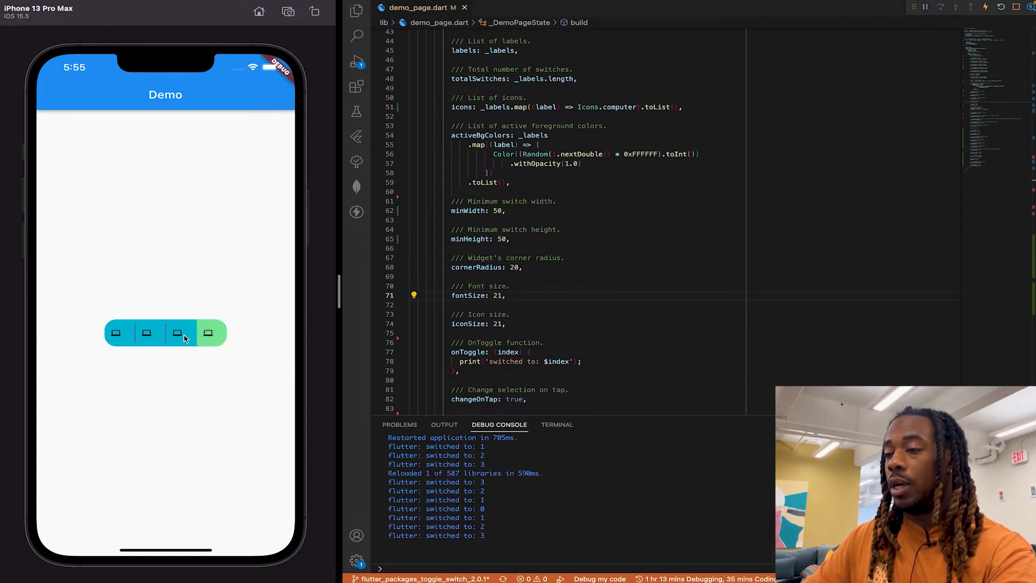
{"action": "left_click", "coordinate": [146, 332]}
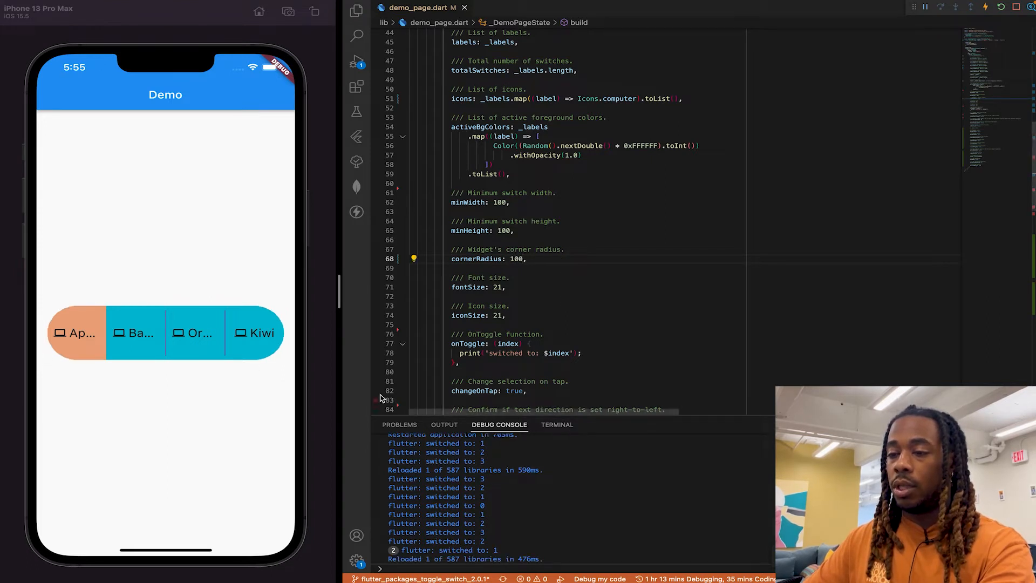
Step: Select Apple on the pill-shaped switch and scroll to the cornerRadius setting
{"action": "left_click", "coordinate": [75, 332]}
{"action": "type", "text": "2"}
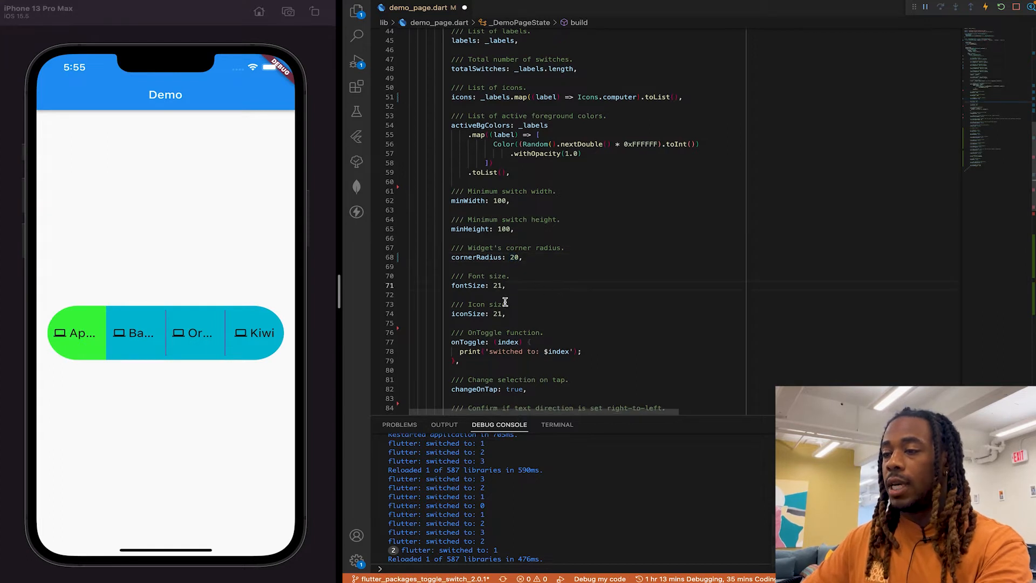
{"action": "scroll", "scroll_direction": "down", "scroll_amount": 3}
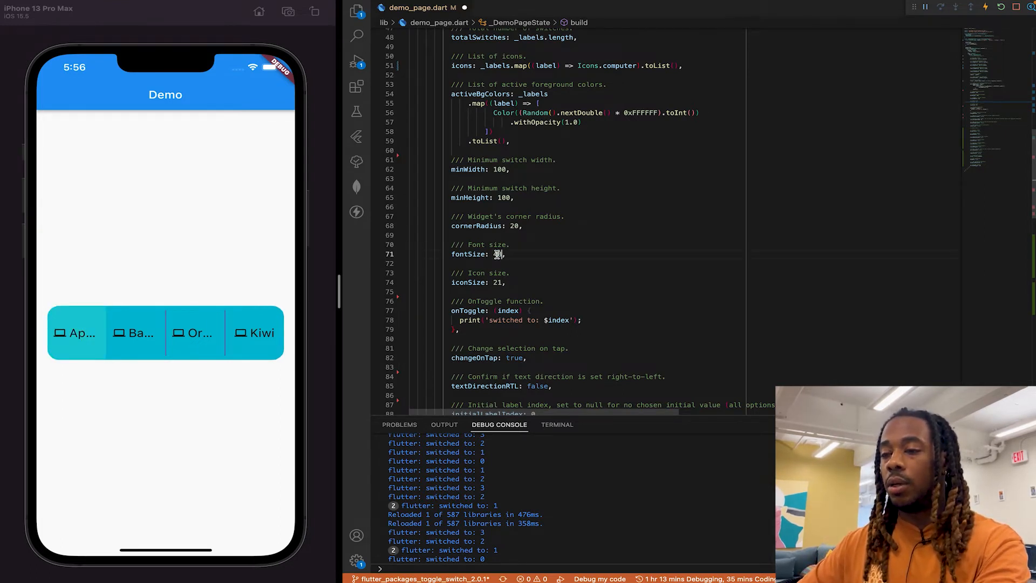
Step: Set fontSize to 48, enlarging the labels to truncated letters
{"action": "type", "text": "48"}
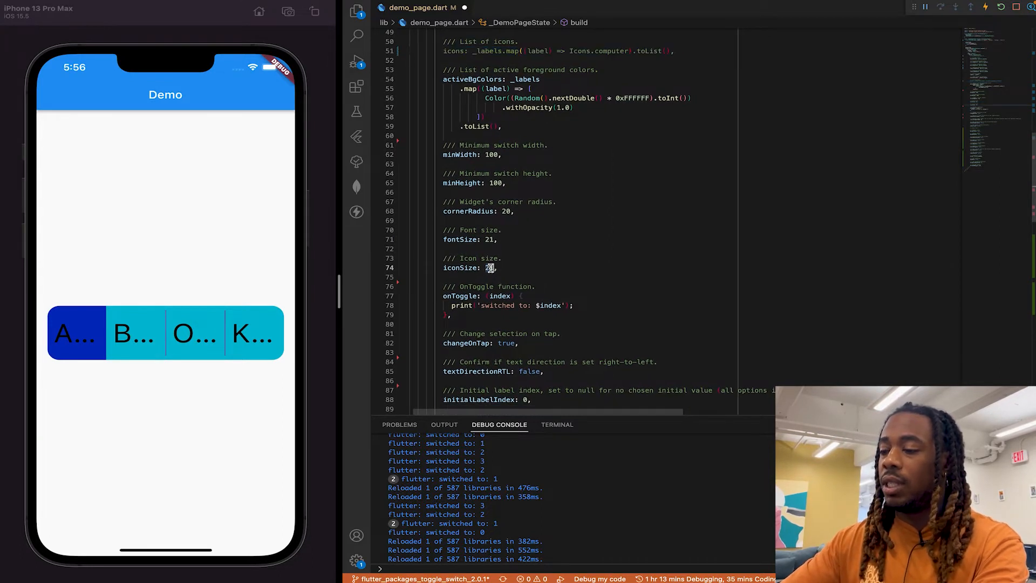
Step: Try iconSize 100, check Apple and Kiwi in the simulator, then set iconSize to 48
{"action": "type", "text": "100"}
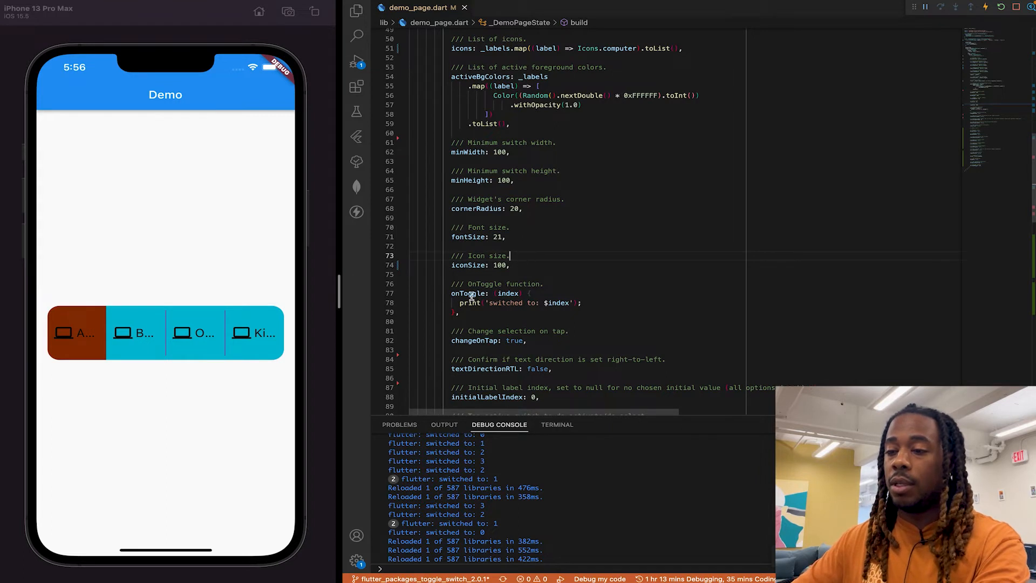
{"action": "left_click", "coordinate": [75, 332]}
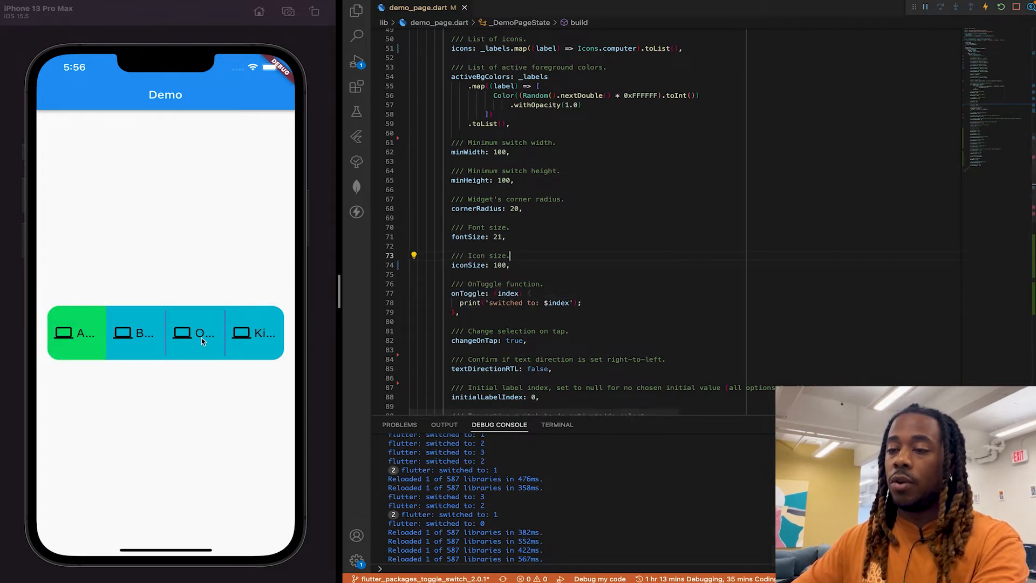
{"action": "left_click", "coordinate": [252, 332]}
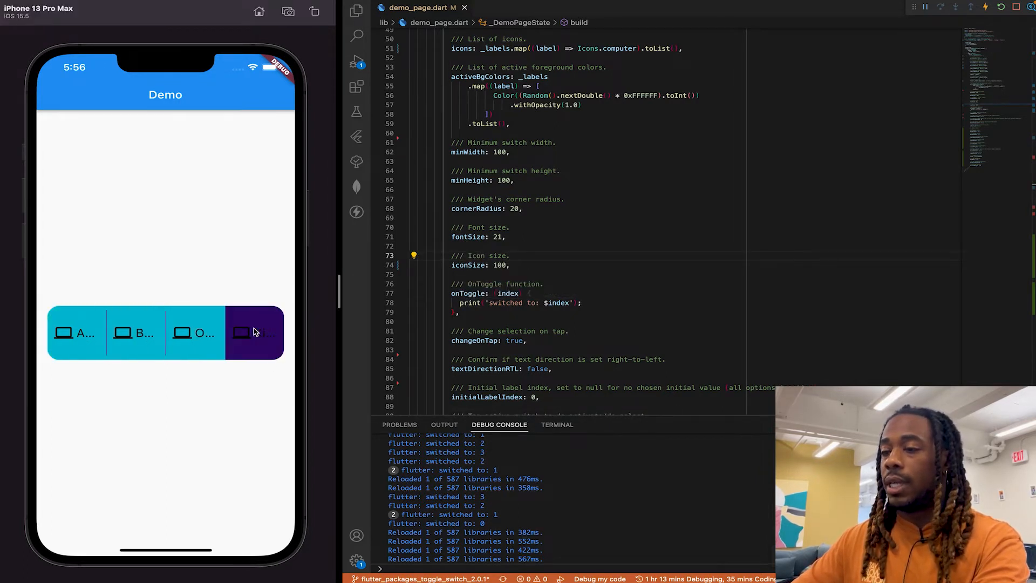
{"action": "left_click", "coordinate": [74, 332]}
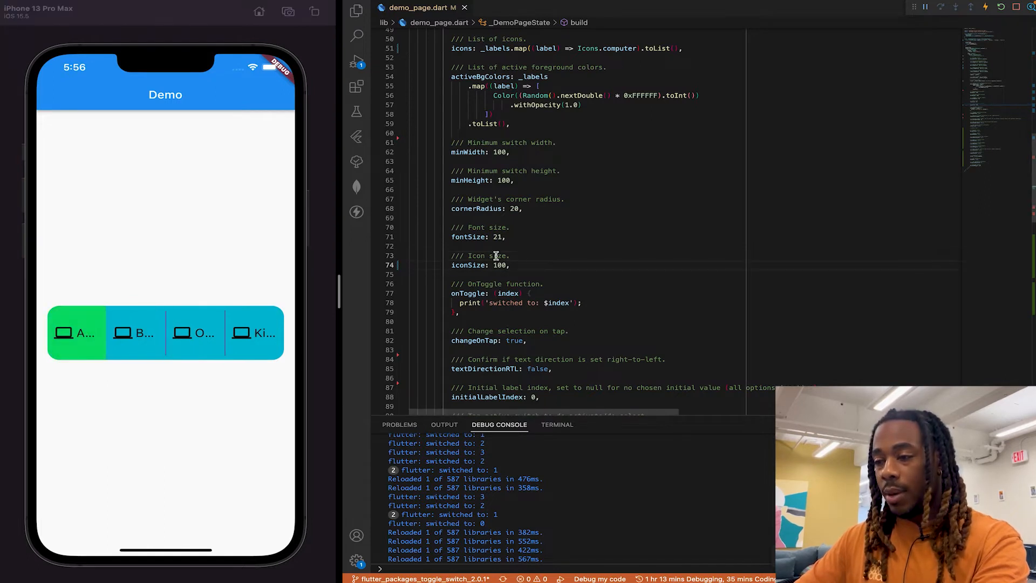
{"action": "type", "text": "48"}
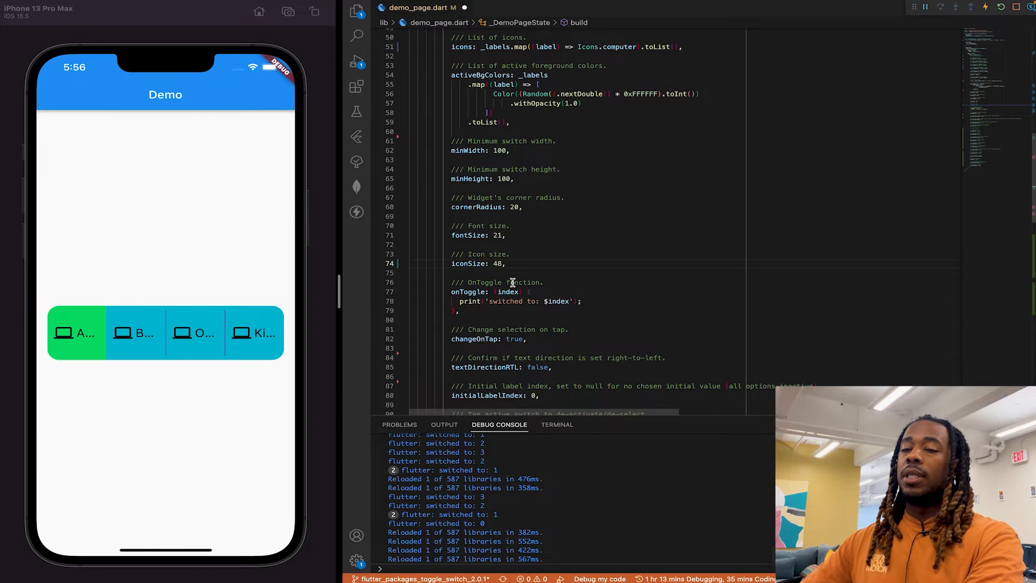
{"action": "mouse_move", "coordinate": [498, 290]}
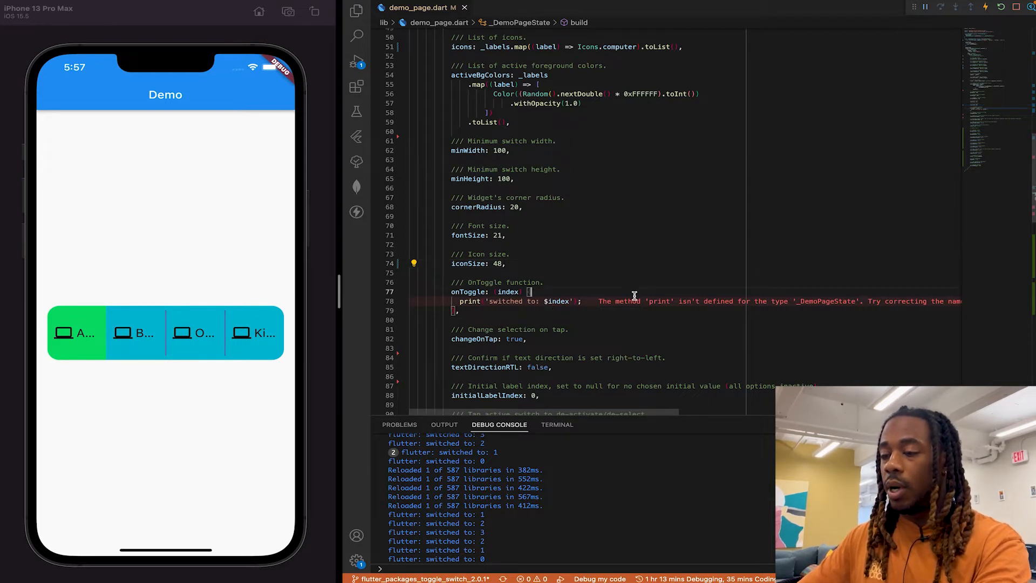
{"action": "mouse_move", "coordinate": [307, 410]}
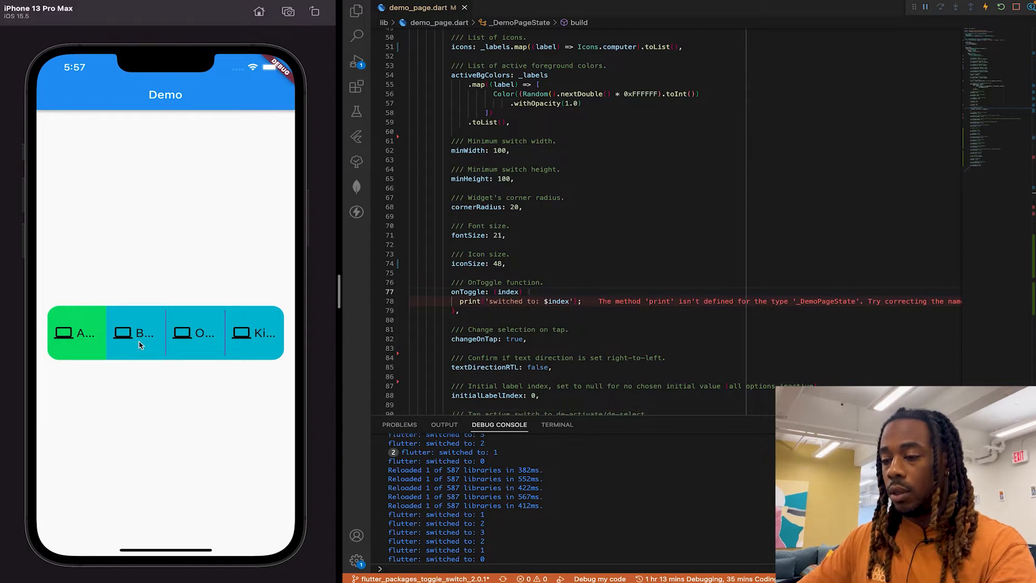
Step: Select Banana and Orange to confirm onToggle still logs to the Debug Console
{"action": "left_click", "coordinate": [135, 332]}
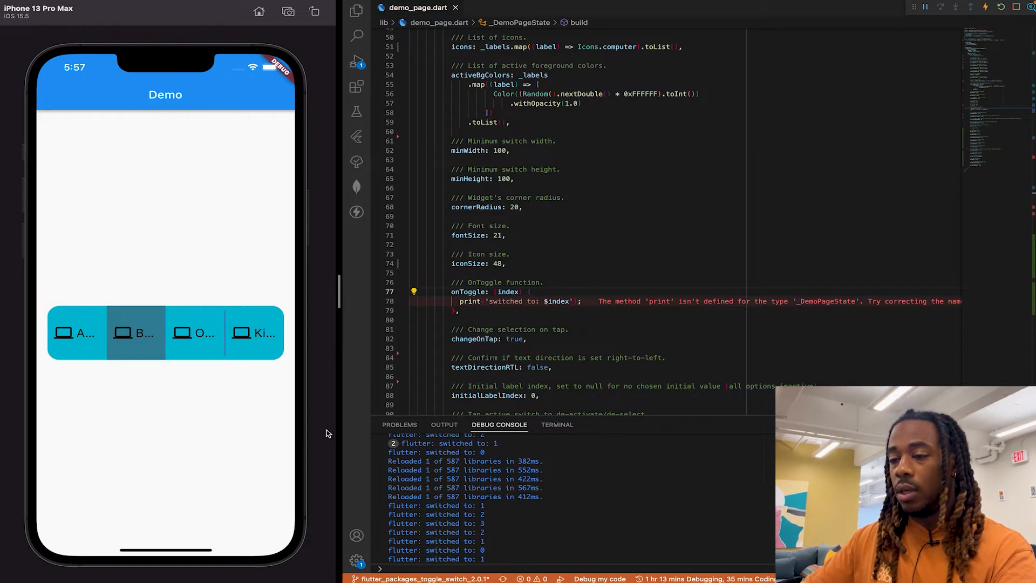
{"action": "left_click", "coordinate": [195, 332]}
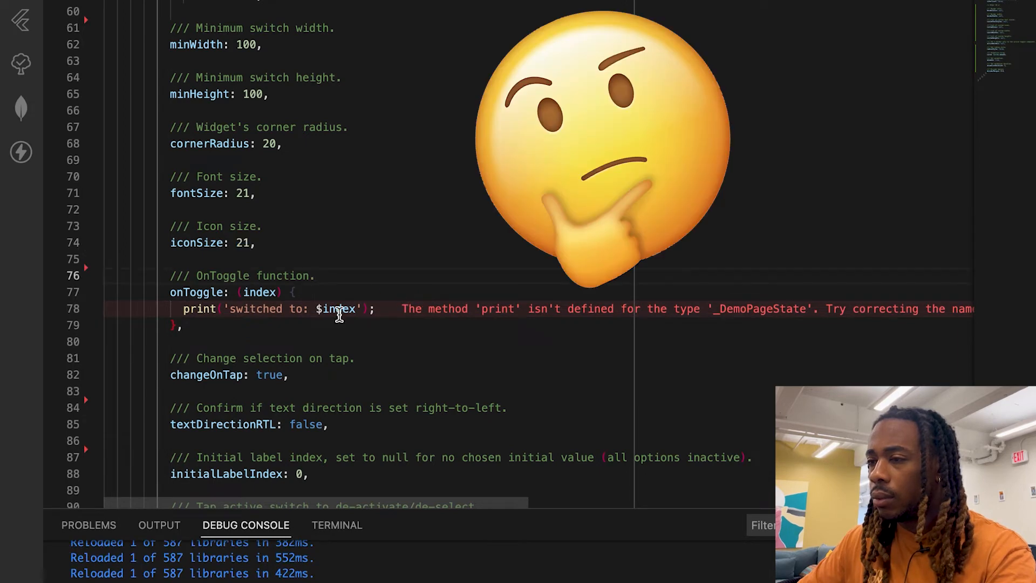
{"action": "mouse_move", "coordinate": [382, 353]}
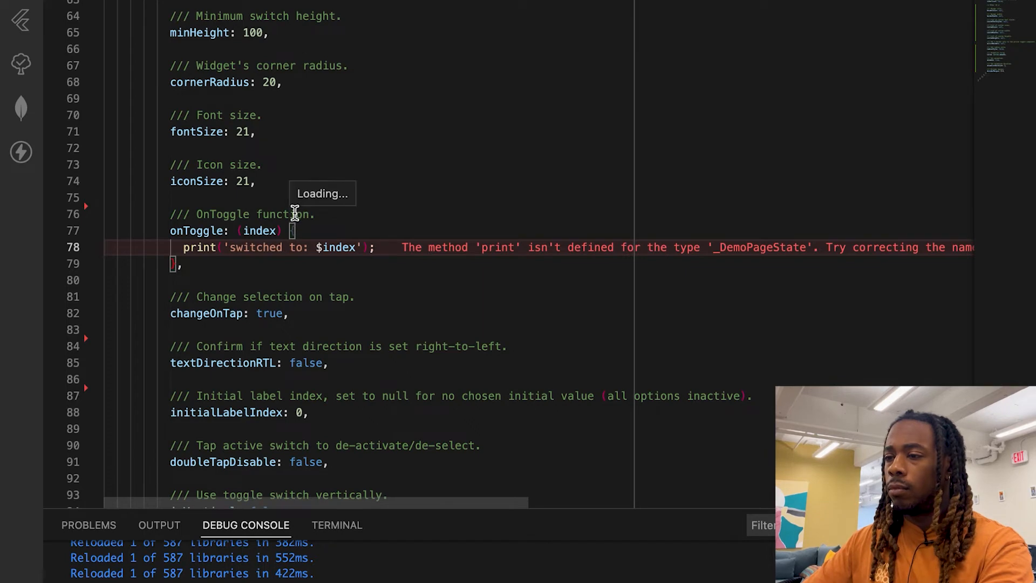
{"action": "mouse_move", "coordinate": [328, 247]}
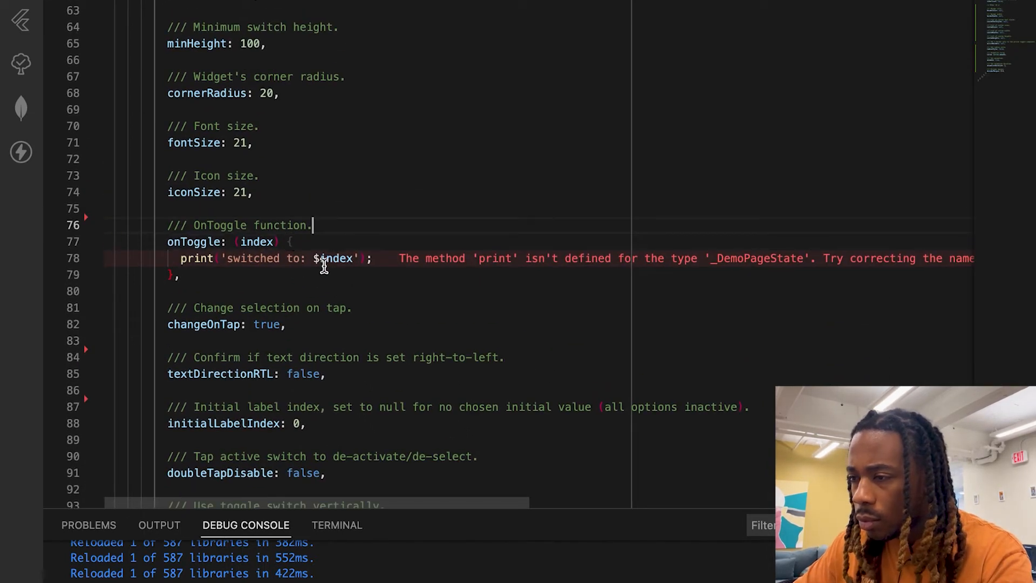
{"action": "mouse_move", "coordinate": [314, 258]}
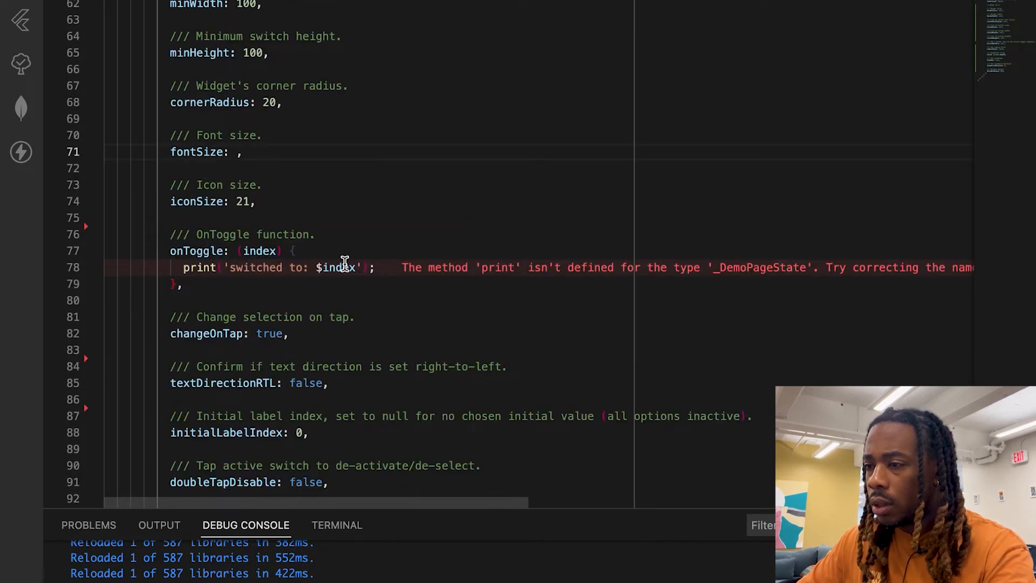
Step: Reset iconSize to 21 and replace the print call with debugPrint('$index')
{"action": "type", "text": "21"}
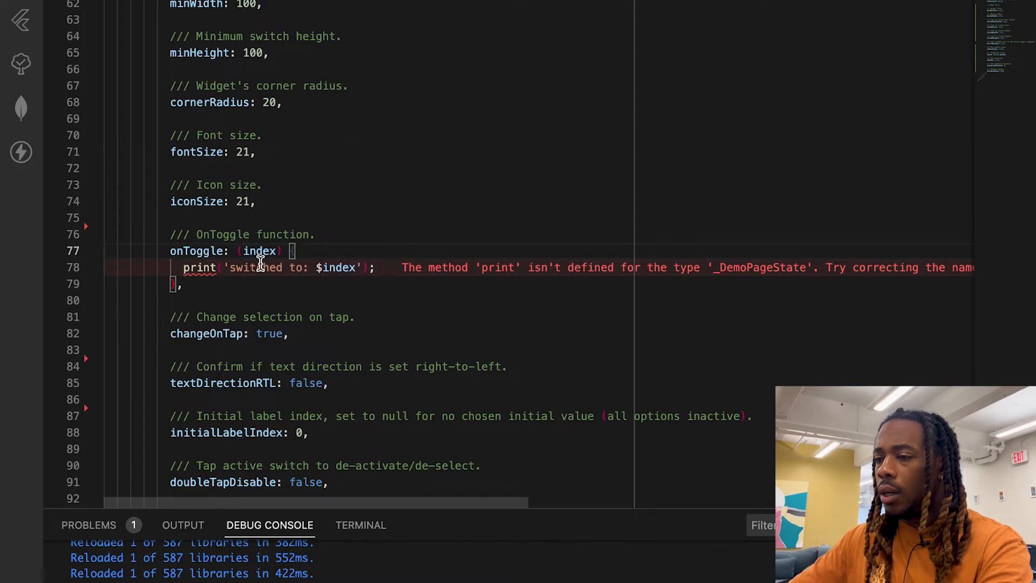
{"action": "key", "text": "Delete"}
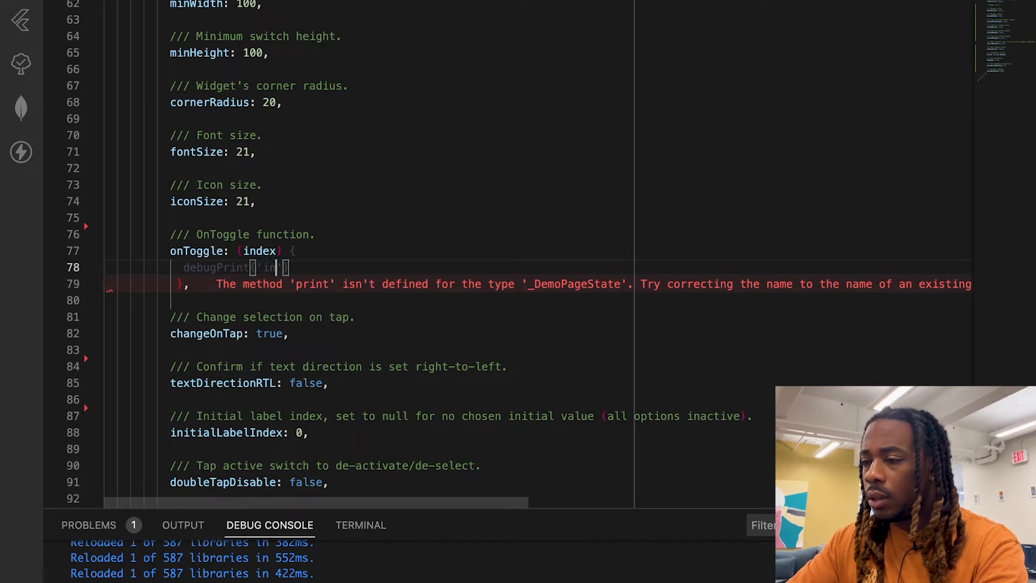
{"action": "type", "text": "$index"}
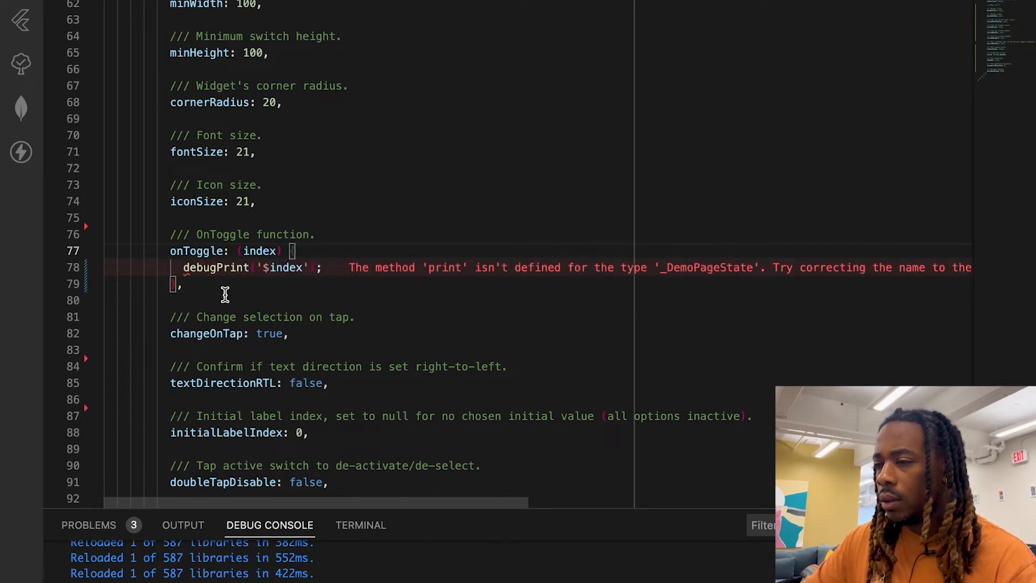
{"action": "mouse_move", "coordinate": [332, 245]}
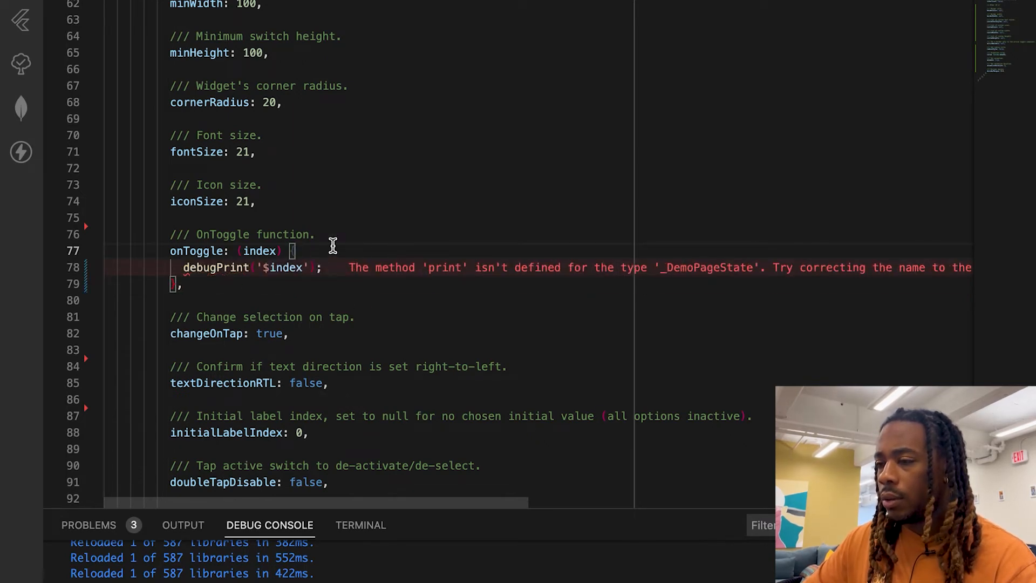
{"action": "mouse_move", "coordinate": [286, 285]}
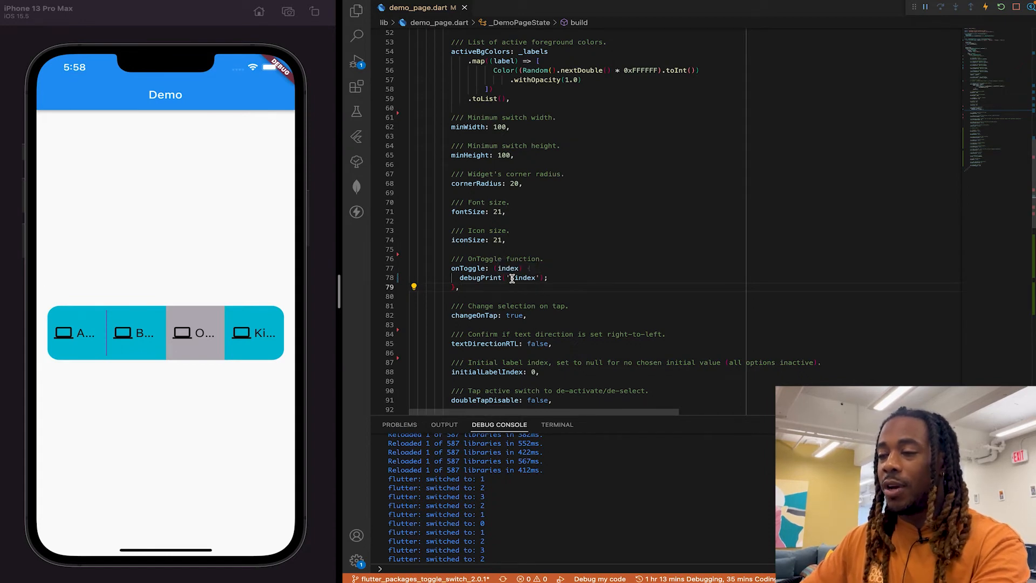
{"action": "mouse_move", "coordinate": [480, 277]}
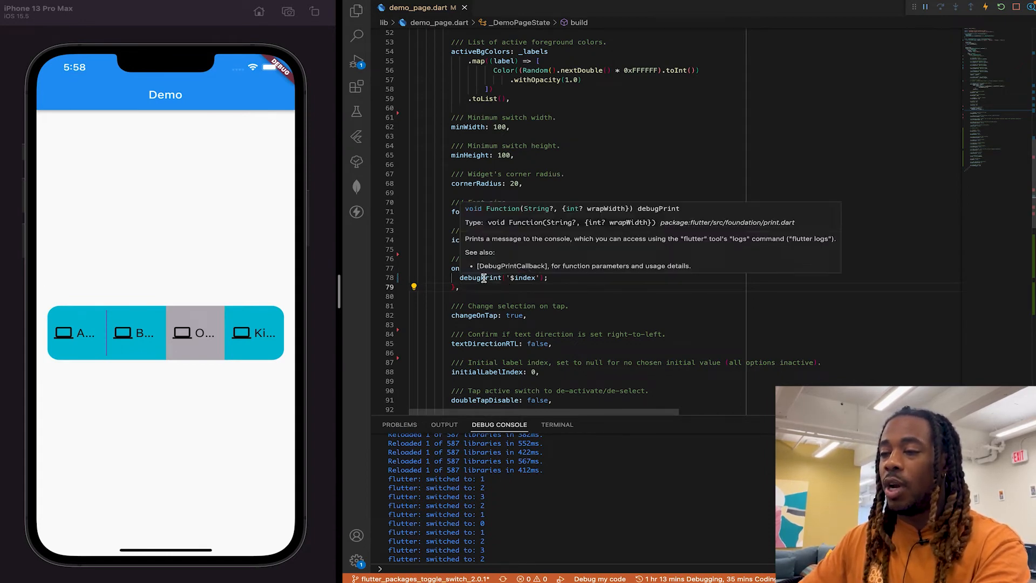
{"action": "mouse_move", "coordinate": [403, 302]}
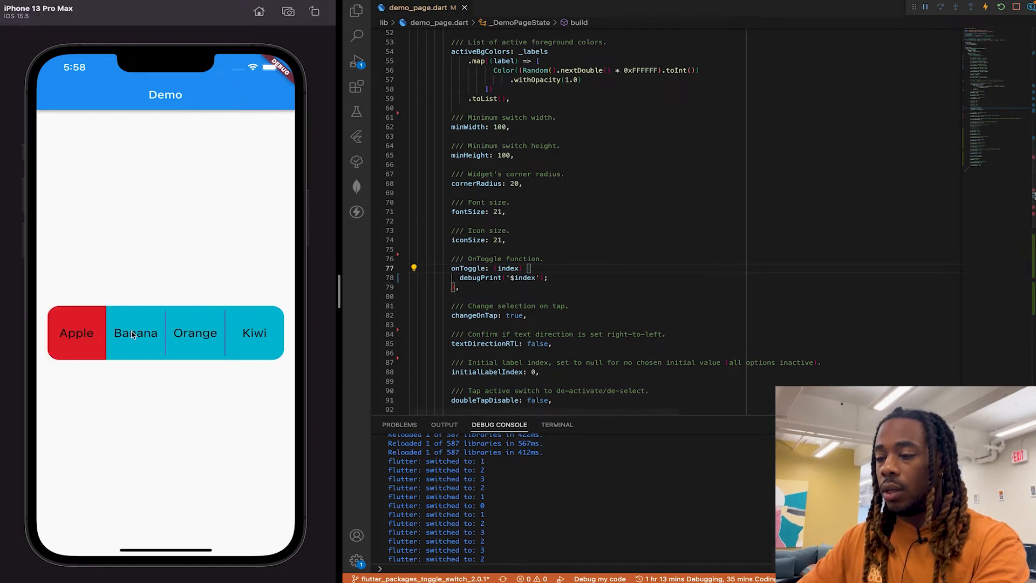
Step: Select Orange, Apple, Banana, Orange and Kiwi so onToggle logs each bare index
{"action": "left_click", "coordinate": [196, 332]}
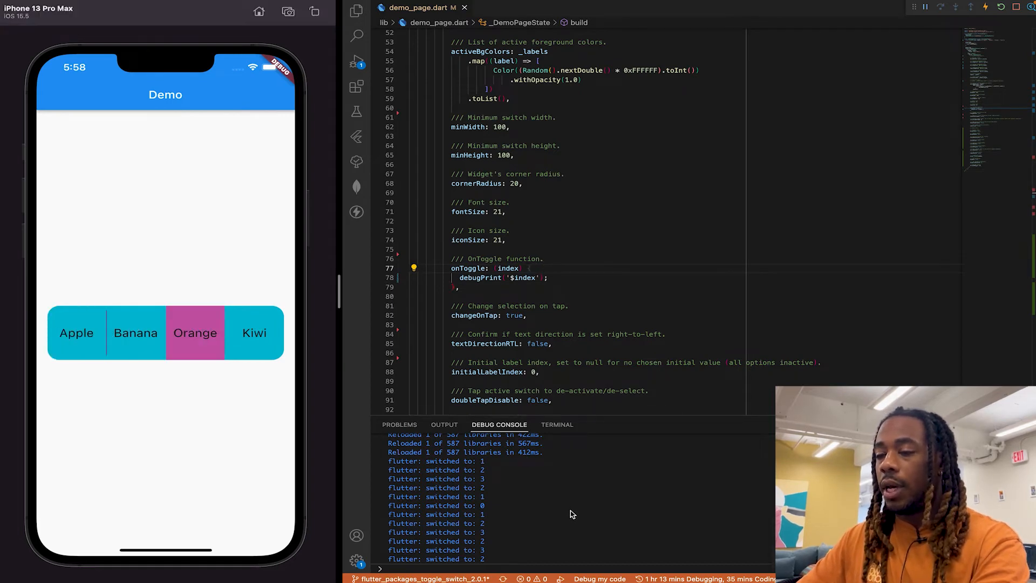
{"action": "left_click", "coordinate": [76, 332]}
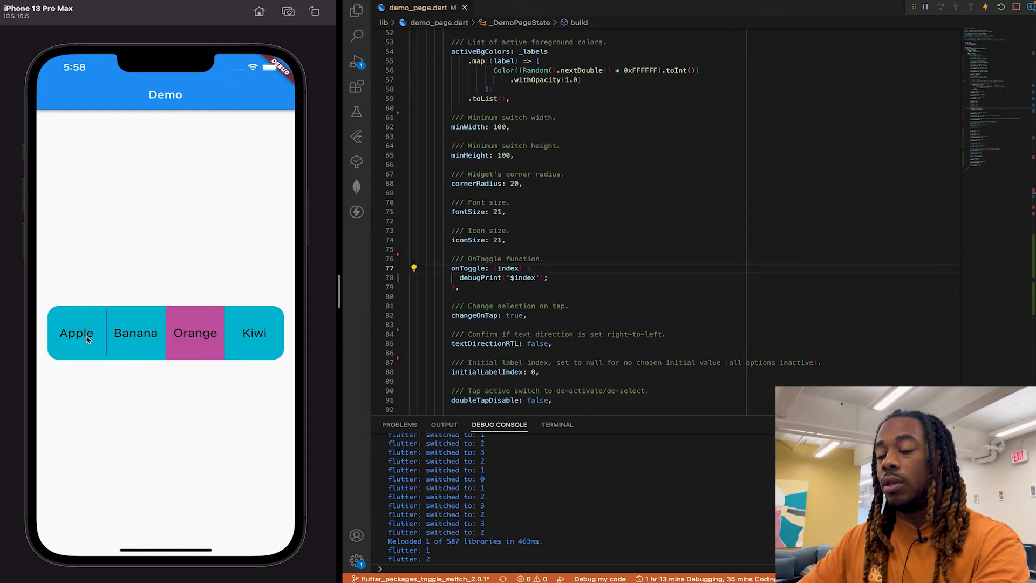
{"action": "left_click", "coordinate": [76, 332]}
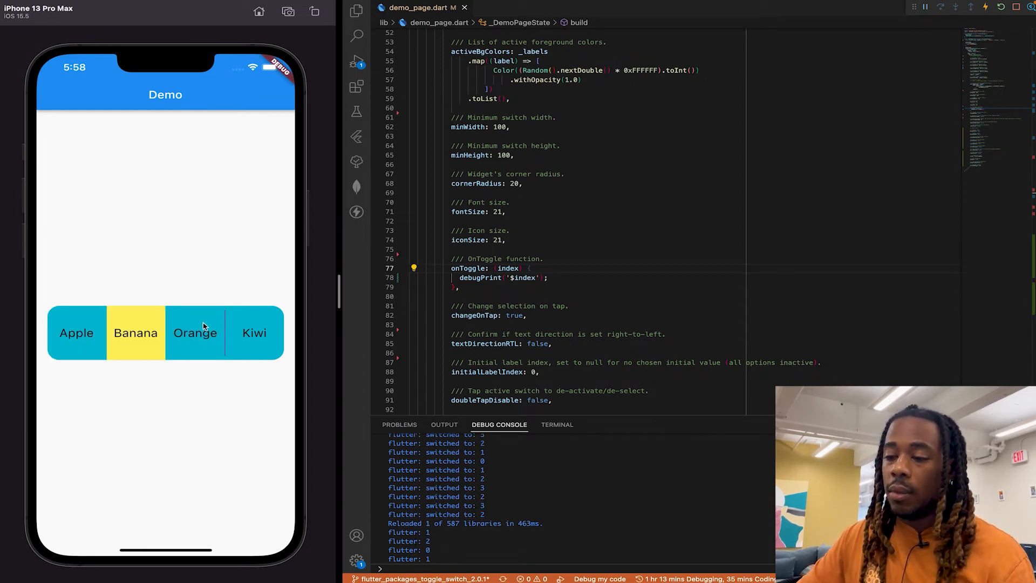
{"action": "left_click", "coordinate": [195, 332]}
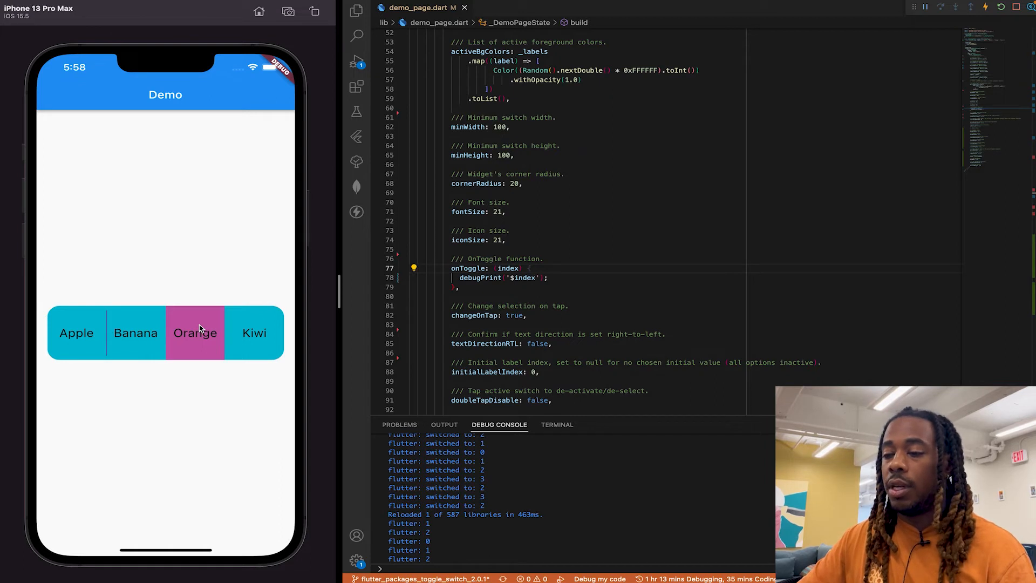
{"action": "left_click", "coordinate": [255, 333]}
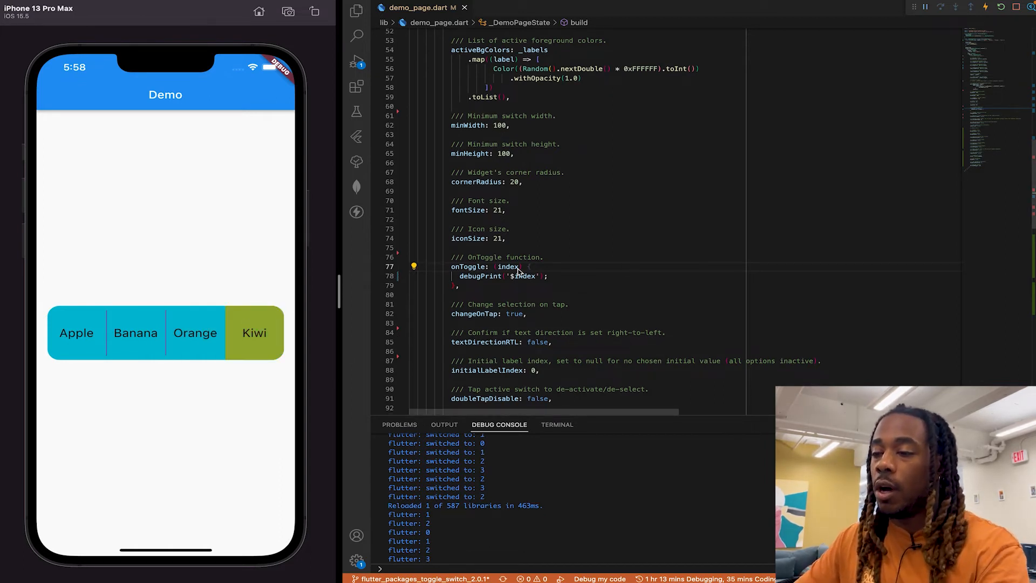
{"action": "mouse_move", "coordinate": [516, 316]}
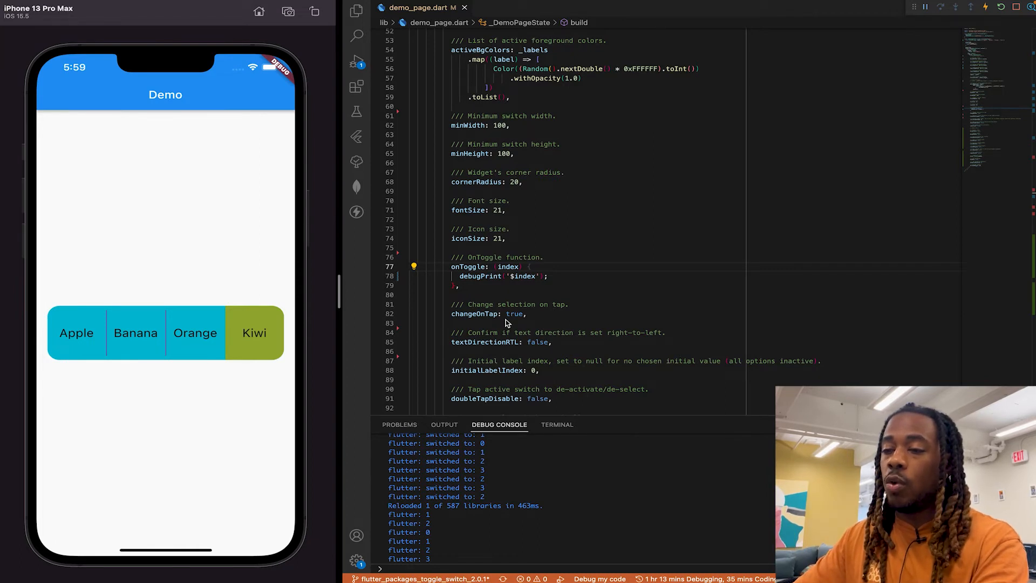
Step: Set changeOnTap to false so taps log indices while Apple stays selected
{"action": "left_click", "coordinate": [195, 333]}
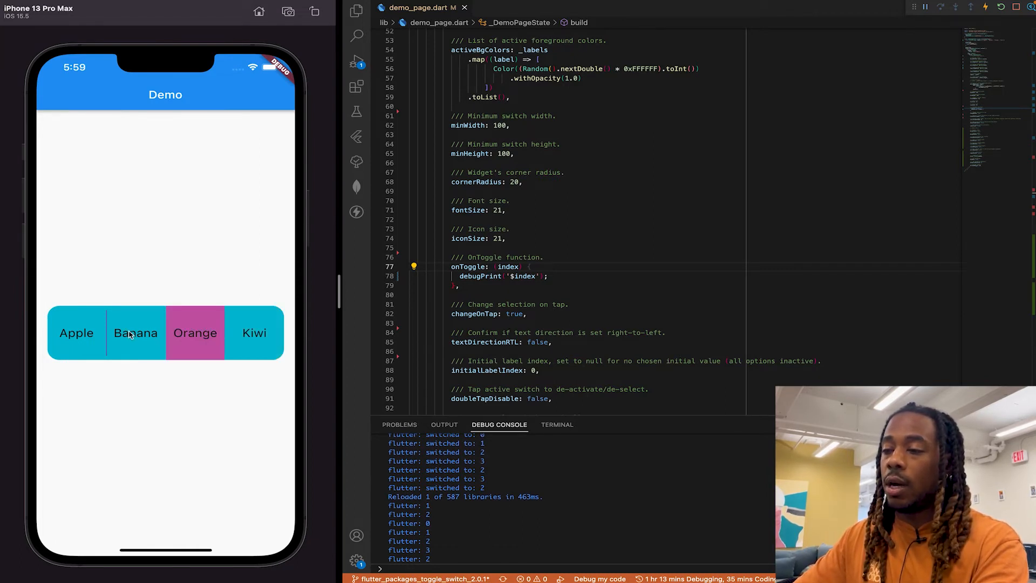
{"action": "double_click", "coordinate": [514, 313]}
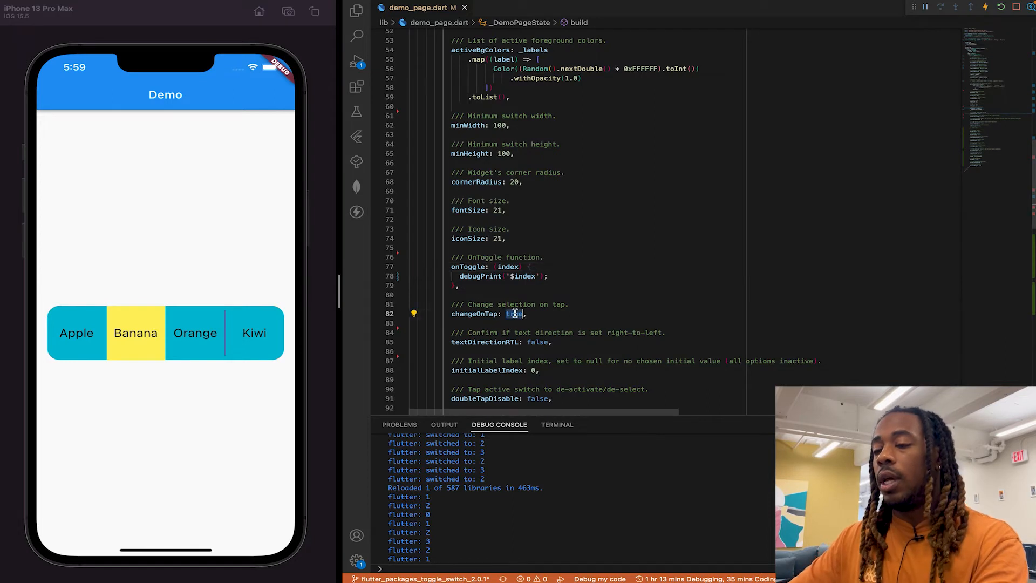
{"action": "type", "text": "false"}
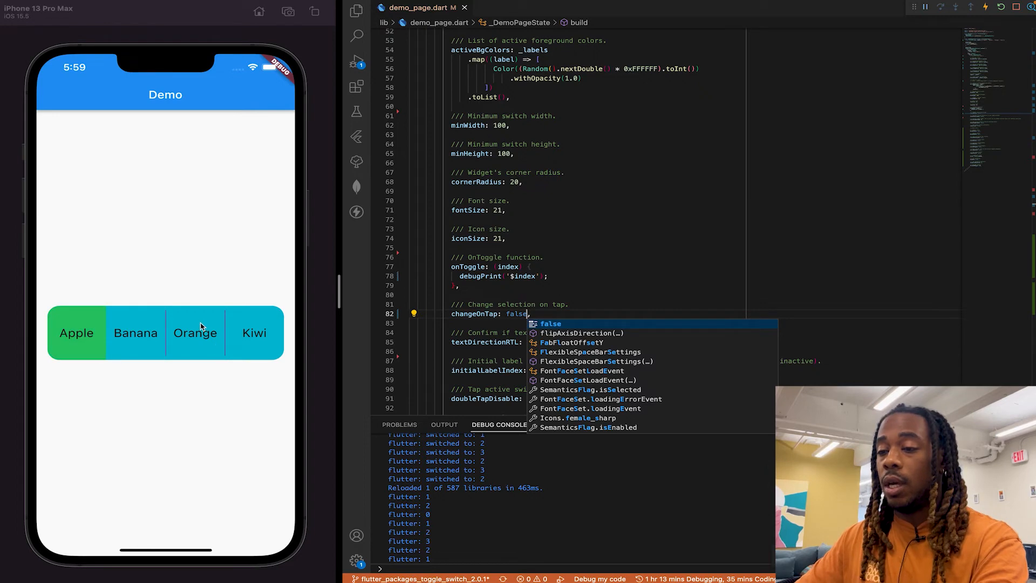
{"action": "key", "text": "Escape"}
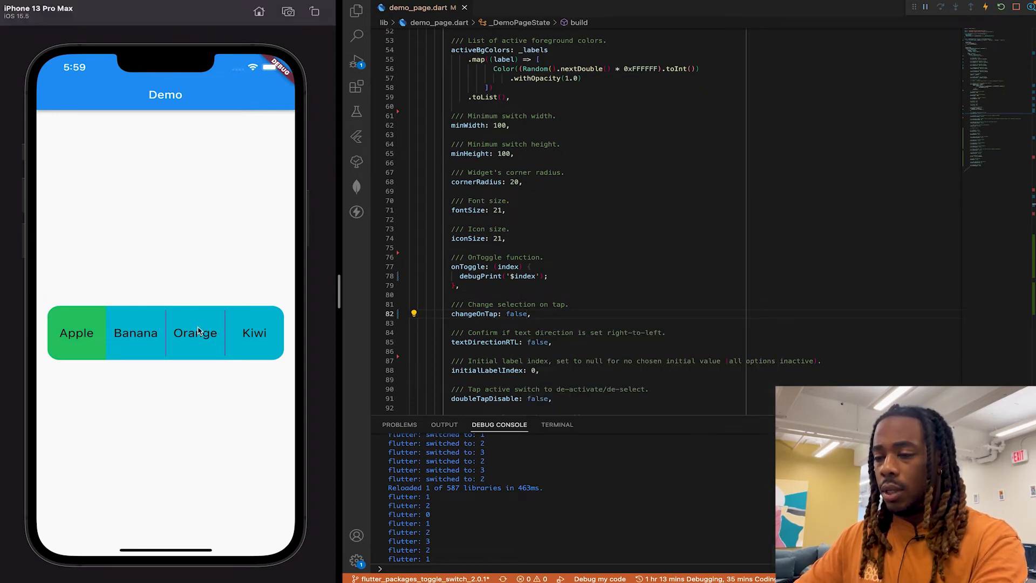
{"action": "scroll", "scroll_direction": "down", "scroll_amount": 3}
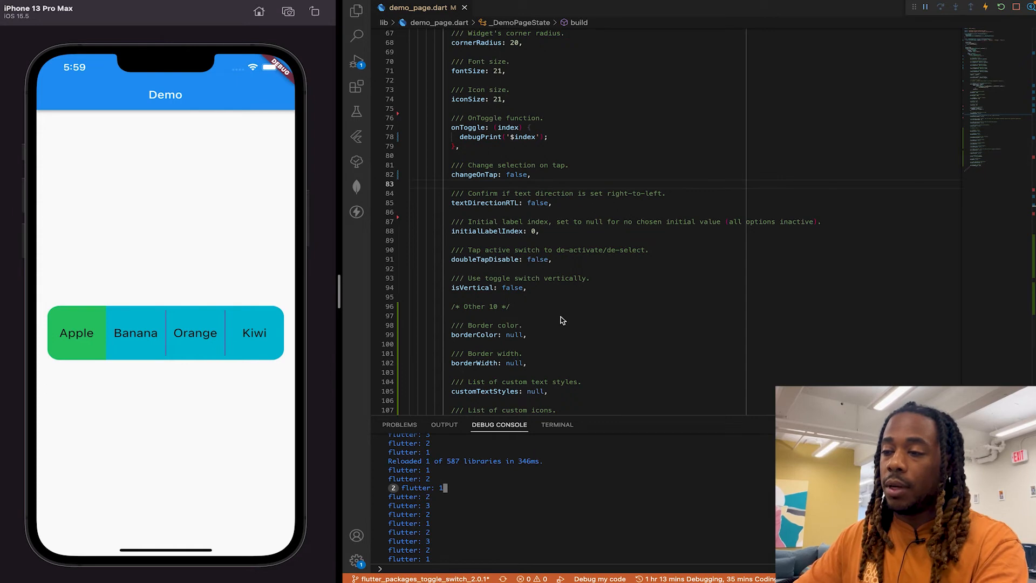
{"action": "mouse_move", "coordinate": [505, 211]}
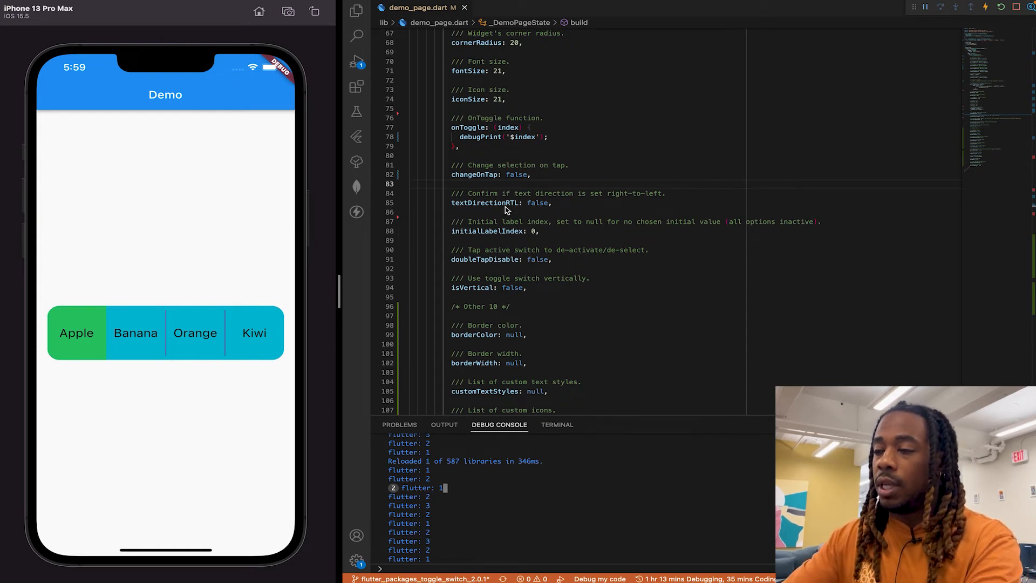
Step: Restore changeOnTap to true, try textDirectionRTL true with Kiwi and Apple, then set it false
{"action": "type", "text": "true"}
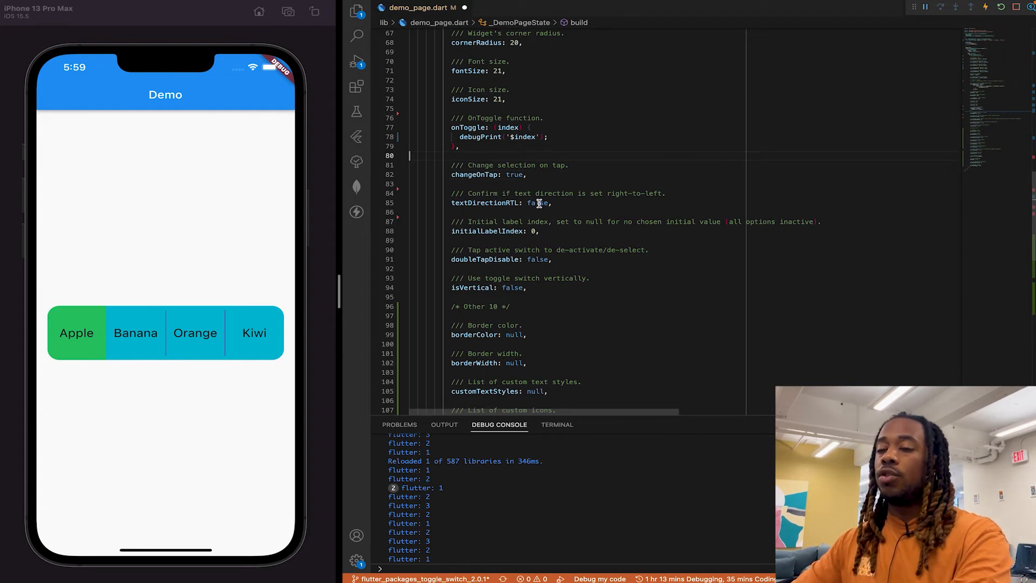
{"action": "mouse_move", "coordinate": [537, 202]}
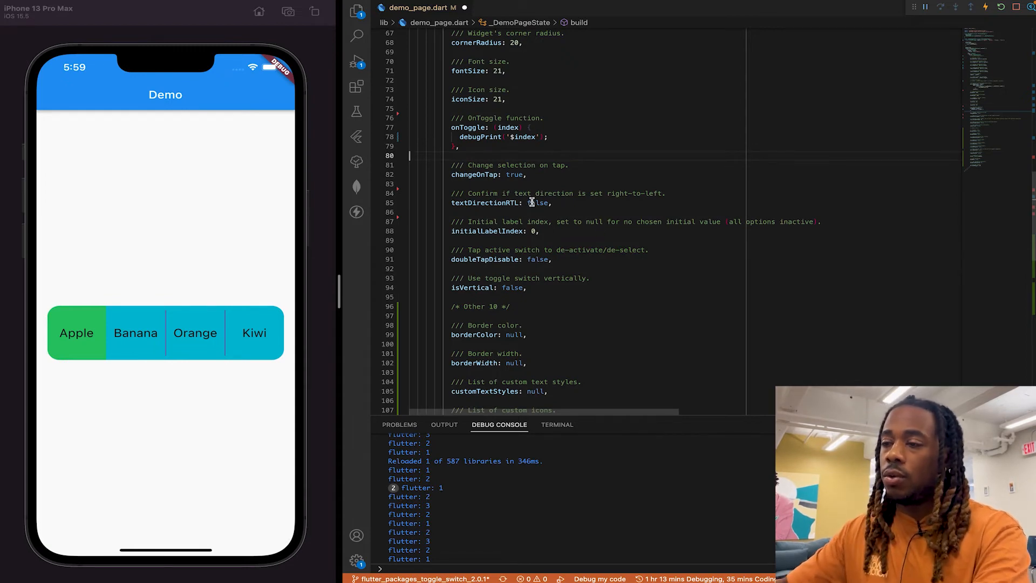
{"action": "type", "text": "true"}
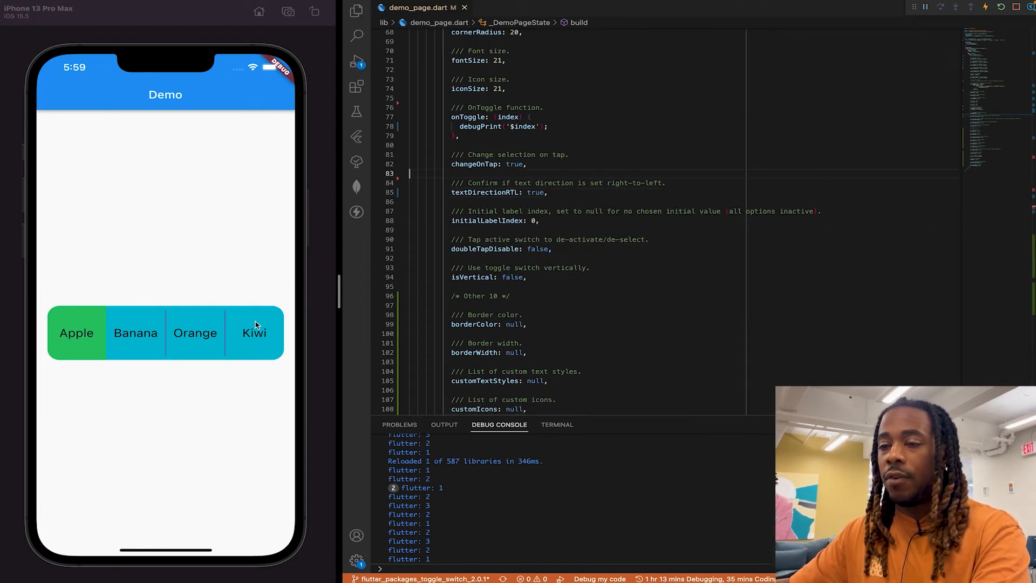
{"action": "left_click", "coordinate": [255, 332]}
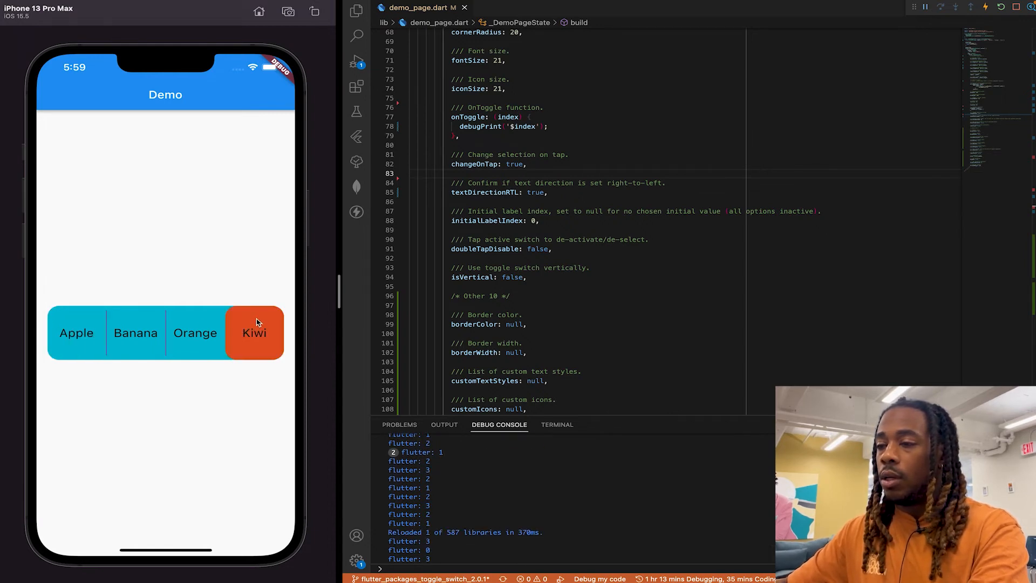
{"action": "left_click", "coordinate": [75, 332]}
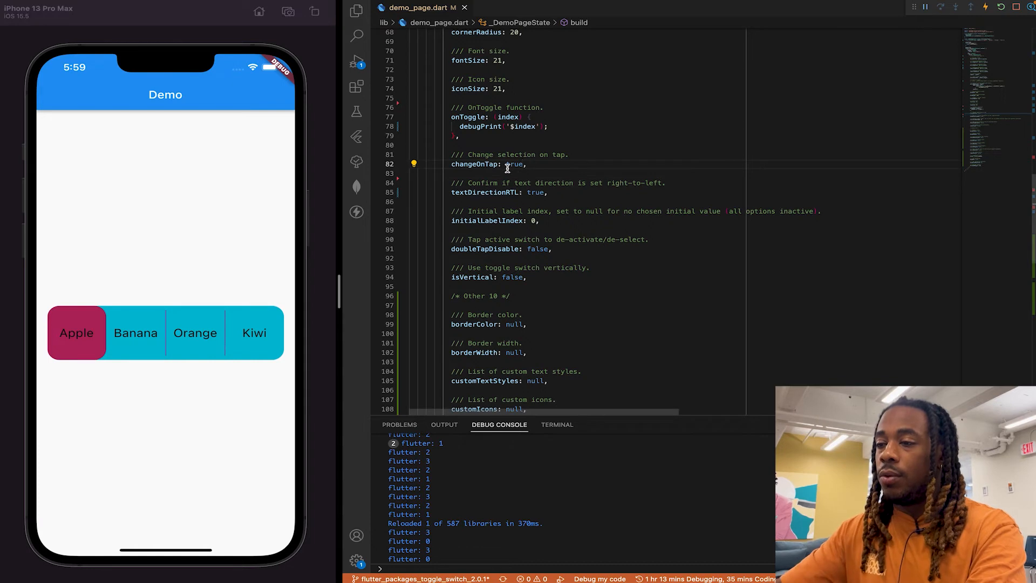
{"action": "type", "text": "fal"}
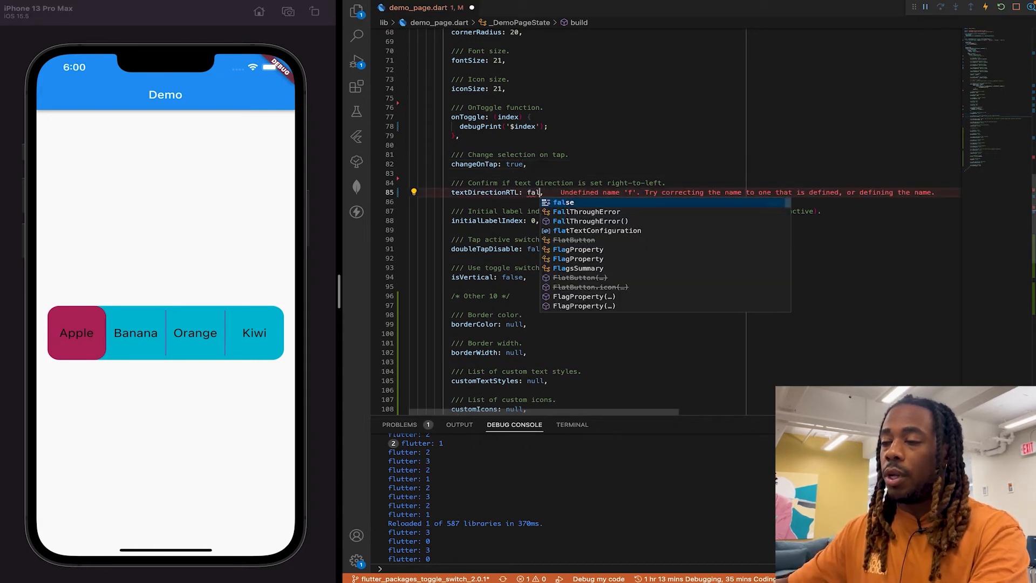
{"action": "type", "text": "se"}
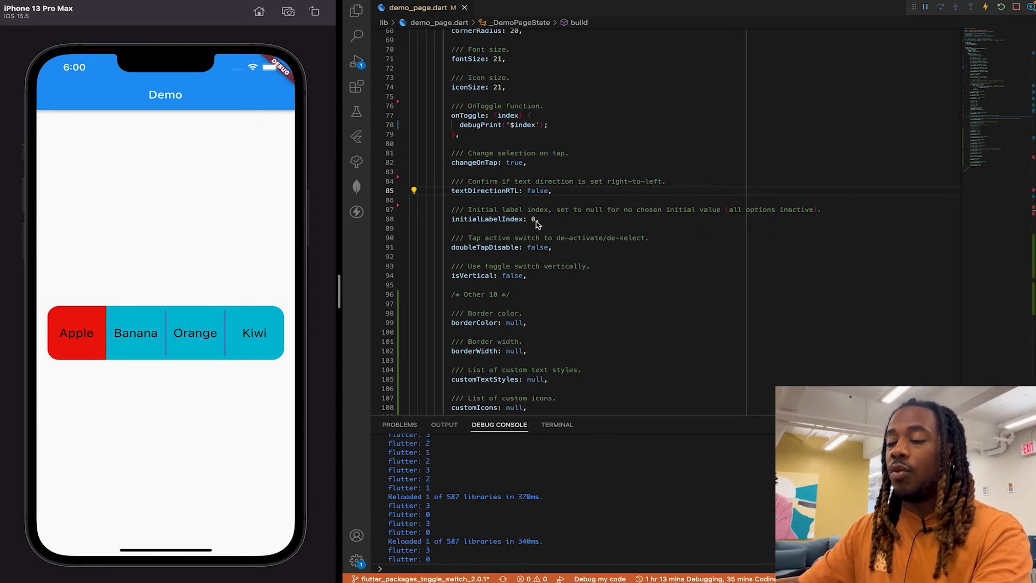
Step: Set initialLabelIndex to 3 making Kiwi active, then change it back to 0
{"action": "scroll", "scroll_direction": "up", "scroll_amount": 3}
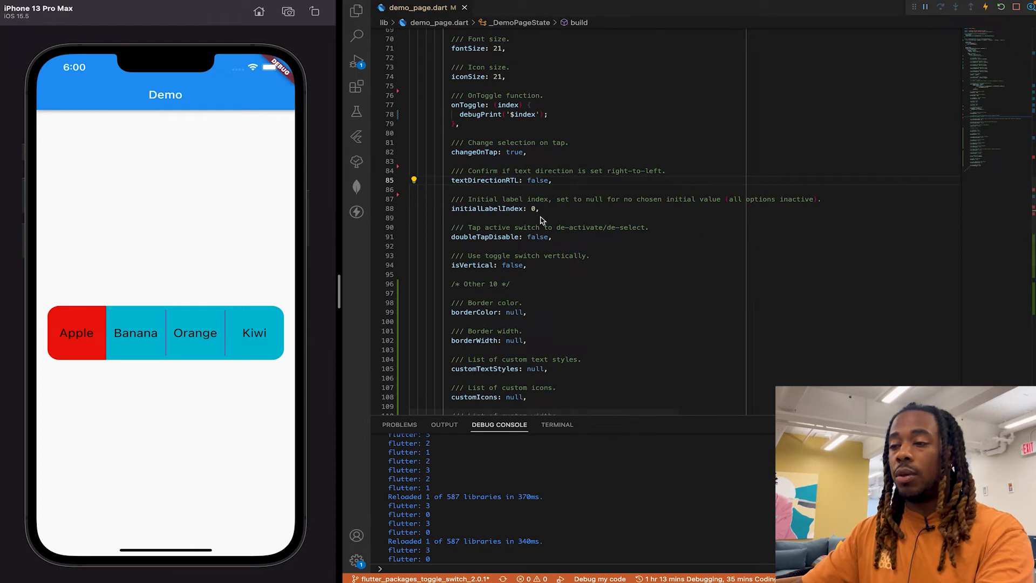
{"action": "scroll", "scroll_direction": "up", "scroll_amount": 3}
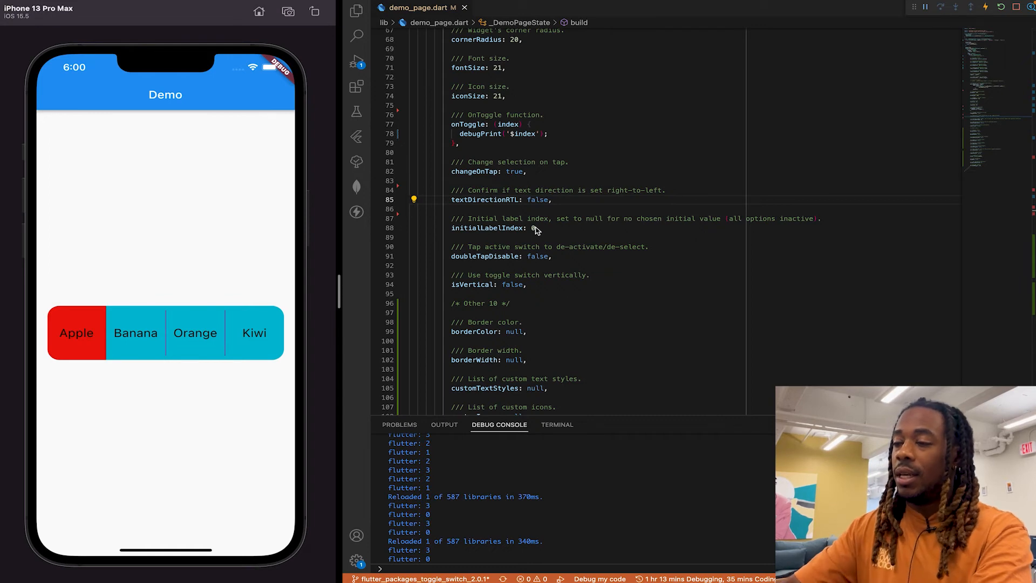
{"action": "key", "text": "Backspace"}
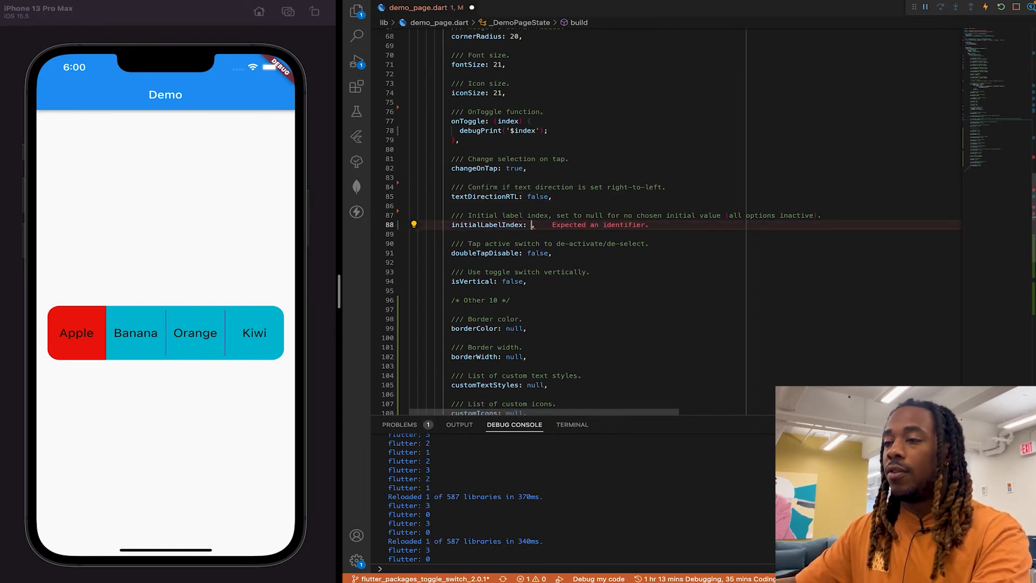
{"action": "type", "text": "3"}
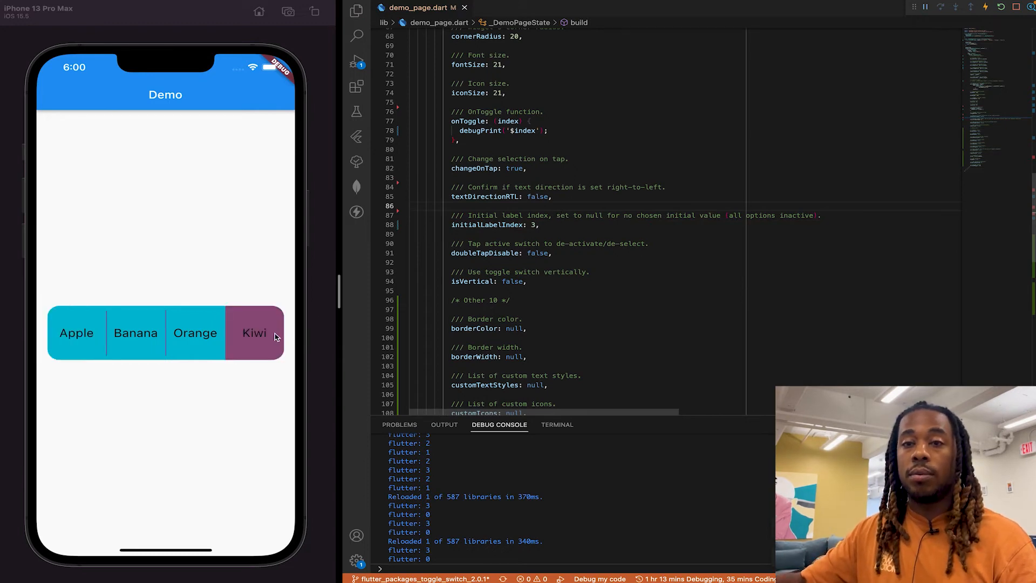
{"action": "mouse_move", "coordinate": [271, 336]}
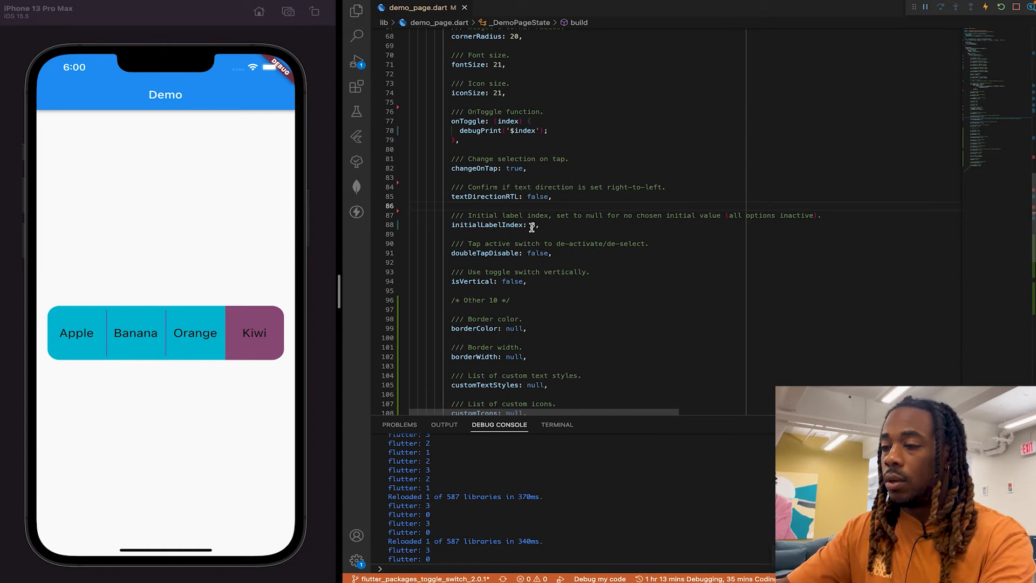
{"action": "type", "text": "0"}
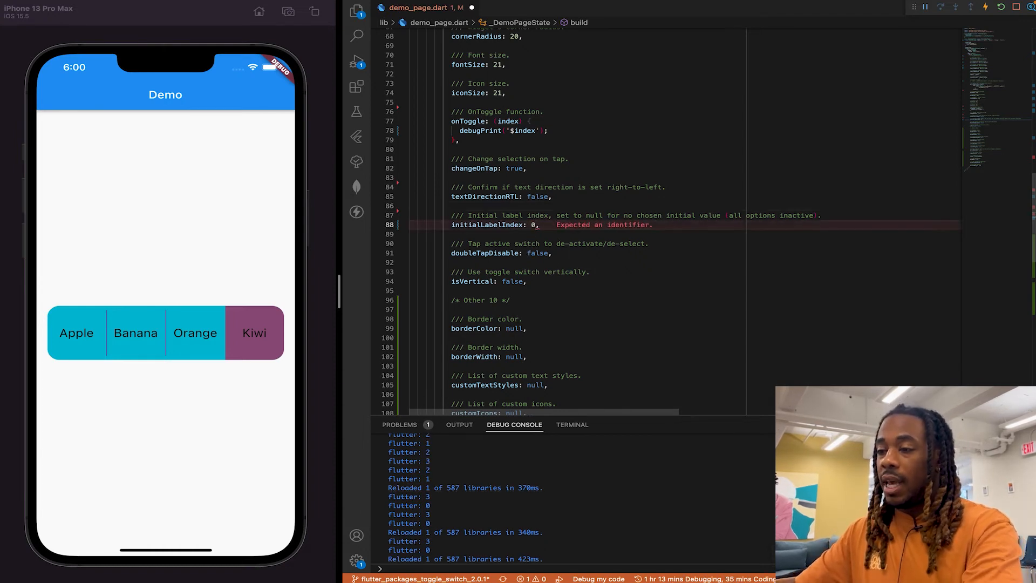
{"action": "double_click", "coordinate": [536, 252]}
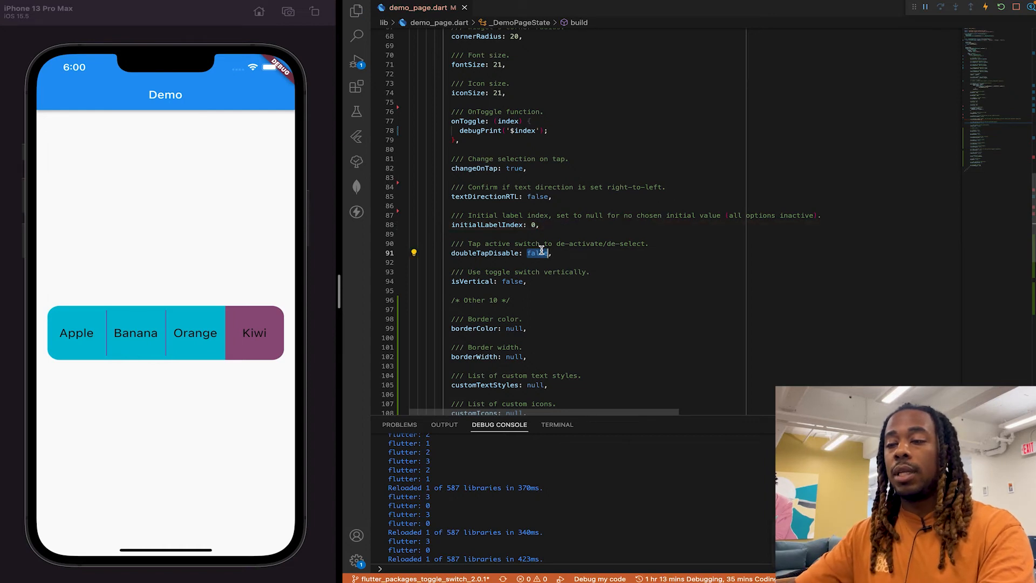
Step: Set doubleTapDisable to true, hot reload, and tap Kiwi again so all options deselect
{"action": "left_click", "coordinate": [75, 333]}
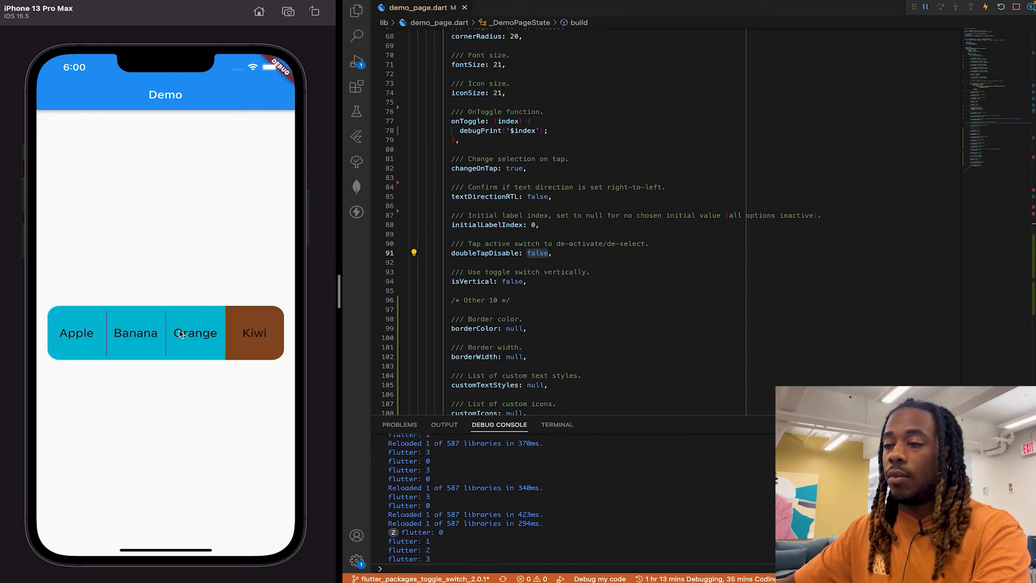
{"action": "double_click", "coordinate": [536, 252]}
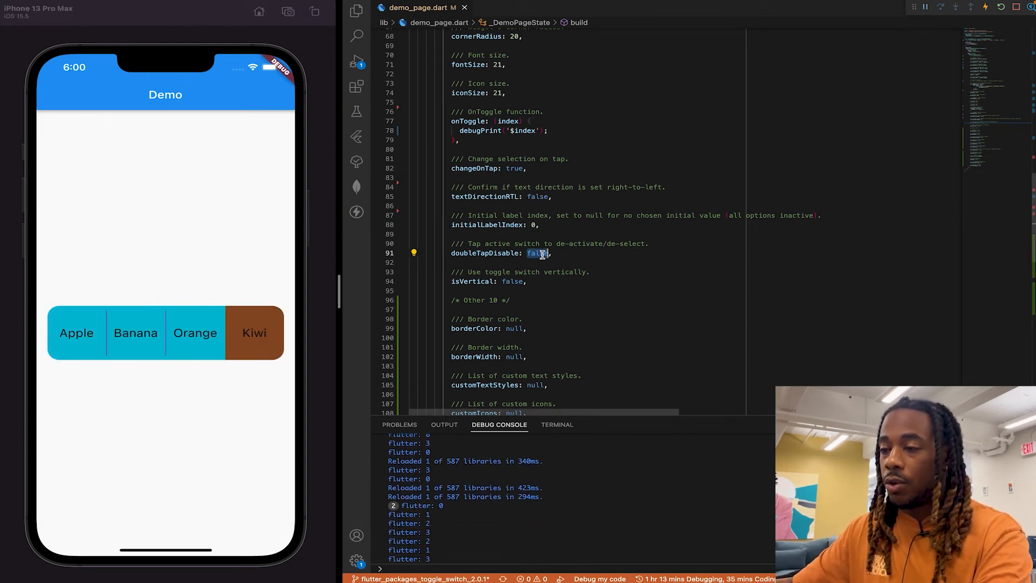
{"action": "type", "text": "true"}
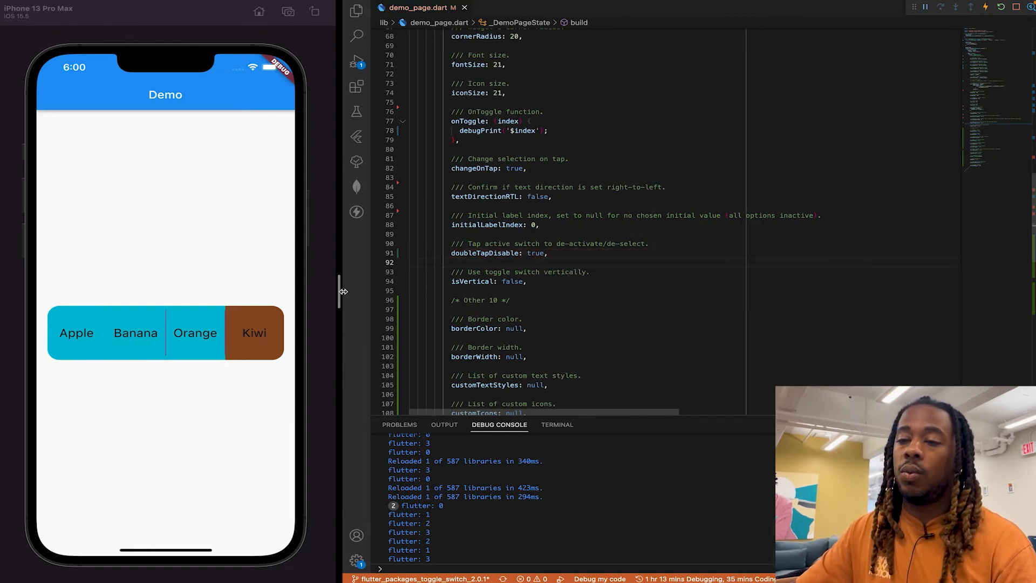
{"action": "left_click", "coordinate": [76, 332]}
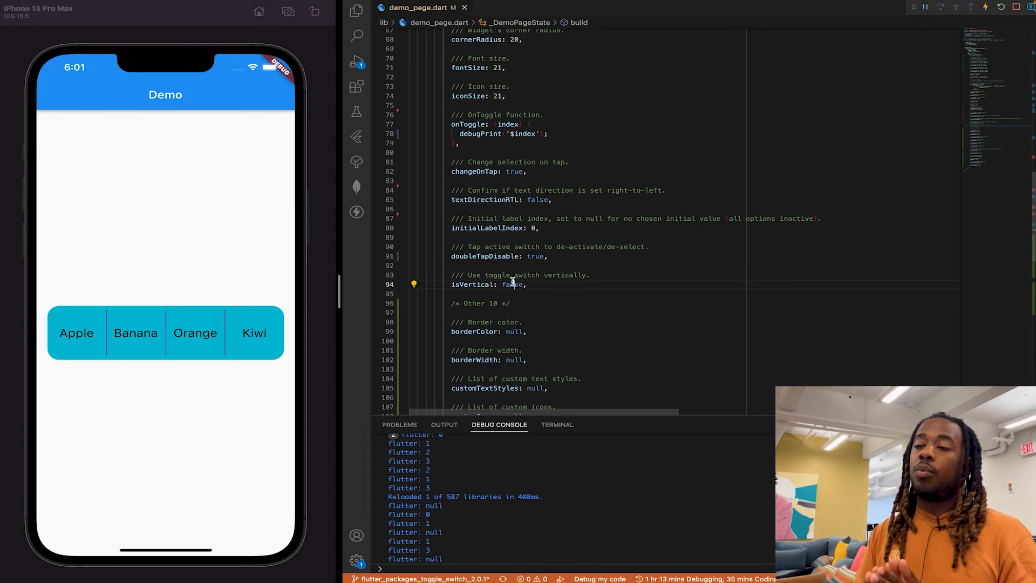
Step: Set isVertical to true so Apple, Banana, Orange and Kiwi stack vertically
{"action": "double_click", "coordinate": [511, 284]}
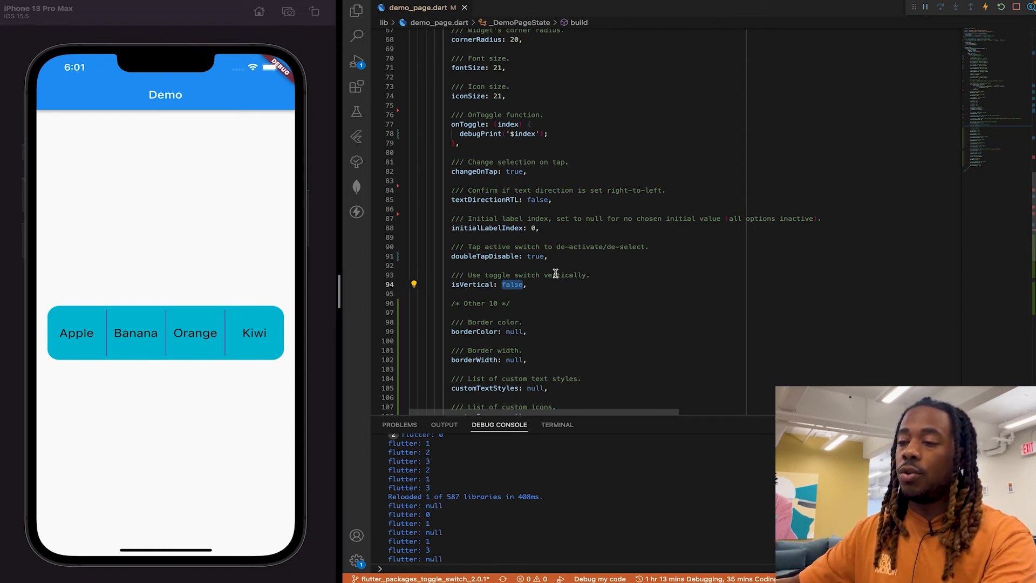
{"action": "type", "text": "true"}
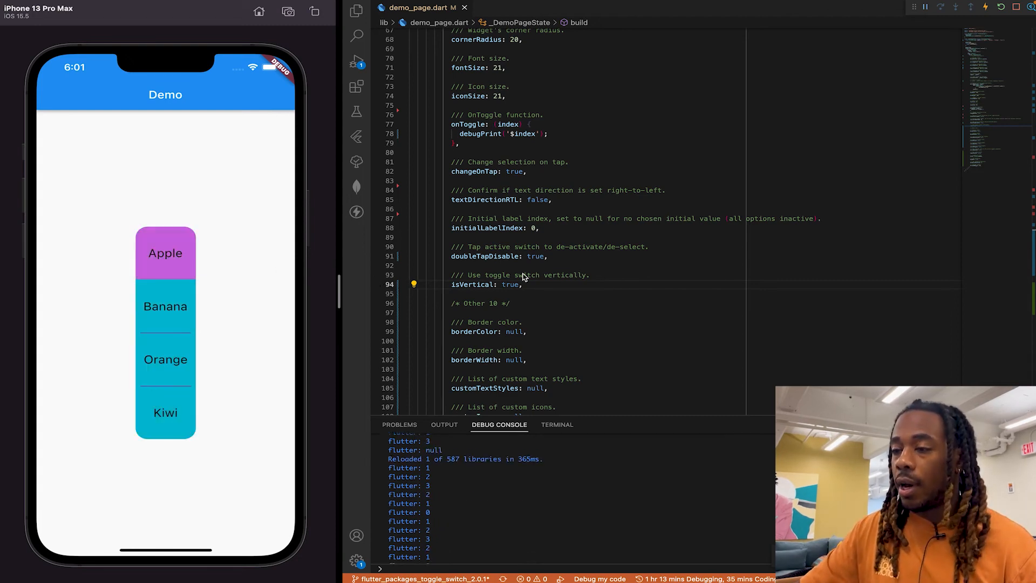
{"action": "scroll", "scroll_direction": "down", "scroll_amount": 3}
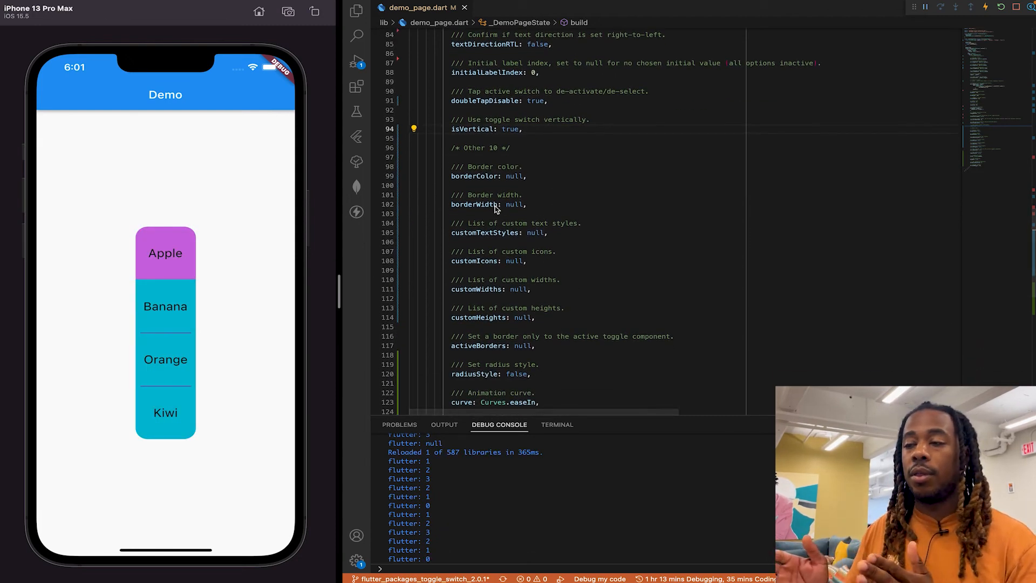
{"action": "scroll", "scroll_direction": "down", "scroll_amount": 3}
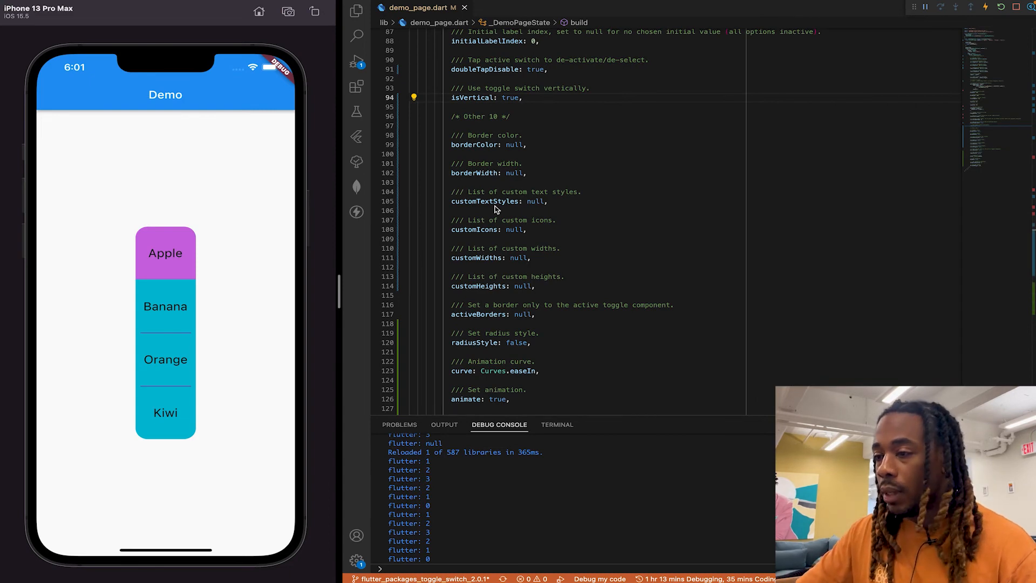
{"action": "mouse_move", "coordinate": [520, 201]}
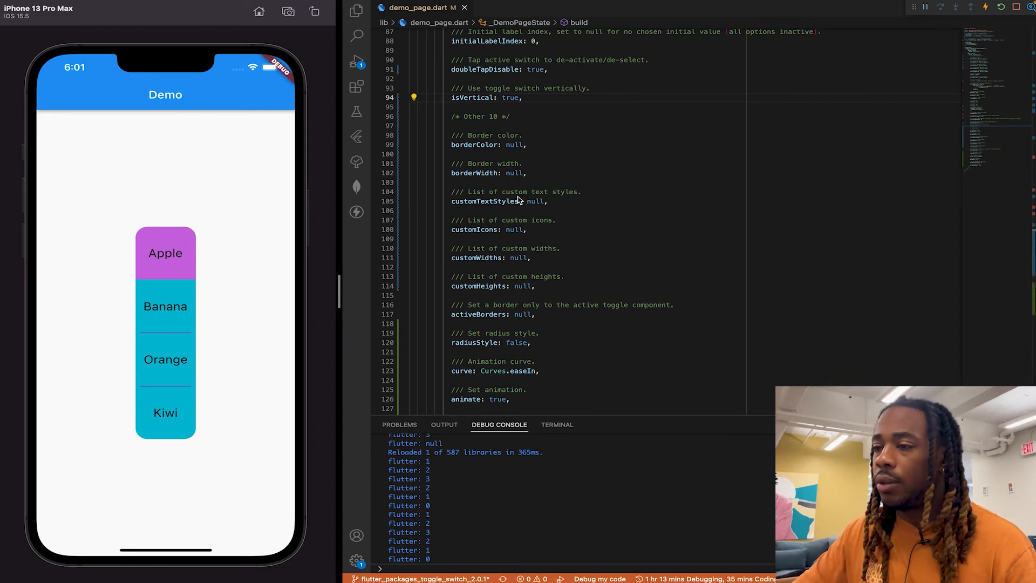
{"action": "scroll", "scroll_direction": "up", "scroll_amount": 3}
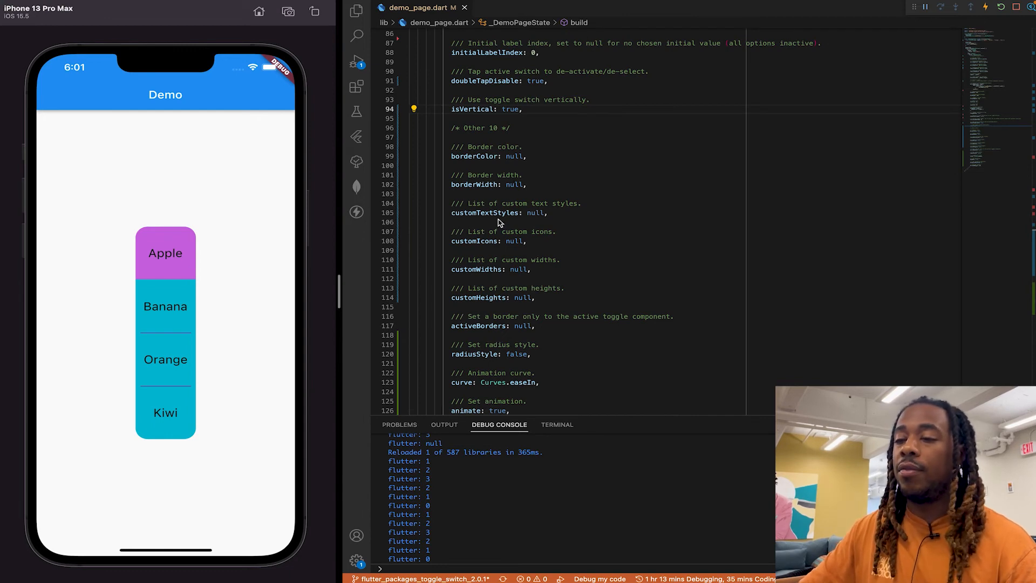
{"action": "scroll", "scroll_direction": "down", "scroll_amount": 3}
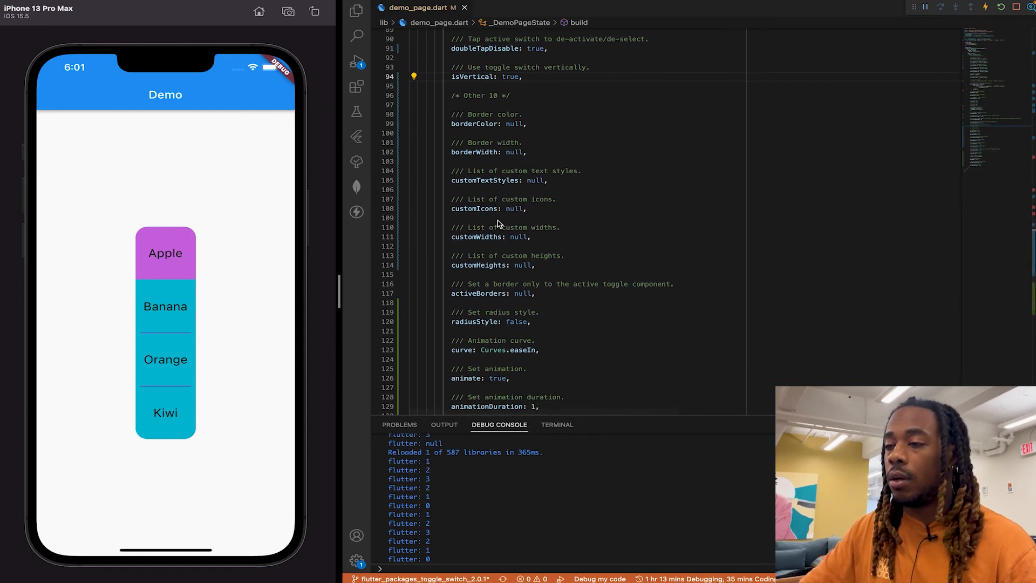
{"action": "mouse_move", "coordinate": [490, 213]}
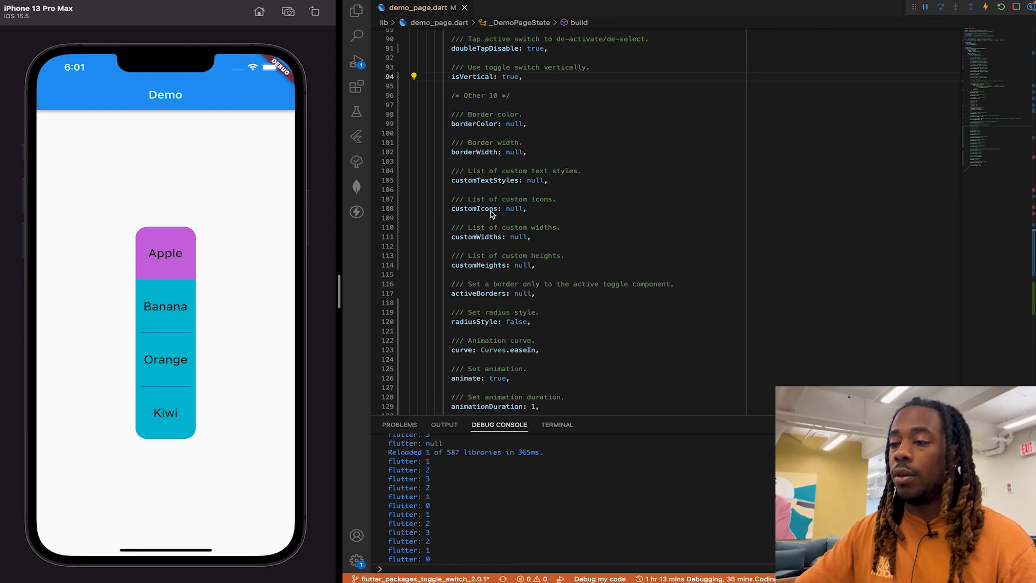
{"action": "mouse_move", "coordinate": [513, 228]}
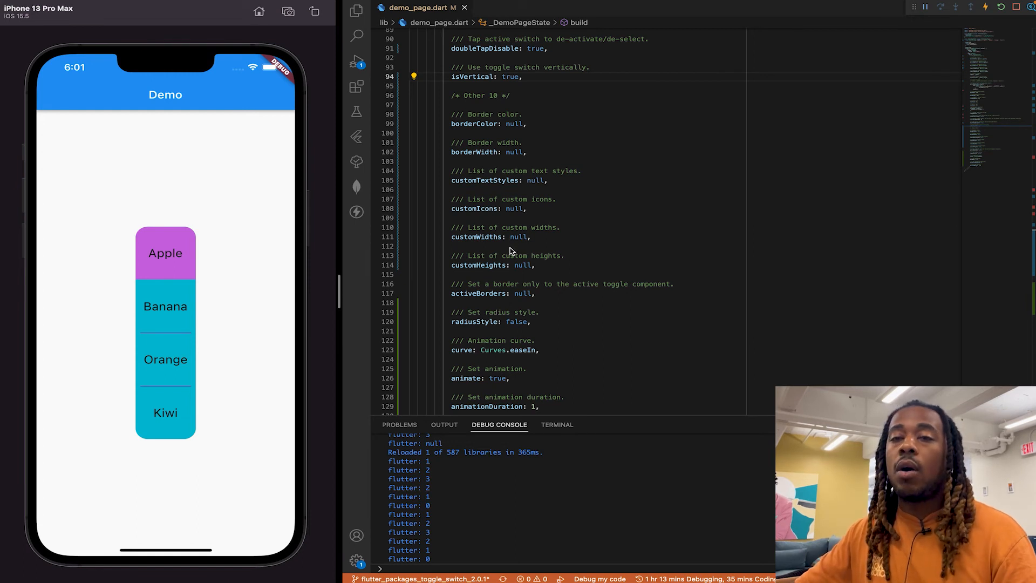
{"action": "mouse_move", "coordinate": [507, 256]}
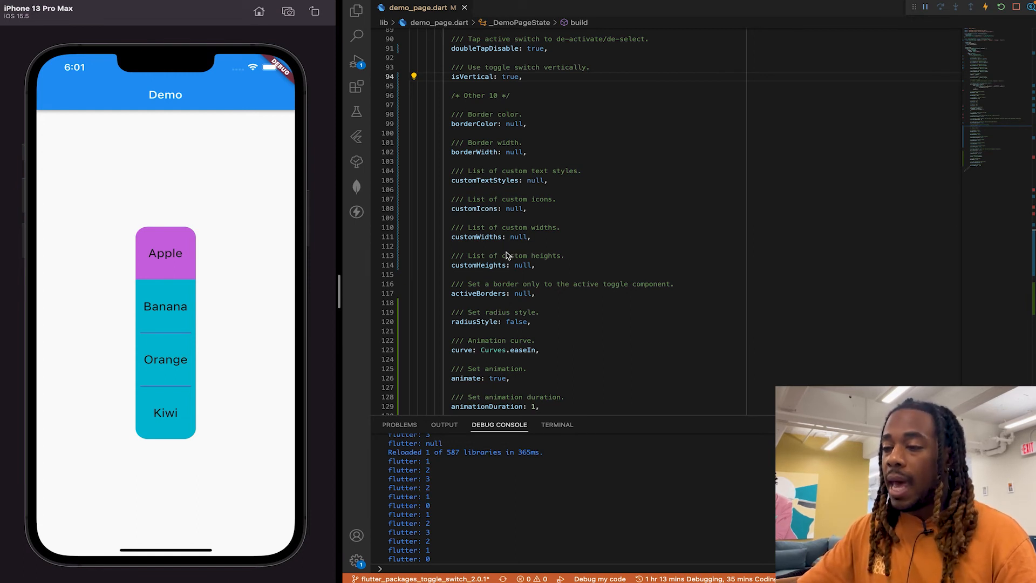
{"action": "mouse_move", "coordinate": [525, 302]}
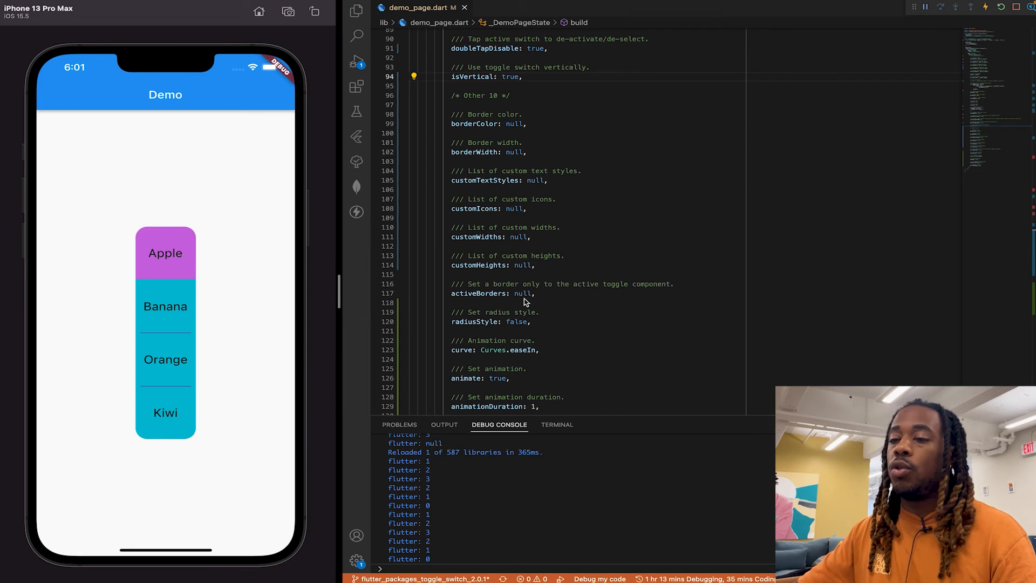
{"action": "mouse_move", "coordinate": [525, 302]}
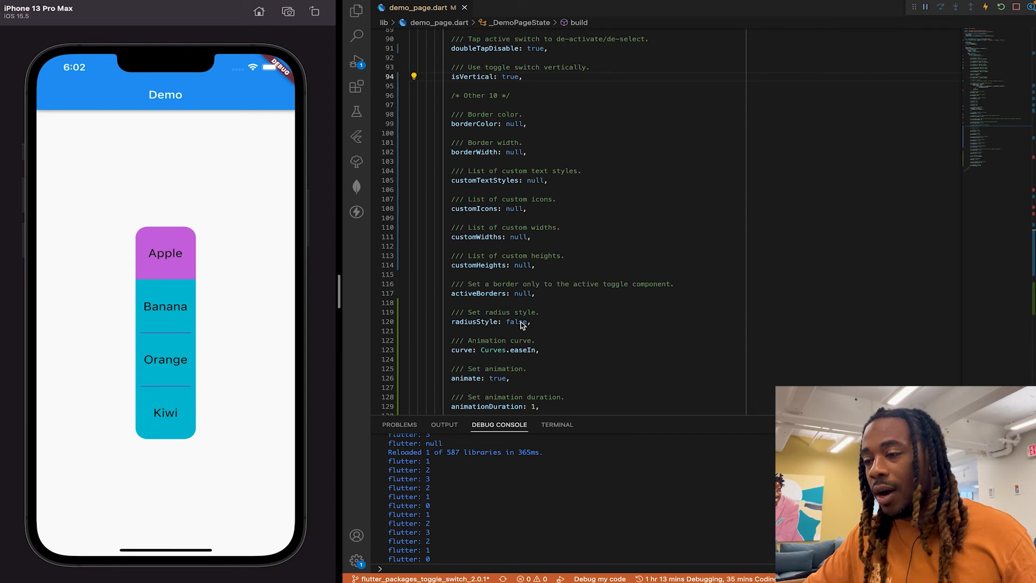
{"action": "scroll", "scroll_direction": "down", "scroll_amount": 3}
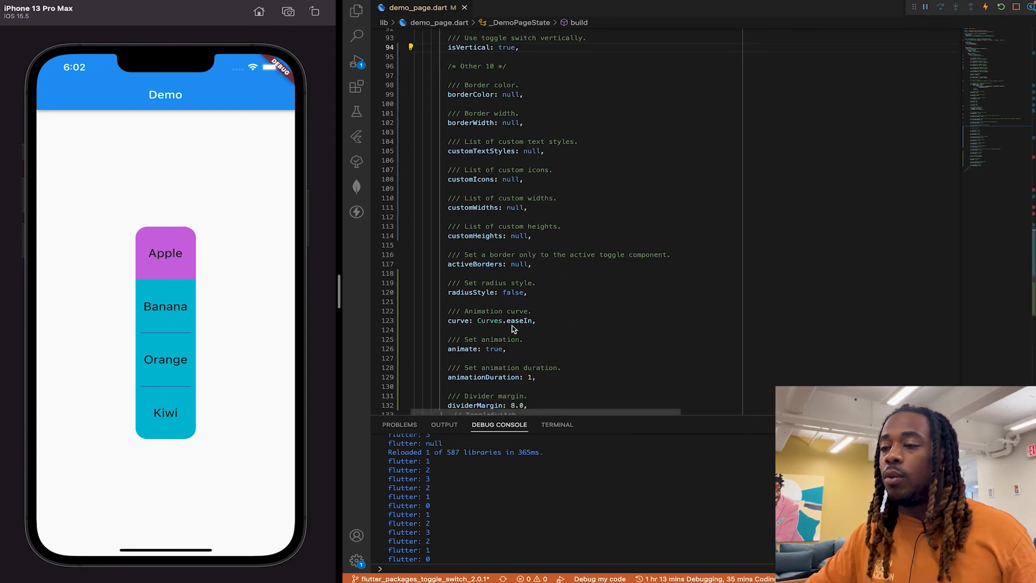
{"action": "scroll", "scroll_direction": "down", "scroll_amount": 3}
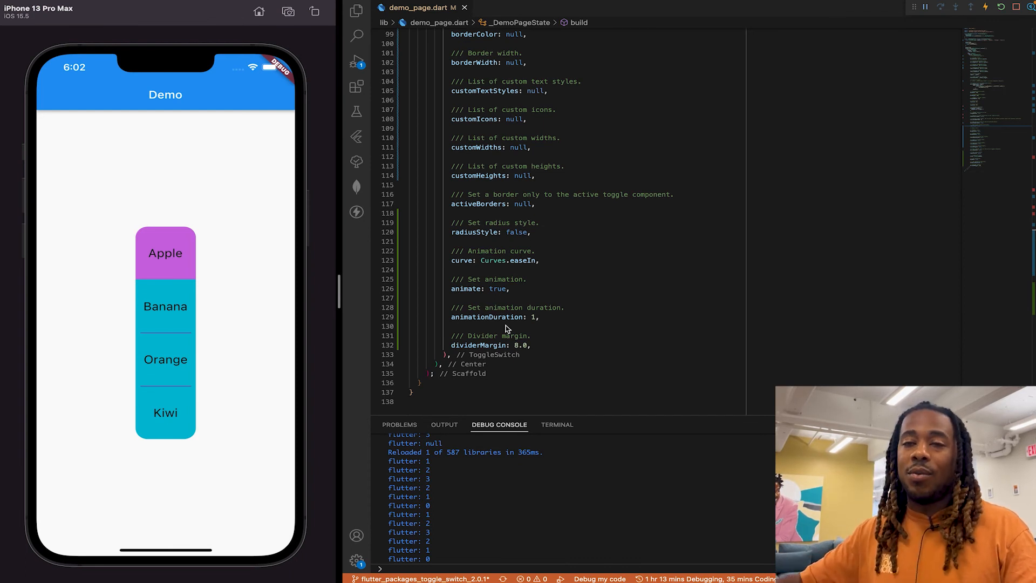
{"action": "mouse_move", "coordinate": [563, 283]}
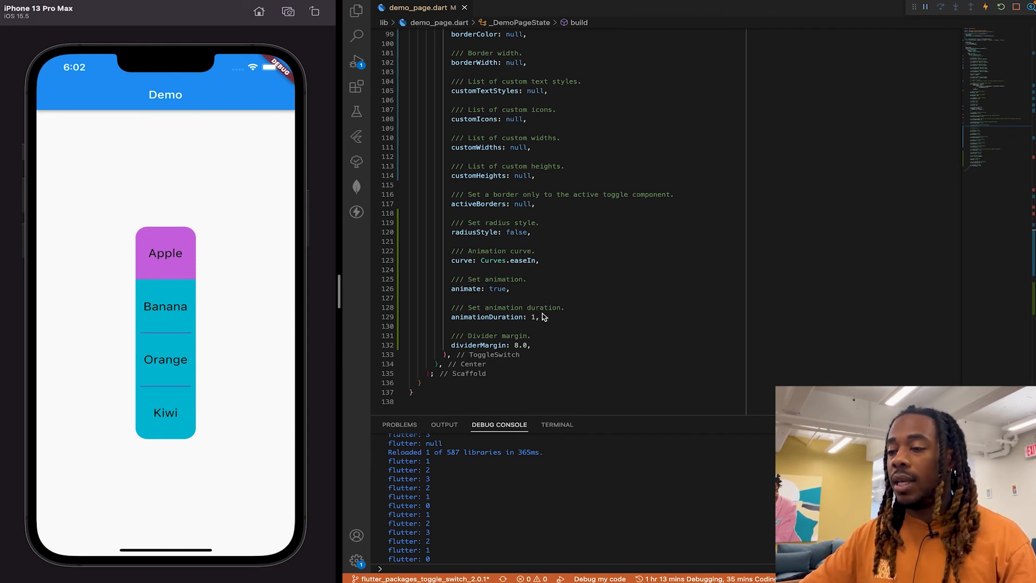
{"action": "mouse_move", "coordinate": [524, 354]}
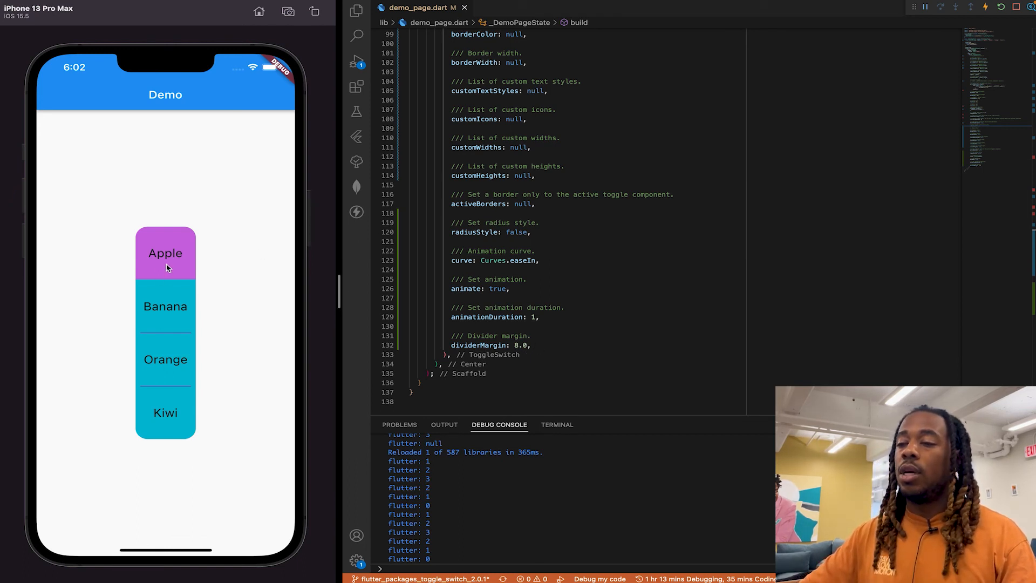
{"action": "mouse_move", "coordinate": [463, 317]}
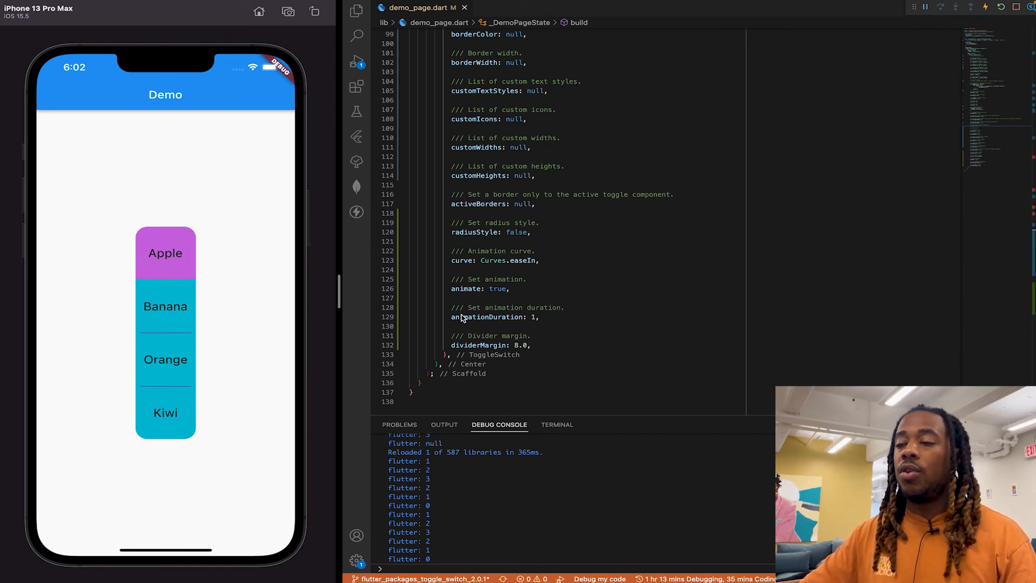
{"action": "mouse_move", "coordinate": [580, 317]}
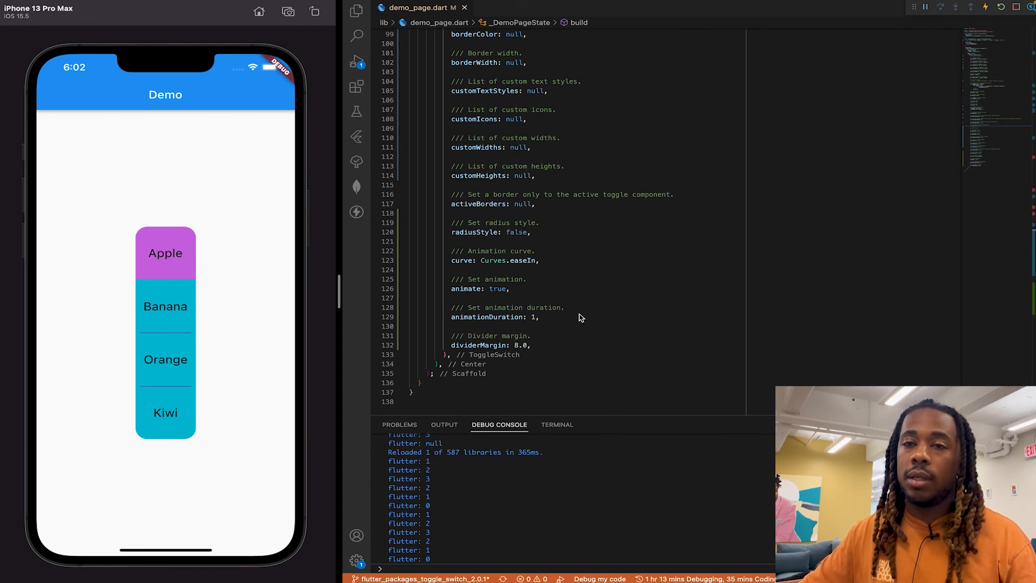
{"action": "scroll", "scroll_direction": "up", "scroll_amount": 3}
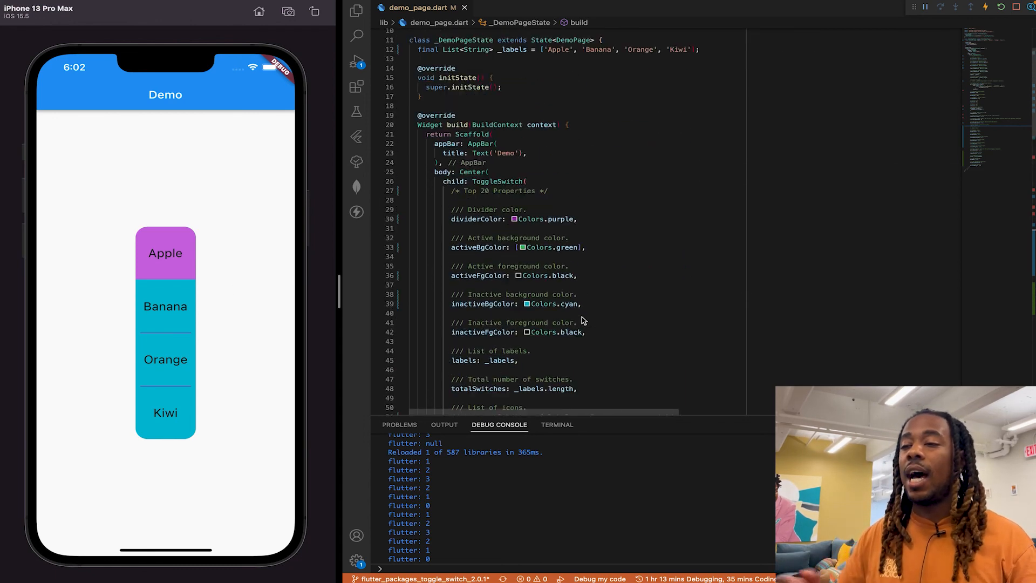
{"action": "scroll", "scroll_direction": "up", "scroll_amount": 3}
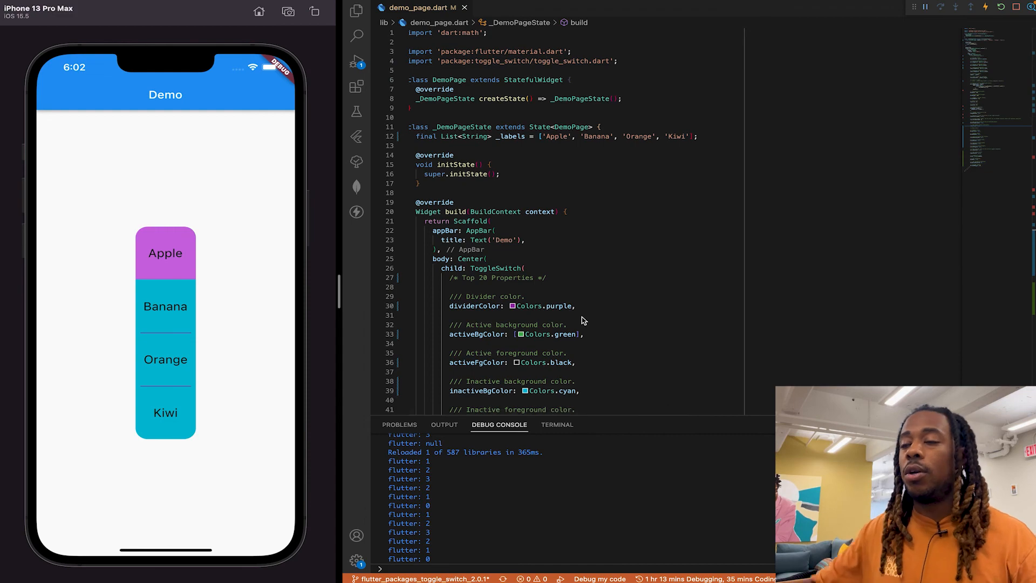
{"action": "mouse_move", "coordinate": [592, 326]}
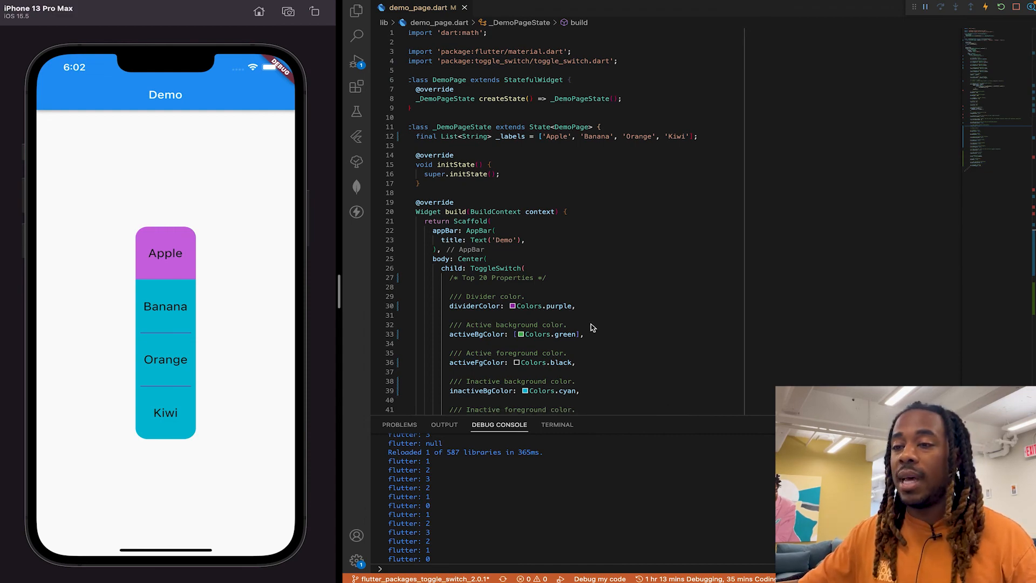